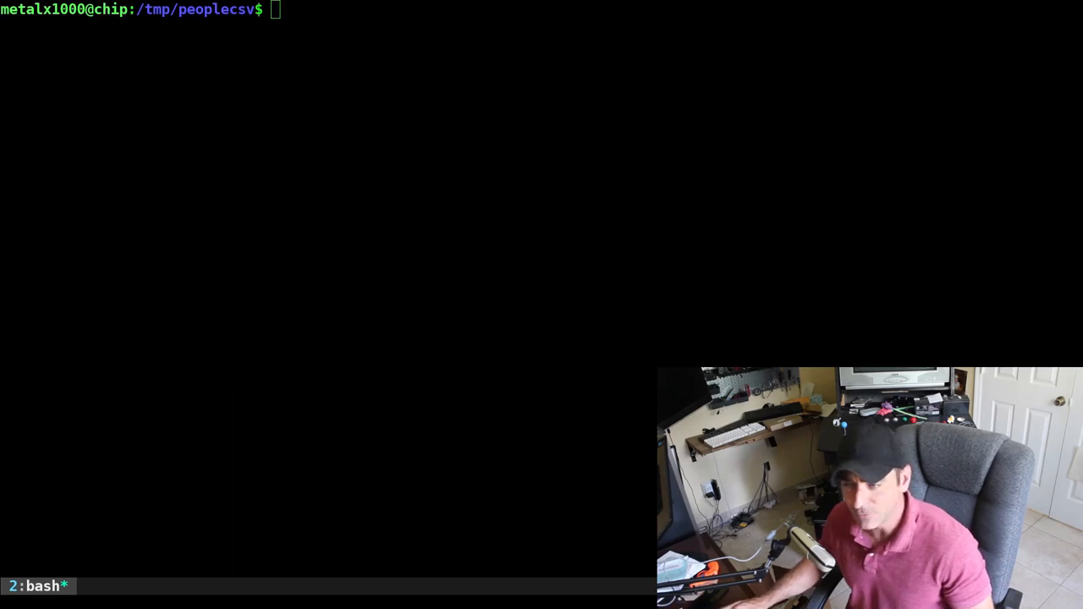
Step: Download 100 randomuser.me records with wget into /tmp/peoplecsv/people.csv and cat the file
{"action": "type", "text": "wget \"https://randomuser.me/api/?results=100&format=csv\" -qO /tmp/peoplecsv/people.csv"}
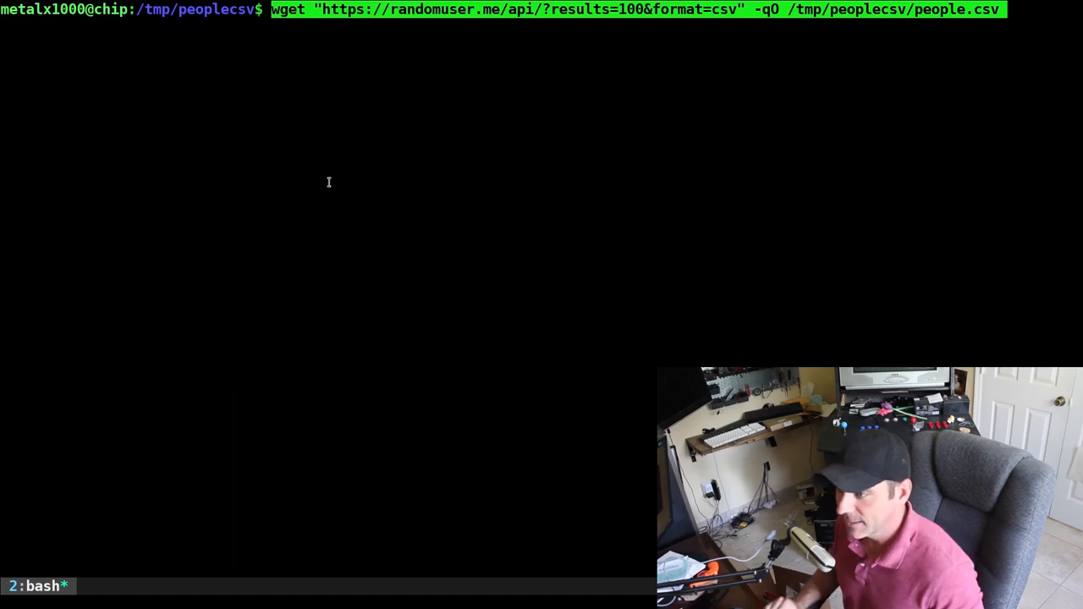
{"action": "mouse_move", "coordinate": [355, 173]}
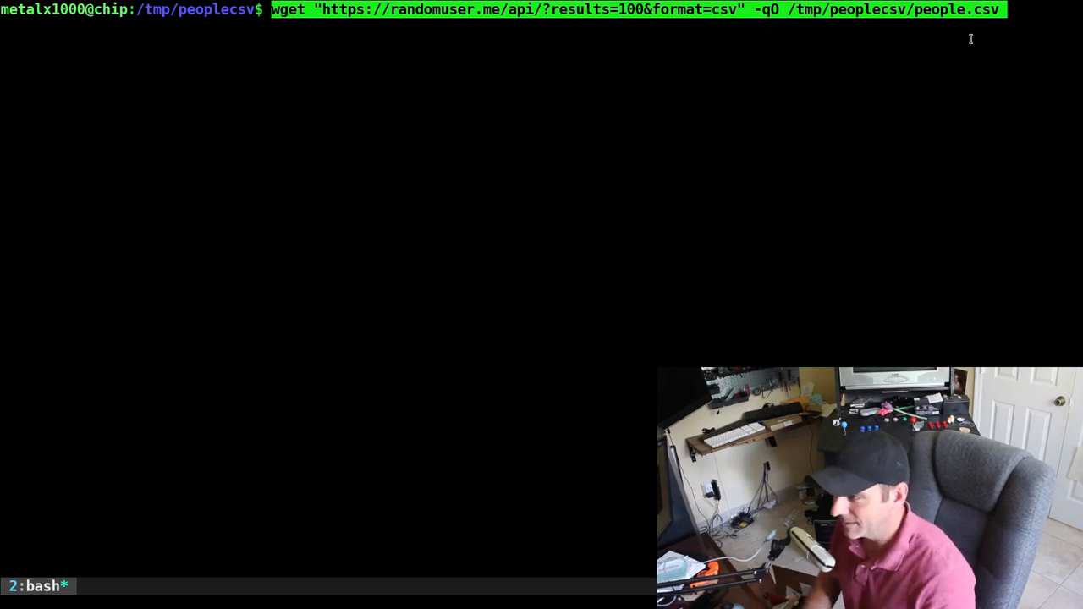
{"action": "type", "text": "cat people.csv"}
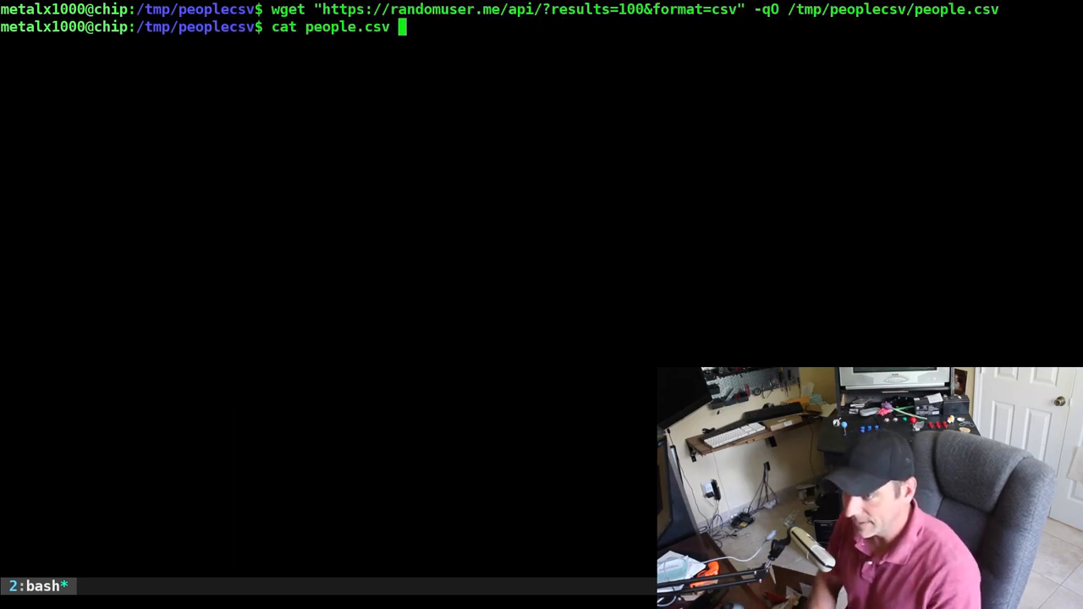
{"action": "key", "text": "Return"}
{"action": "type", "text": "vim people.csv"}
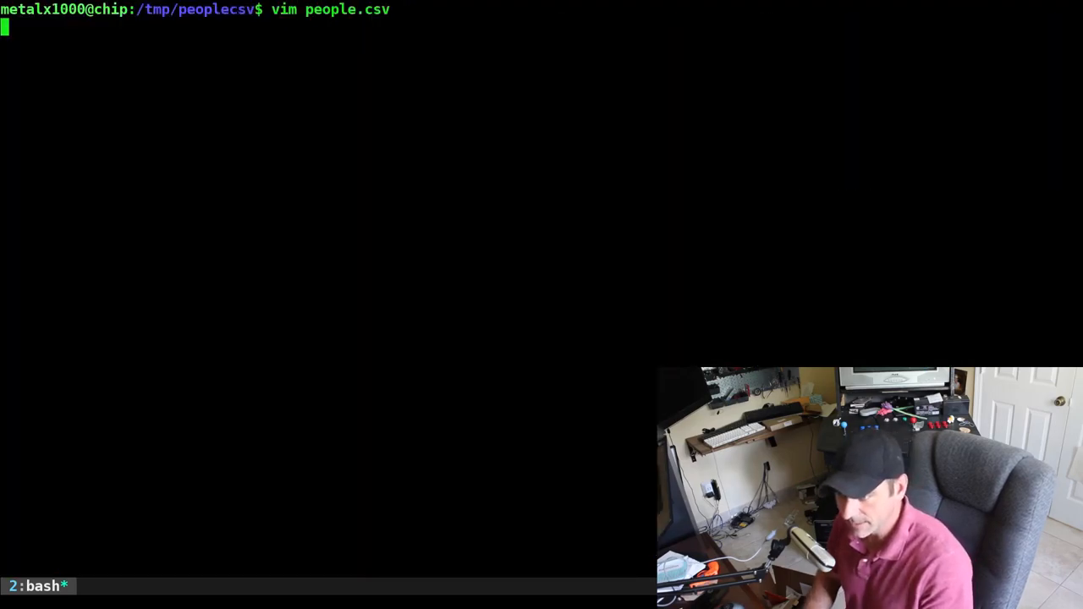
Step: Browse people.csv in vim, then in VisiData with vd people.csv
{"action": "key", "text": "Return"}
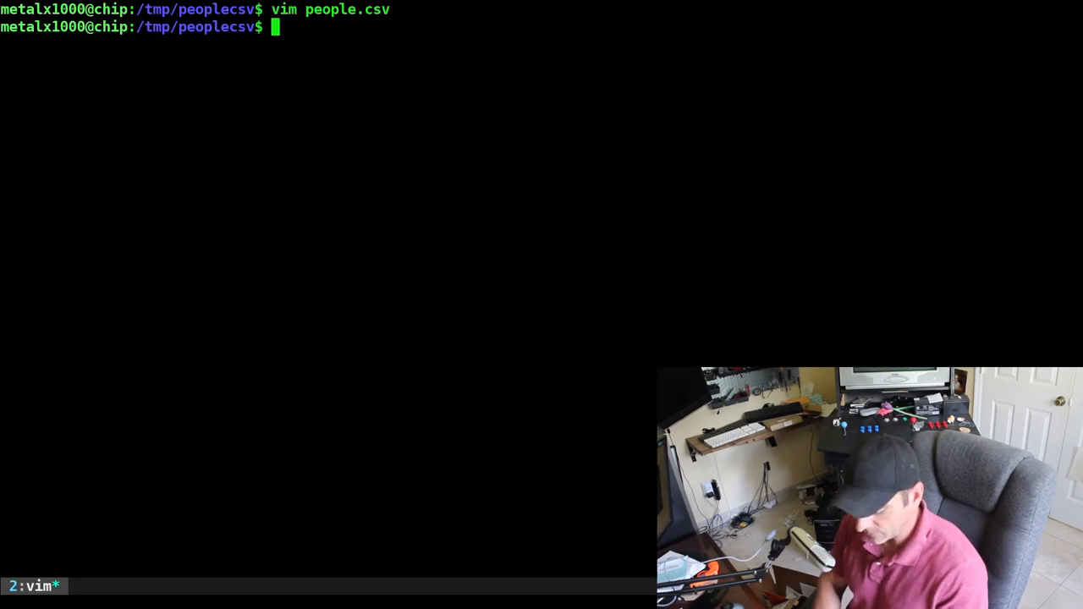
{"action": "type", "text": "vd"}
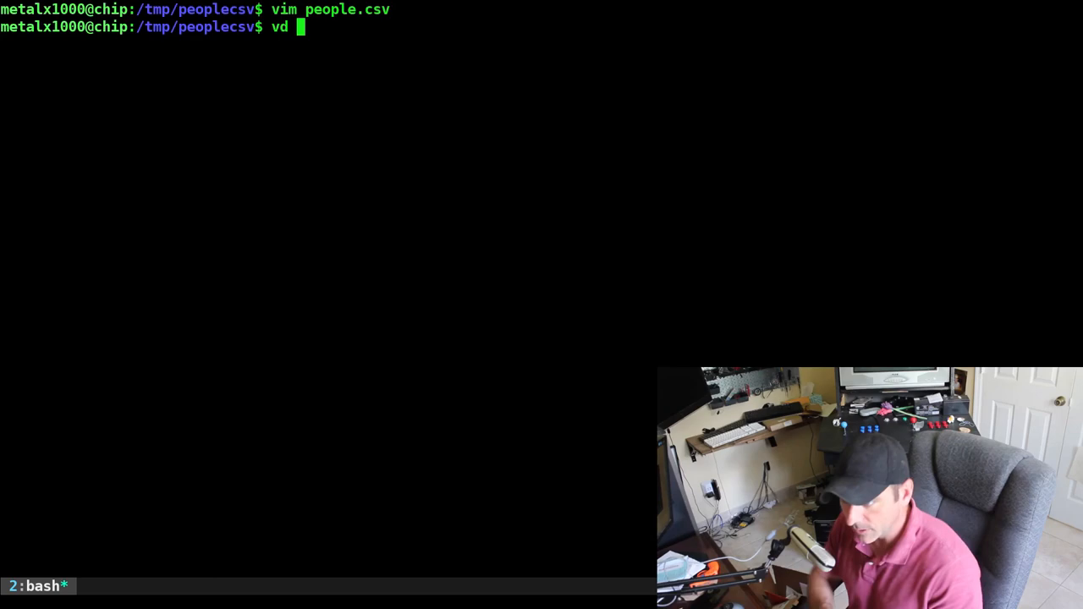
{"action": "type", "text": "people.csv"}
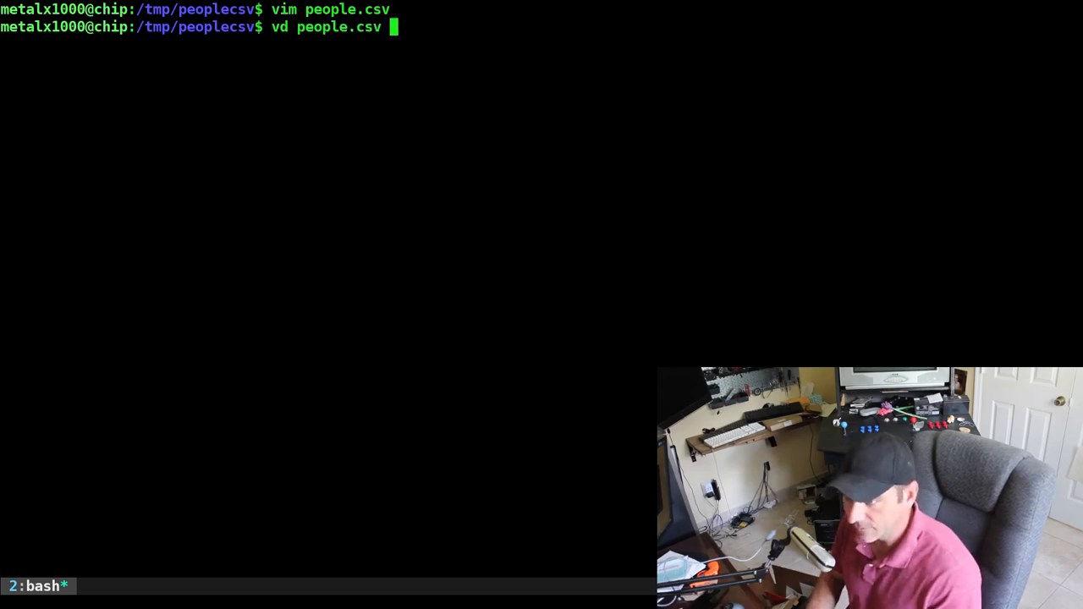
{"action": "key", "text": "Return"}
{"action": "type", "text": "libreoffice"}
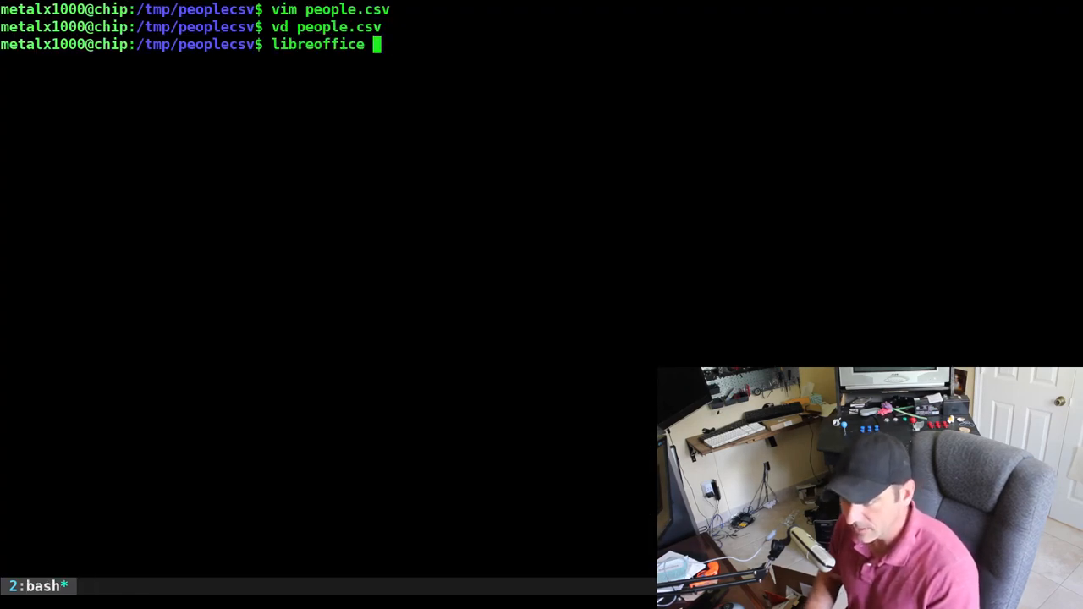
Step: Load people.csv into LibreOffice Calc, accepting the default Text Import settings
{"action": "key", "text": "Return"}
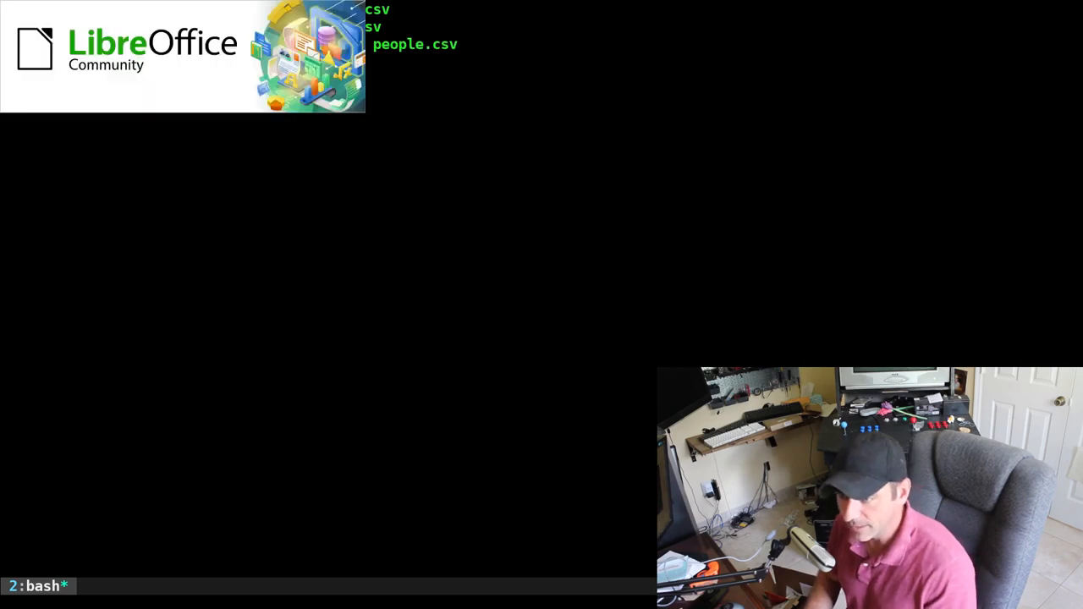
{"action": "key", "text": "Return"}
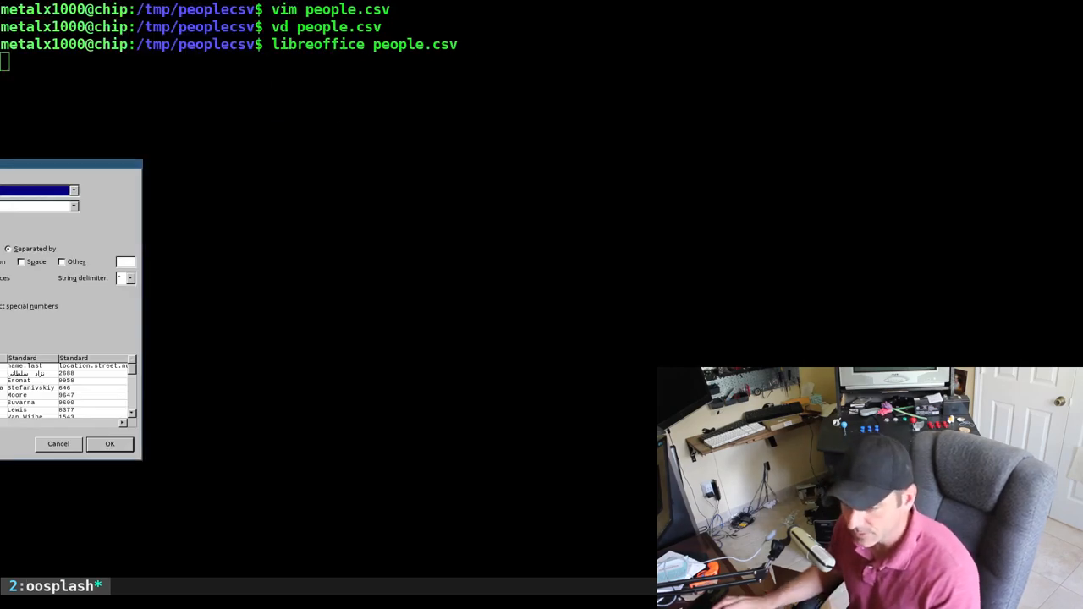
{"action": "left_click", "coordinate": [109, 444]}
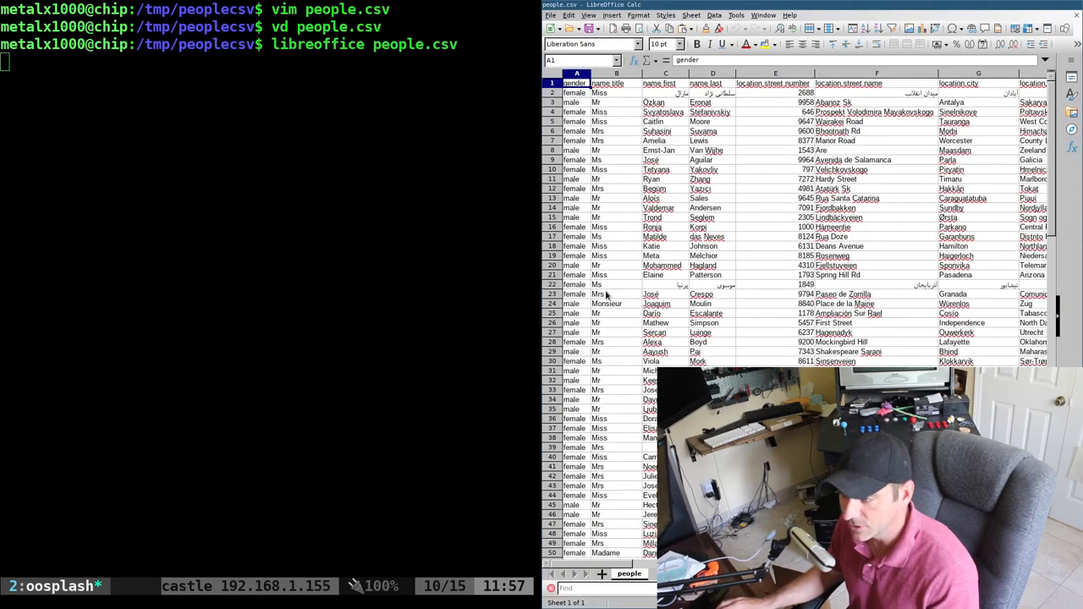
{"action": "mouse_move", "coordinate": [403, 210]}
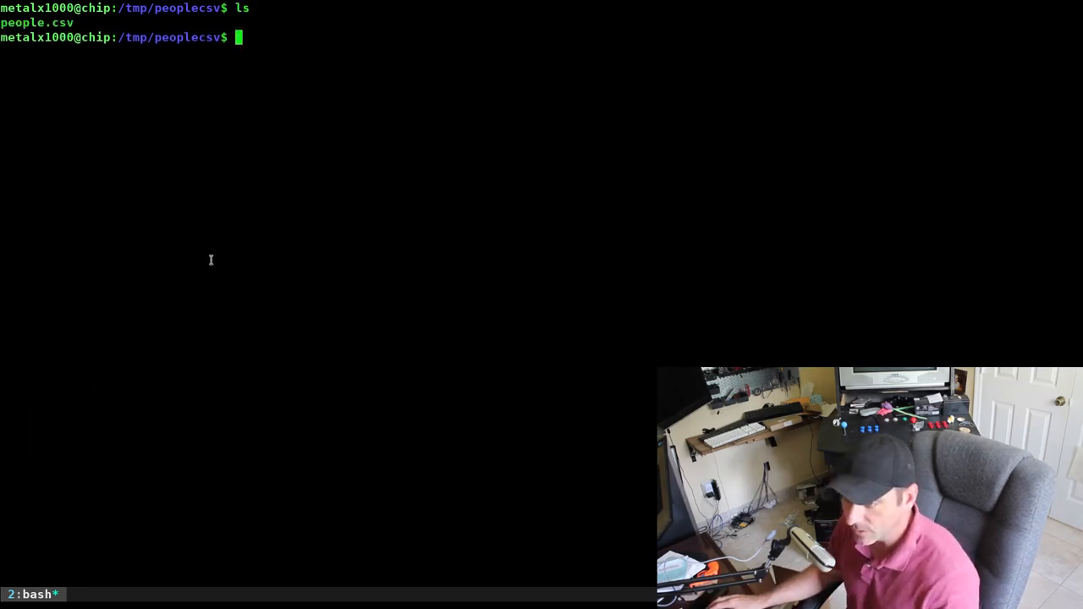
Step: Prepare the sqlite3 people.sqlite command at the bash prompt without running it
{"action": "type", "text": "sqlite3 people.sqlite"}
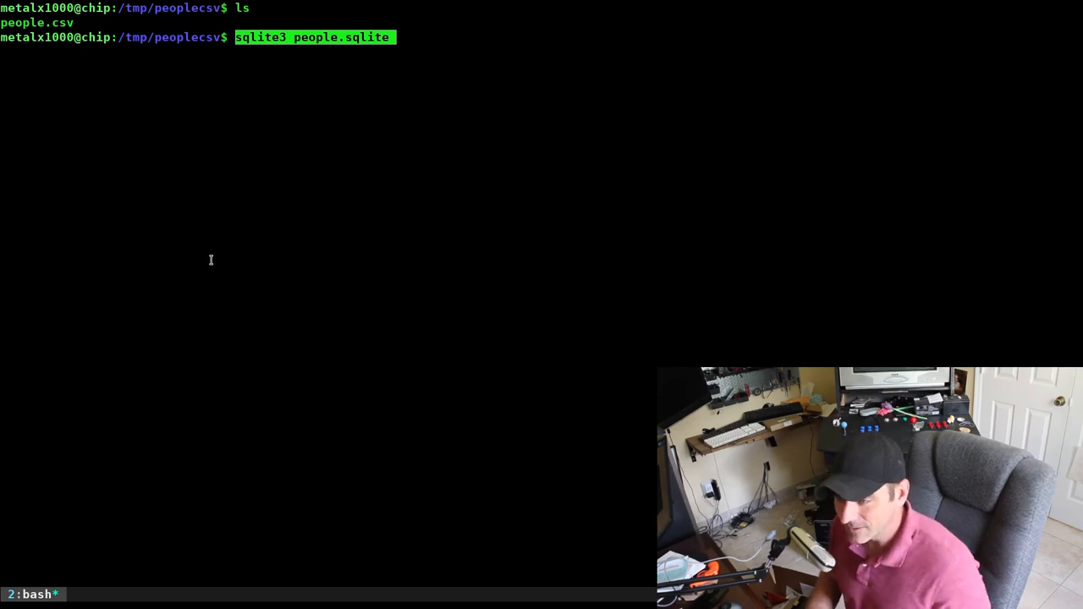
Step: Start sqlite3 on people.sqlite, set .mode csv and .import people.csv into table people
{"action": "key", "text": "Return"}
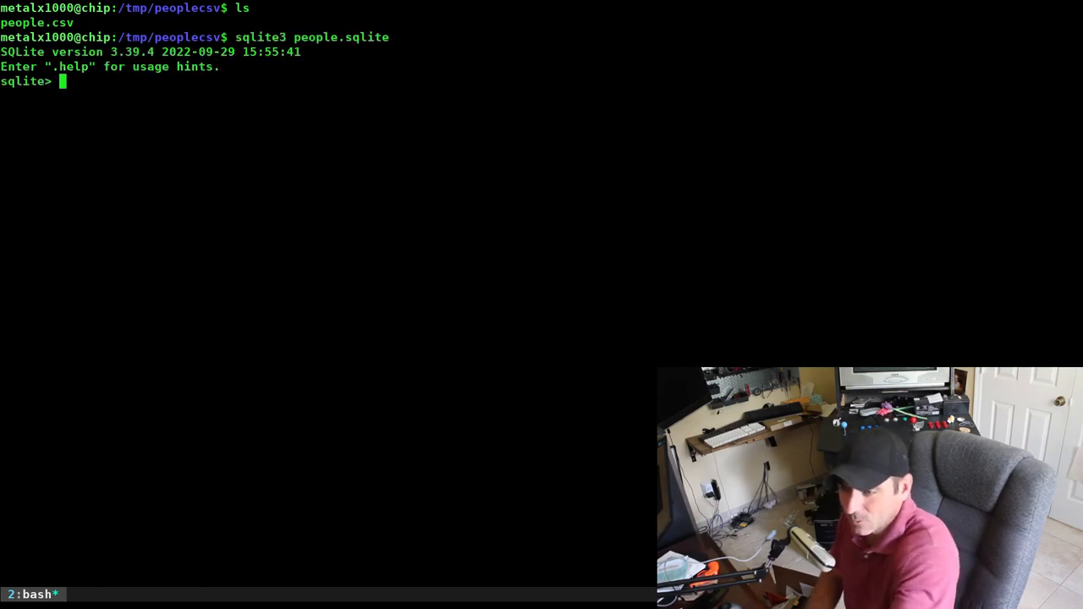
{"action": "mouse_move", "coordinate": [168, 295]}
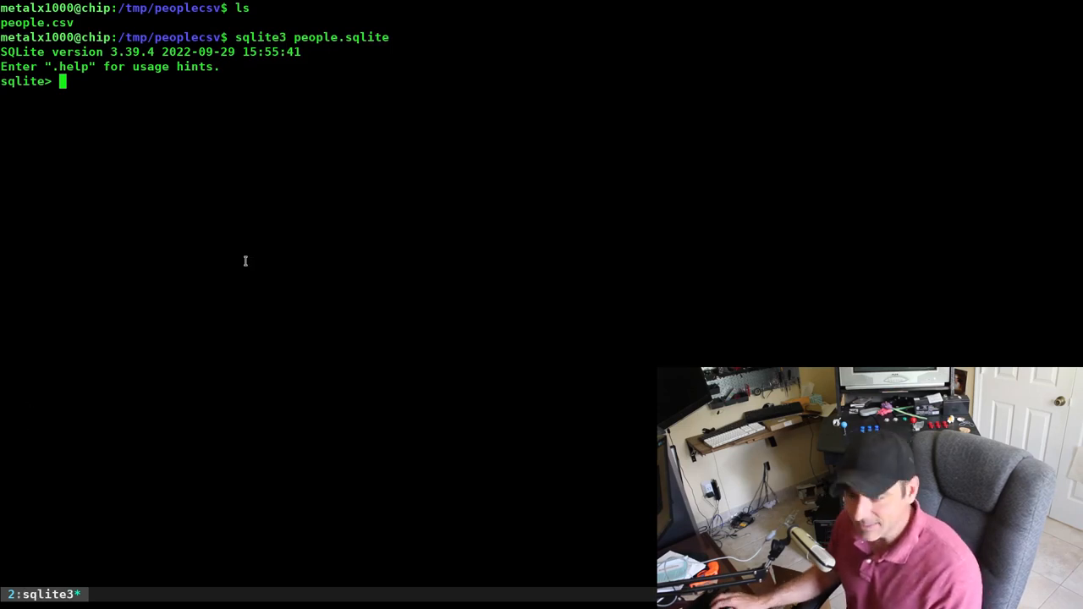
{"action": "type", "text": "."}
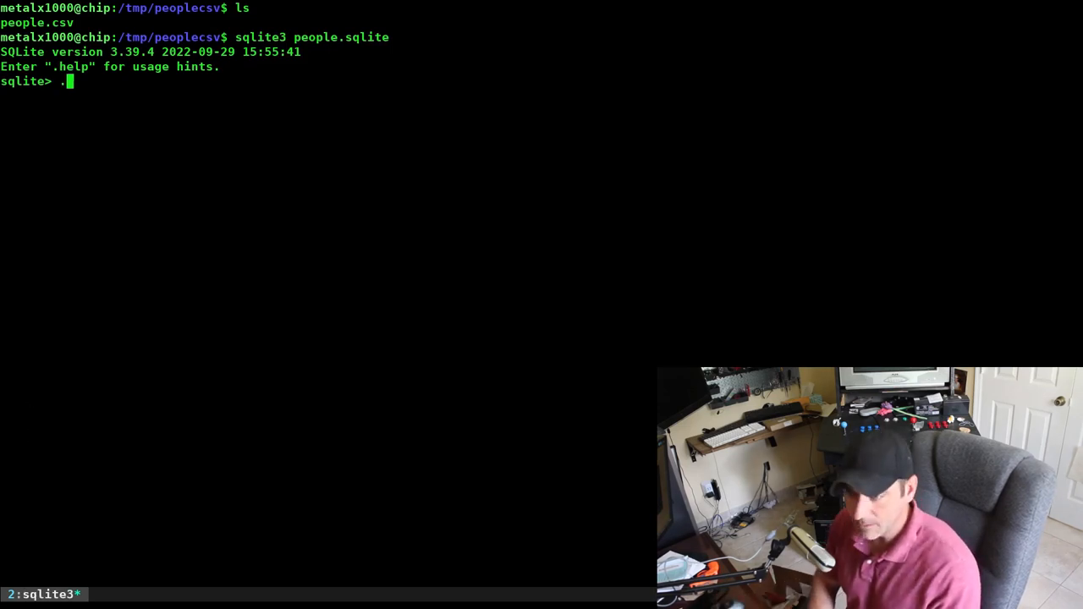
{"action": "type", "text": "mode csv"}
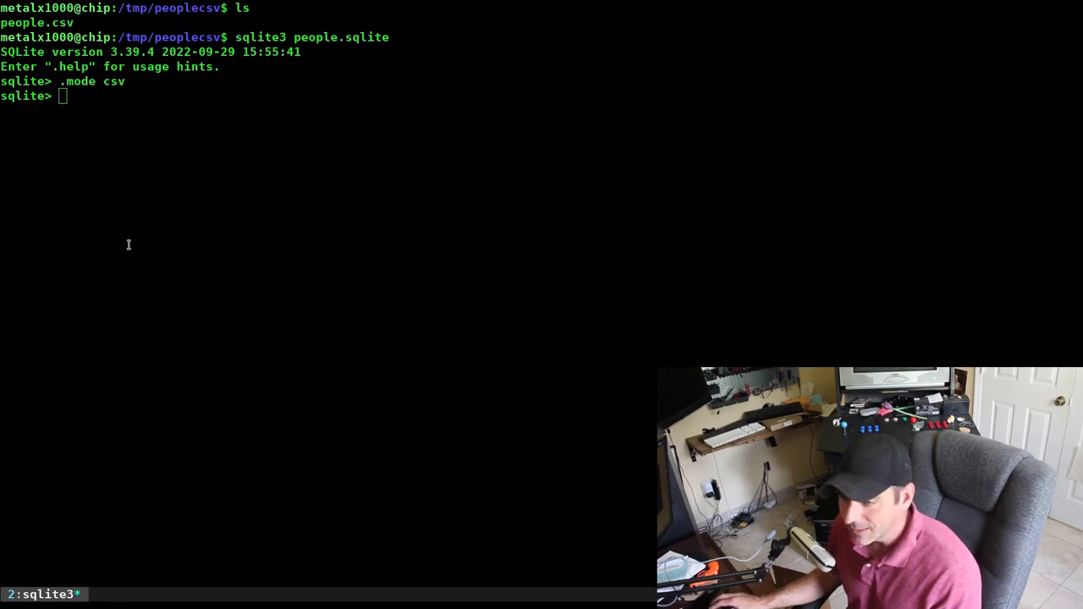
{"action": "type", "text": ".import people.csv"}
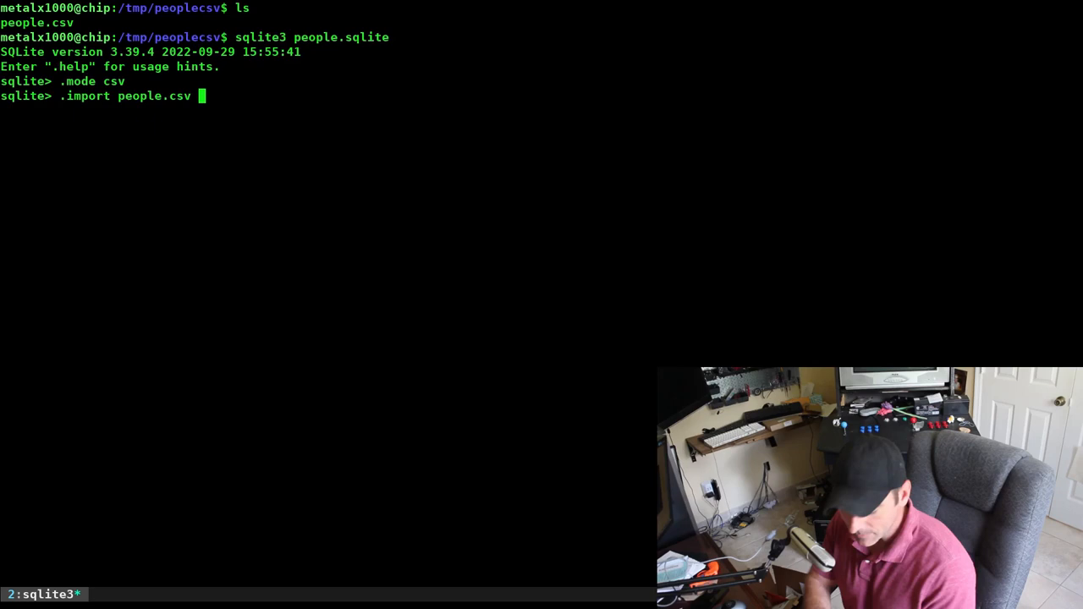
{"action": "type", "text": "peo"}
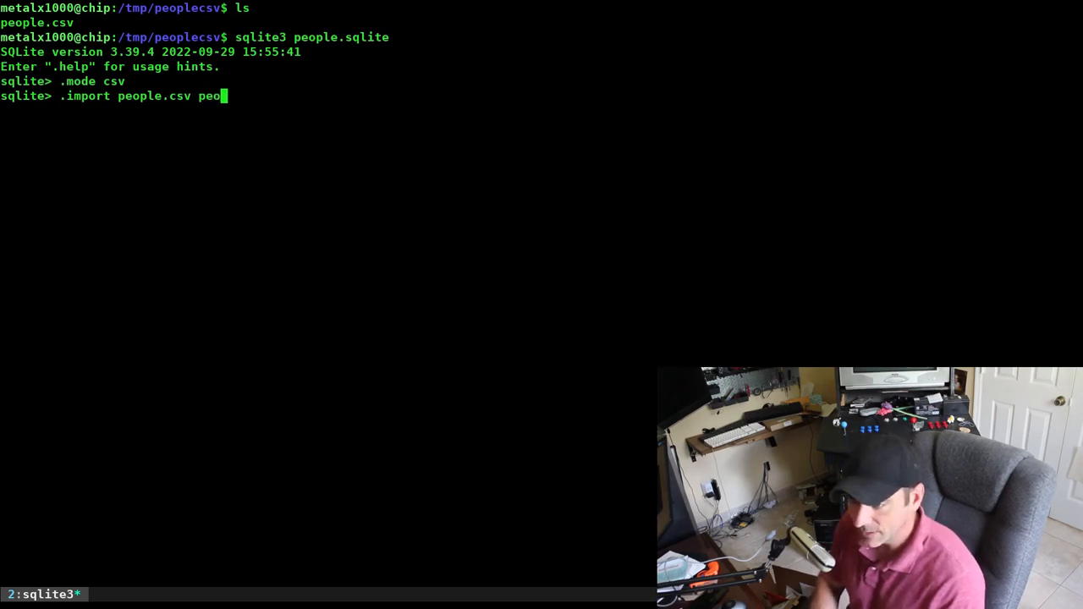
{"action": "key", "text": "Return"}
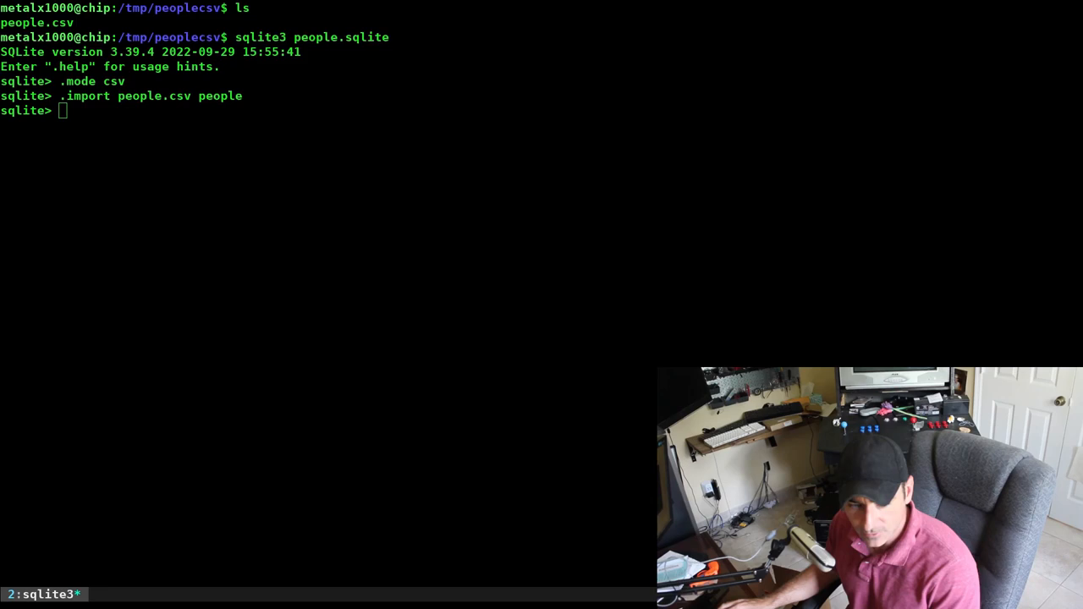
Step: Run PRAGMA table_info(people); and highlight a TEXT column type in the schema listing
{"action": "type", "text": "PRAGMA table_info(people);"}
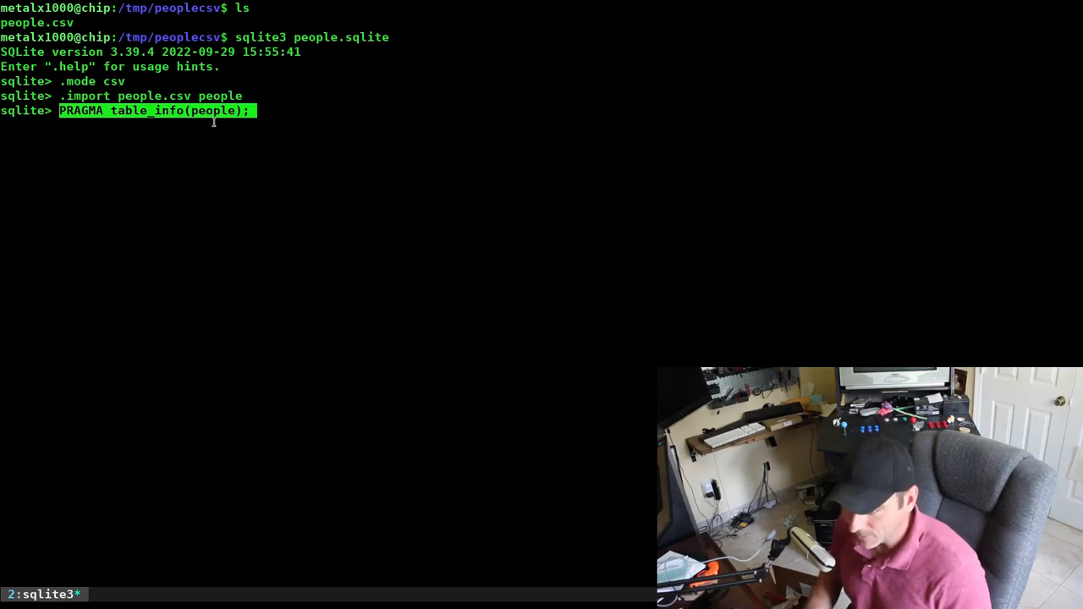
{"action": "key", "text": "Return"}
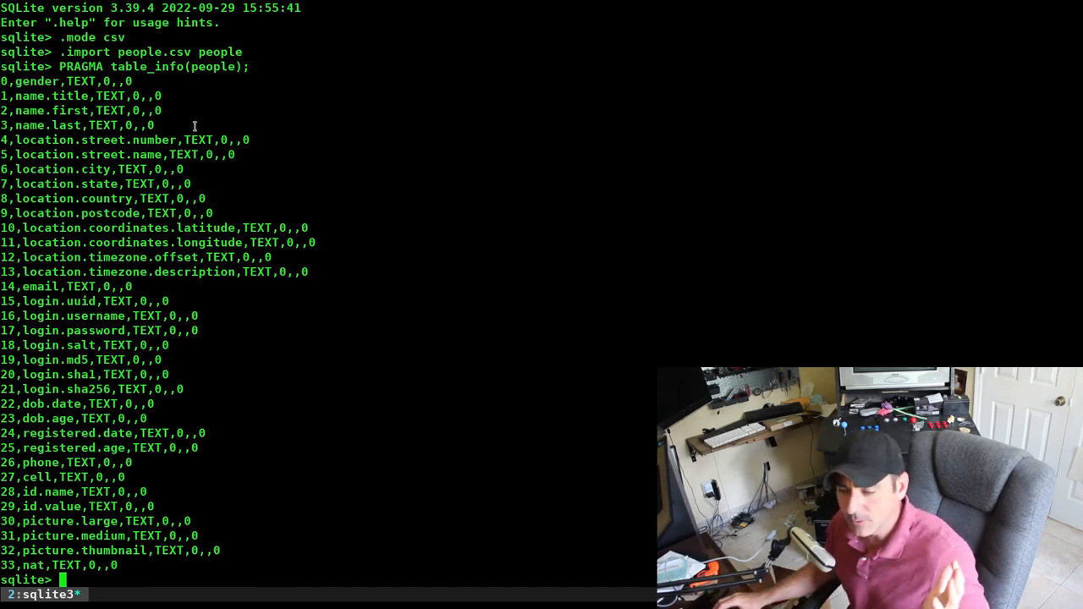
{"action": "double_click", "coordinate": [108, 94]}
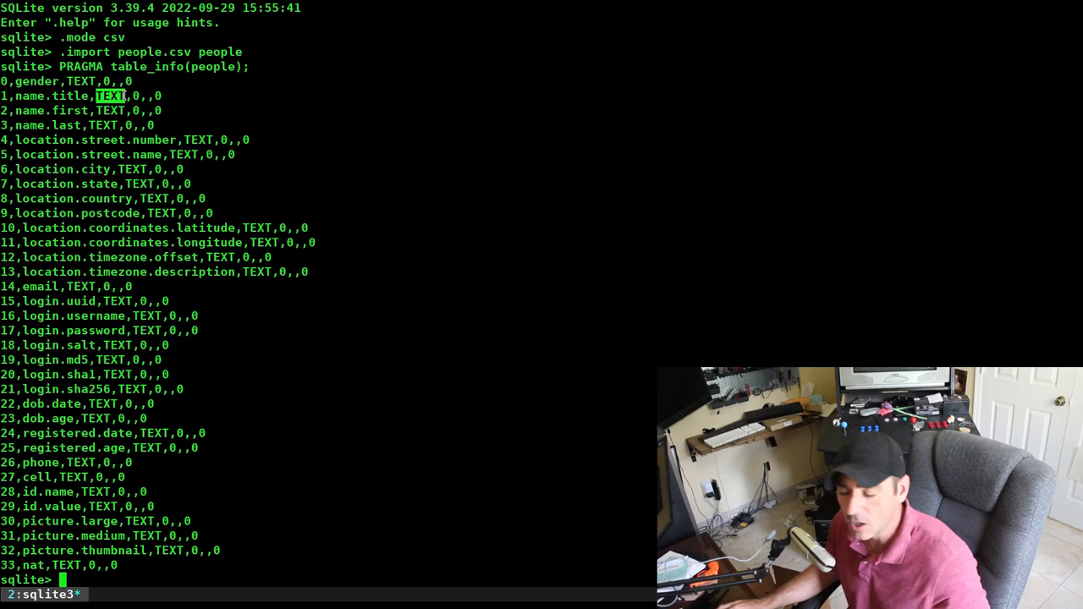
{"action": "mouse_move", "coordinate": [423, 155]}
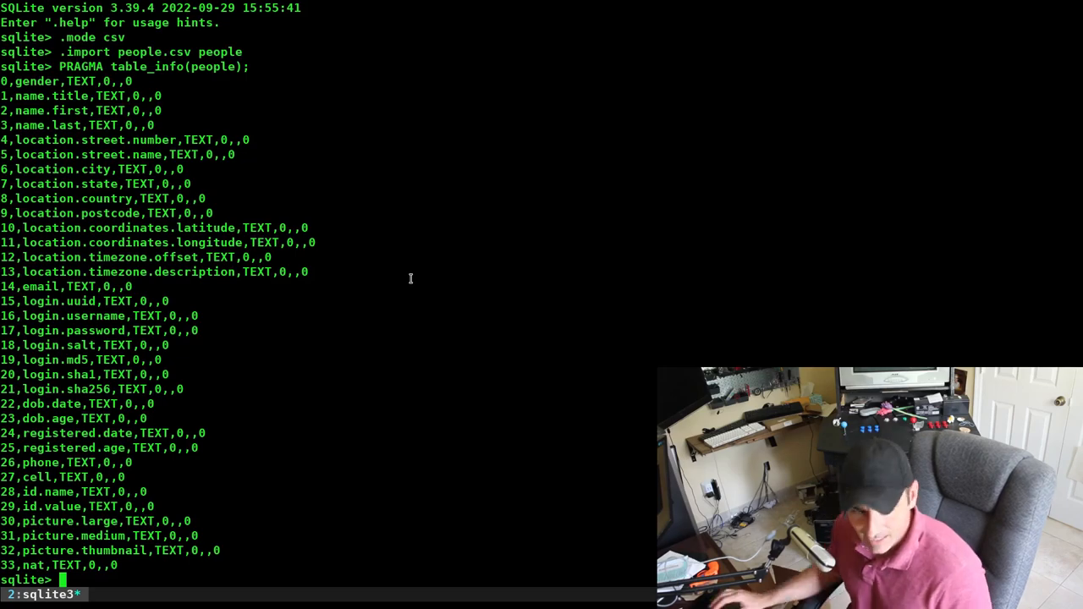
Step: Print all rows with select * from people; and .quit back to bash
{"action": "type", "text": "select * from people;"}
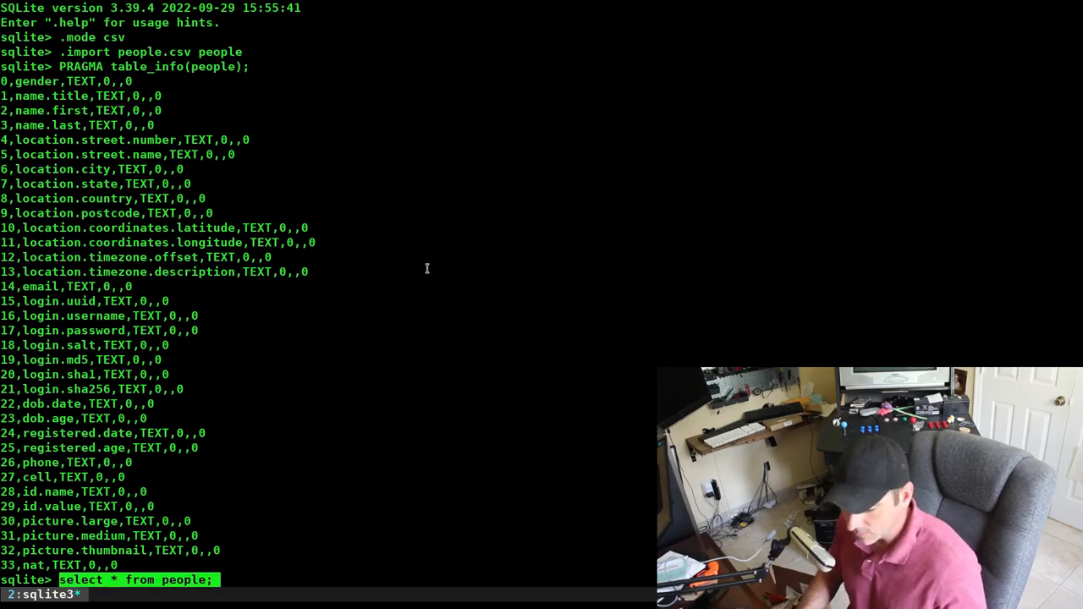
{"action": "key", "text": "Return"}
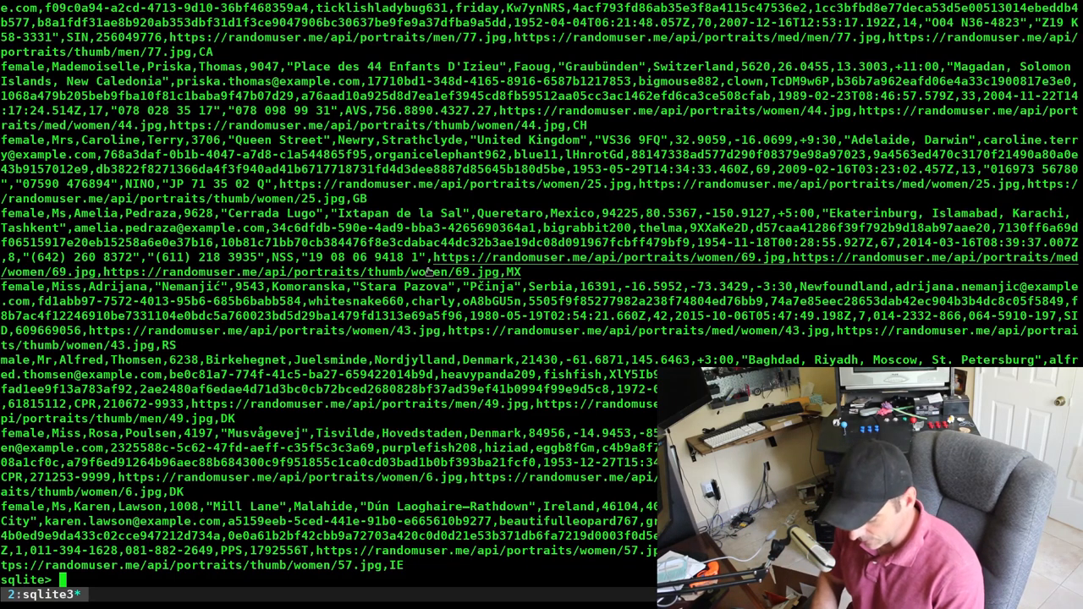
{"action": "type", "text": ".quit"}
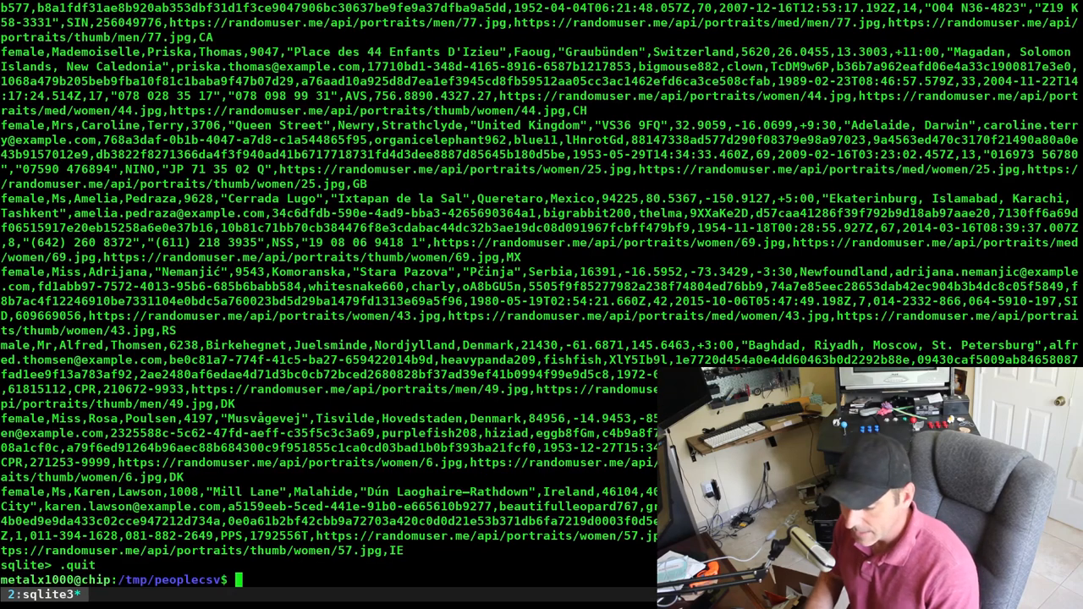
Step: Re-download 100 randomuser.me CSV records into /tmp/peoplecsv/people.csv with wget
{"action": "type", "text": "libreoffice people.csv"}
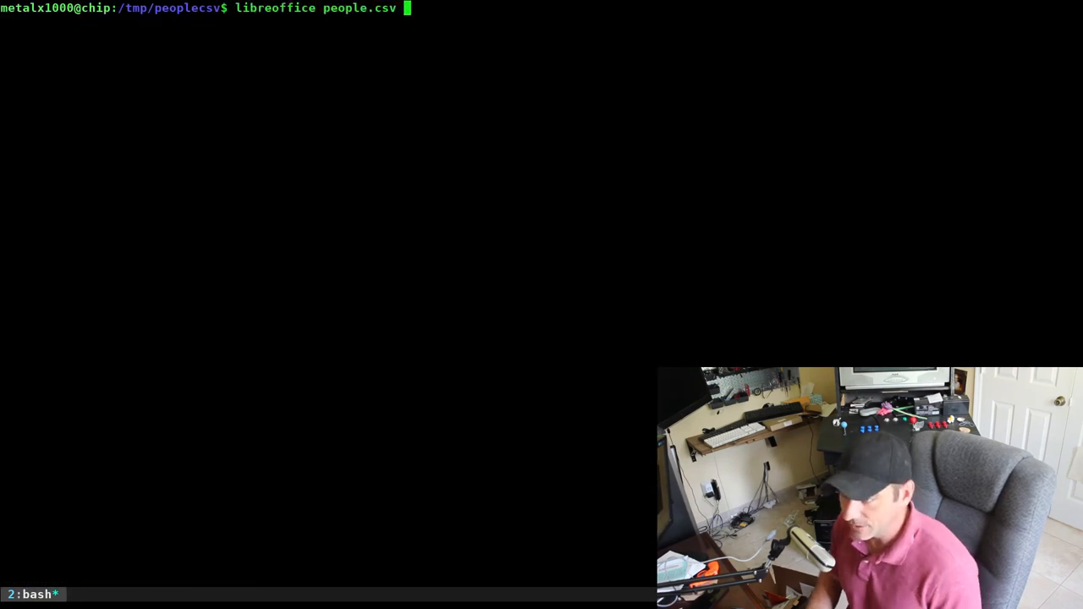
{"action": "type", "text": "wget \"https://randomuser.me/api/?results=100&format=csv\" -qO /tmp/peoplecsv/people.csv"}
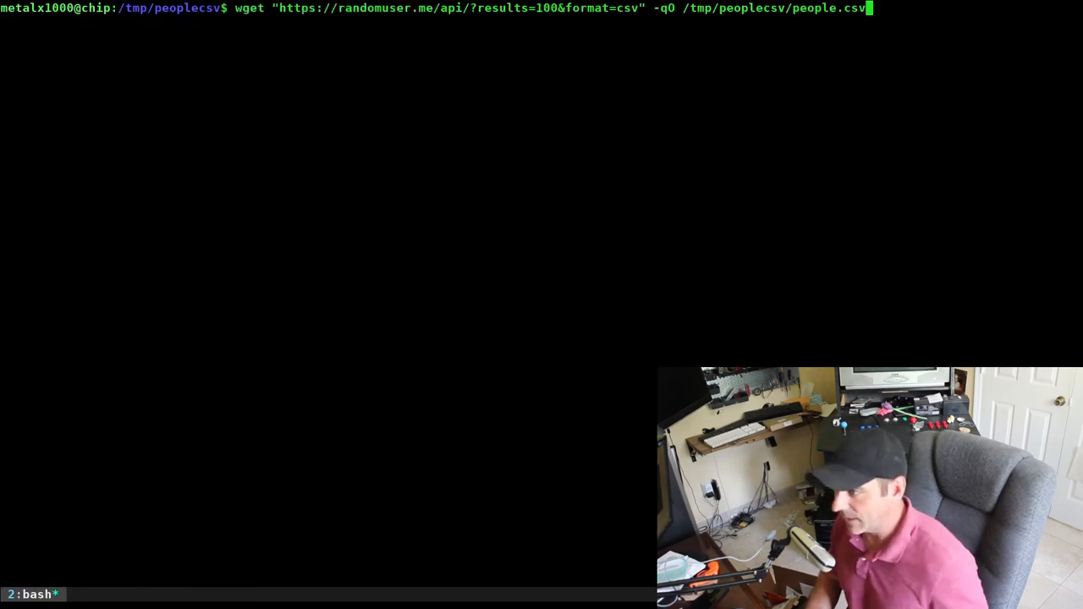
{"action": "key", "text": "Return"}
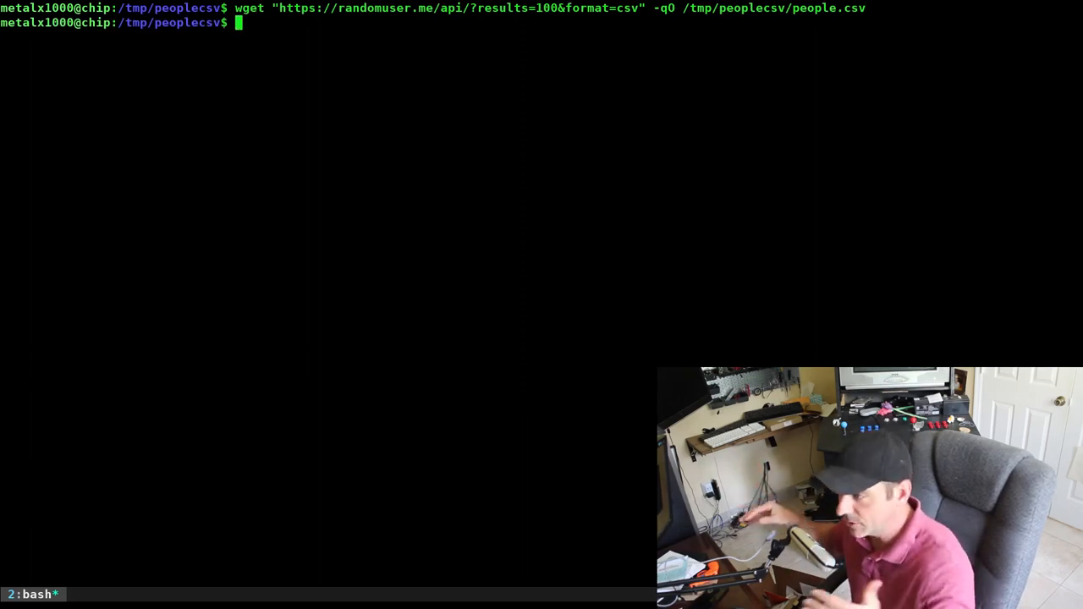
{"action": "type", "text": "sqlite3 people.sqlite"}
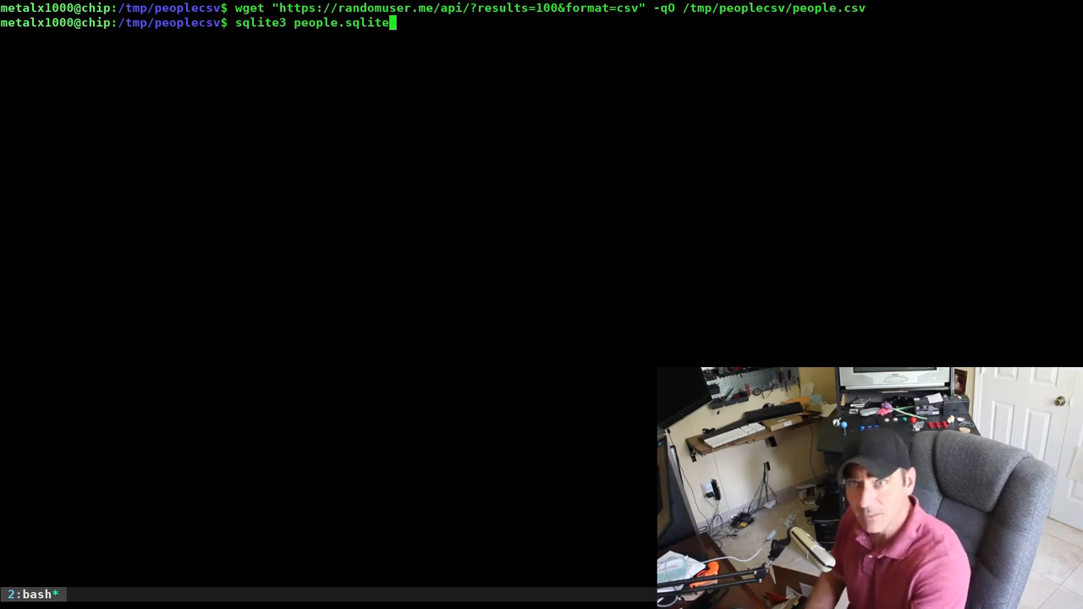
Step: In sqlite3 on people.sqlite, set CSV mode and .import people.csv as table people2
{"action": "key", "text": "Return"}
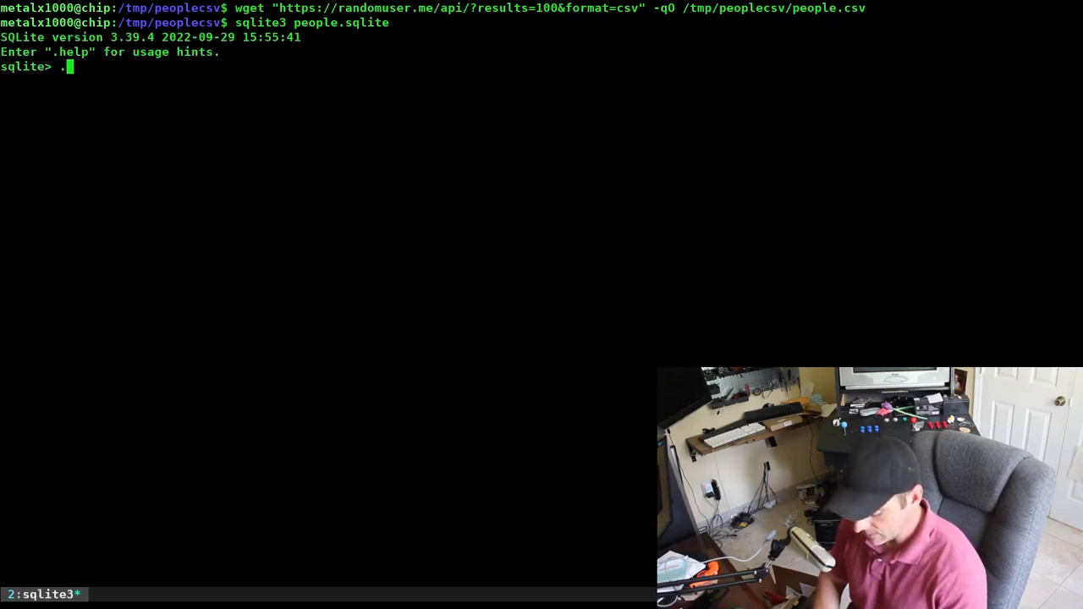
{"action": "type", "text": ".mode"}
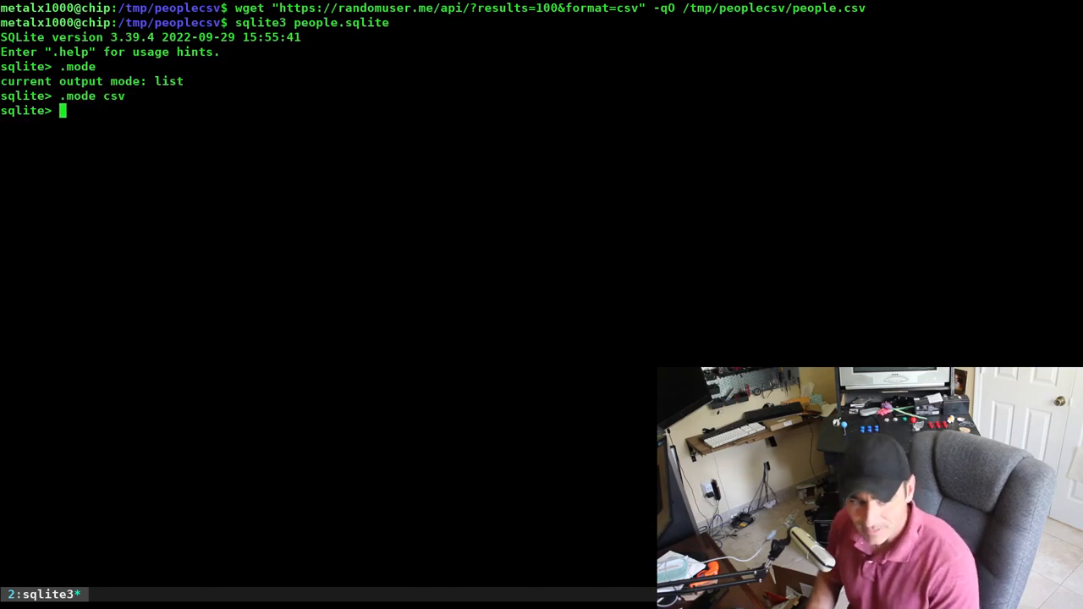
{"action": "type", "text": ".import"}
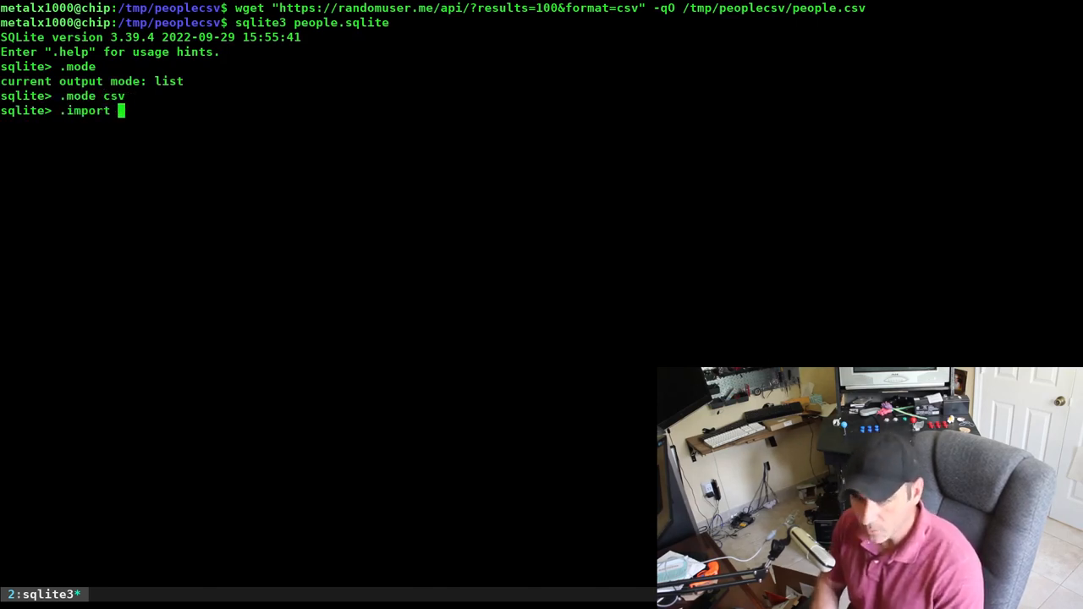
{"action": "type", "text": "p"}
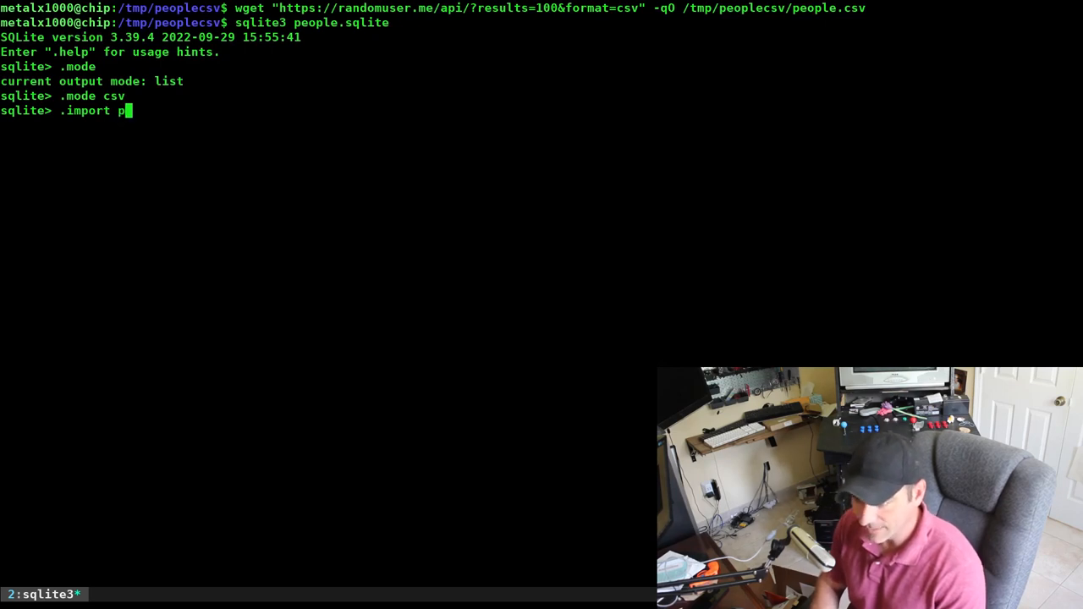
{"action": "type", "text": "eople"}
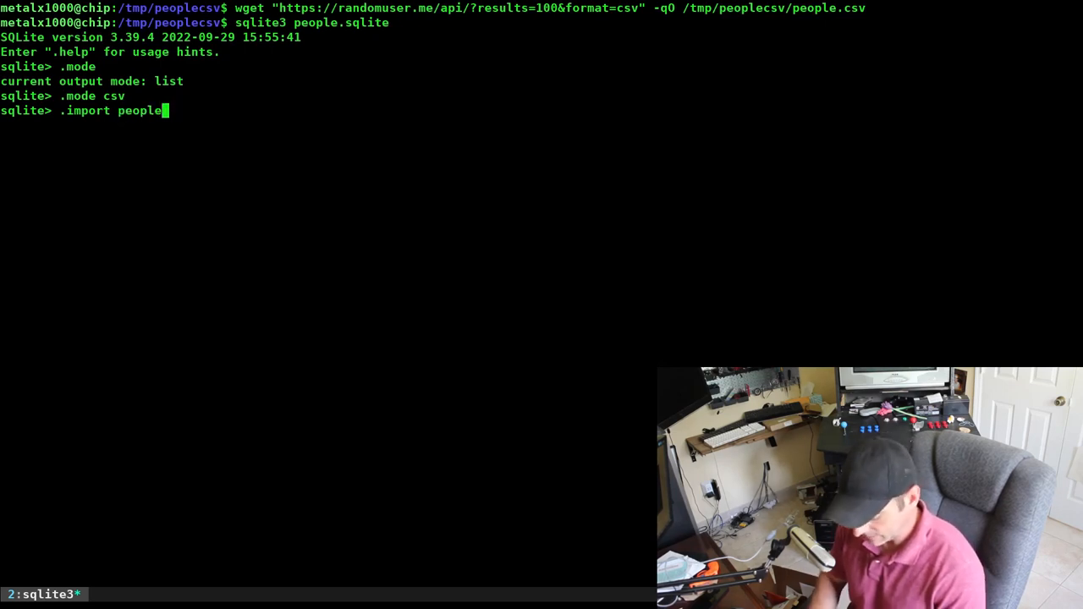
{"action": "type", "text": ".csv"}
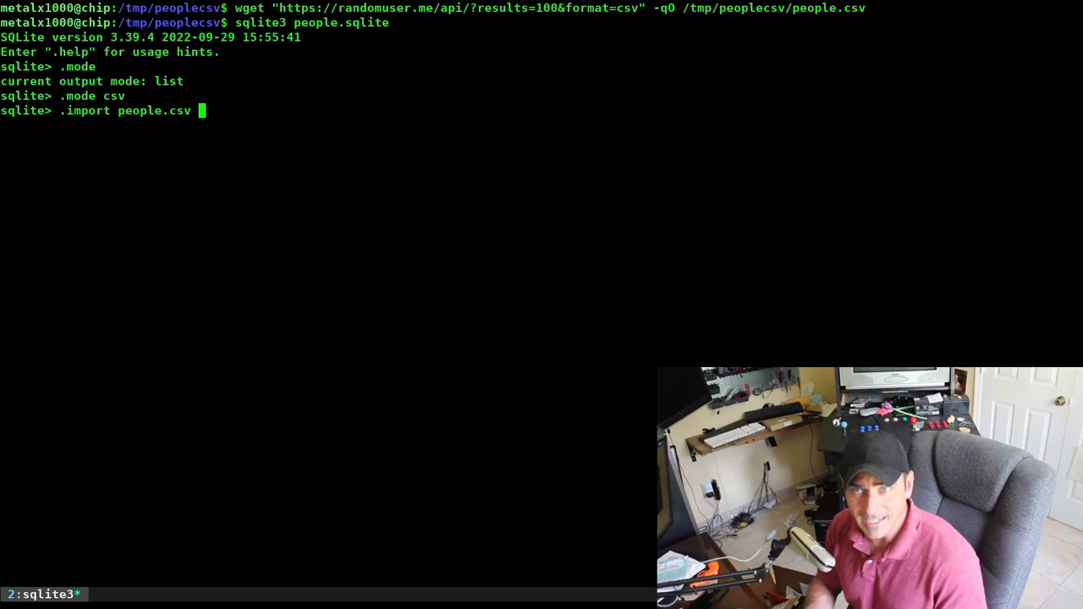
{"action": "type", "text": "people"}
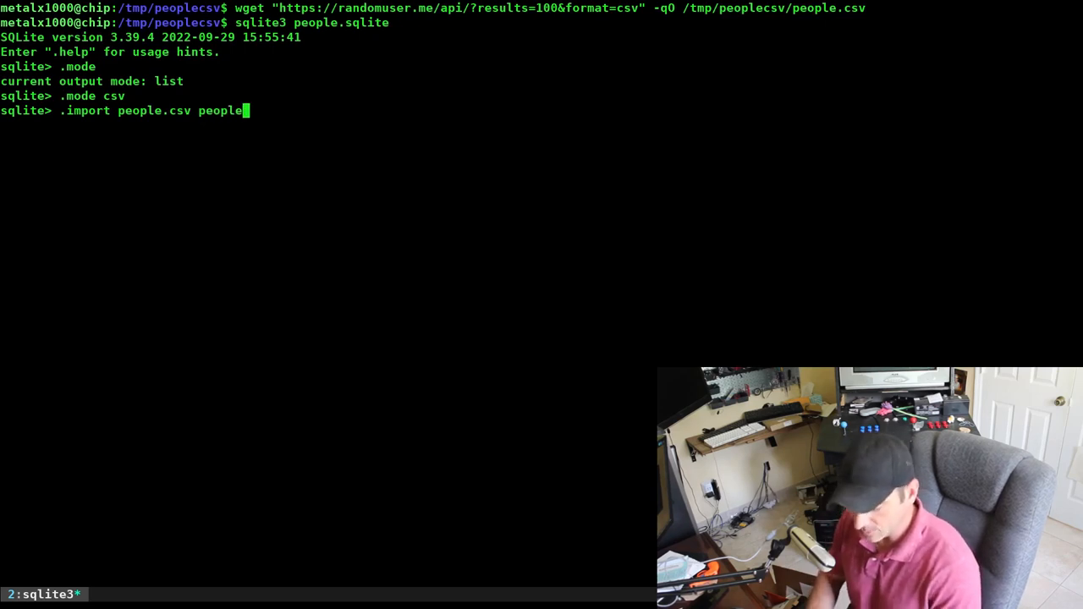
{"action": "type", "text": "2"}
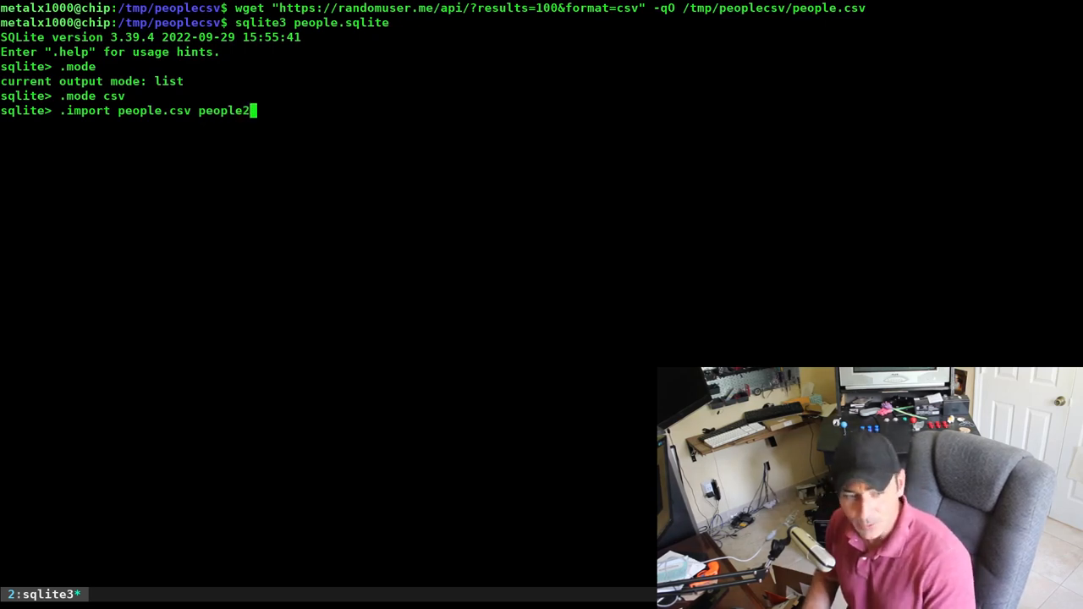
{"action": "key", "text": "Return"}
{"action": "type", "text": ".table"}
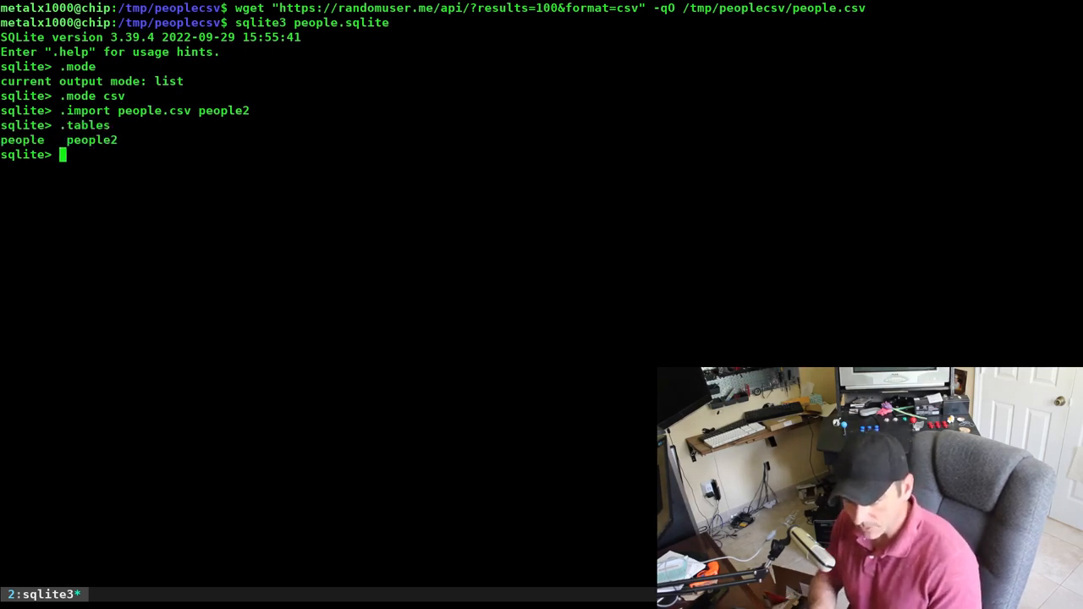
Step: Print all rows of people2 with select *, then try leaving the shell with exit
{"action": "type", "text": "select * from people2"}
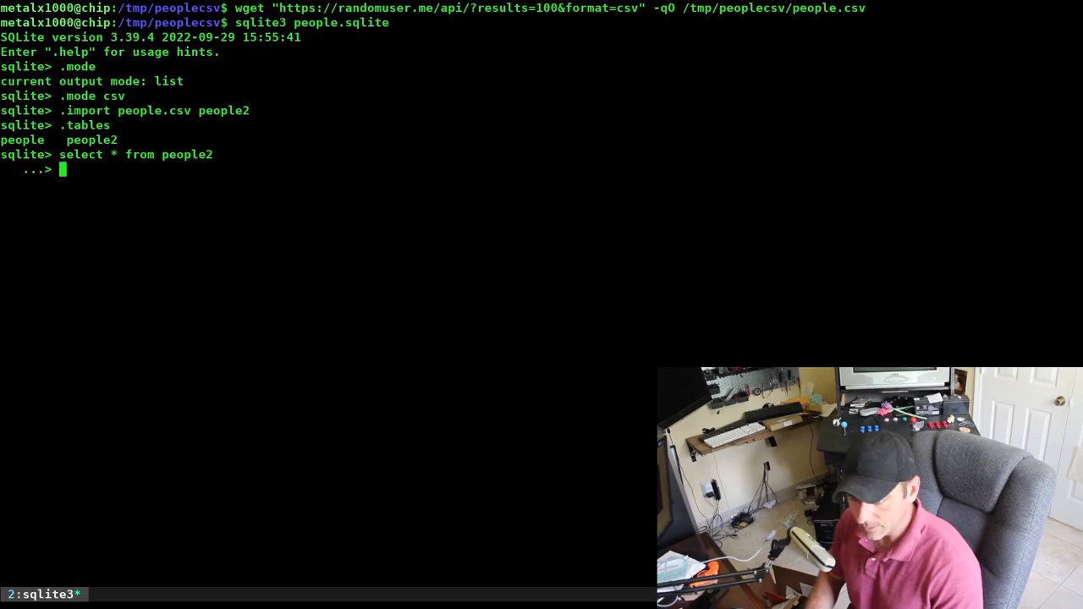
{"action": "key", "text": "Return"}
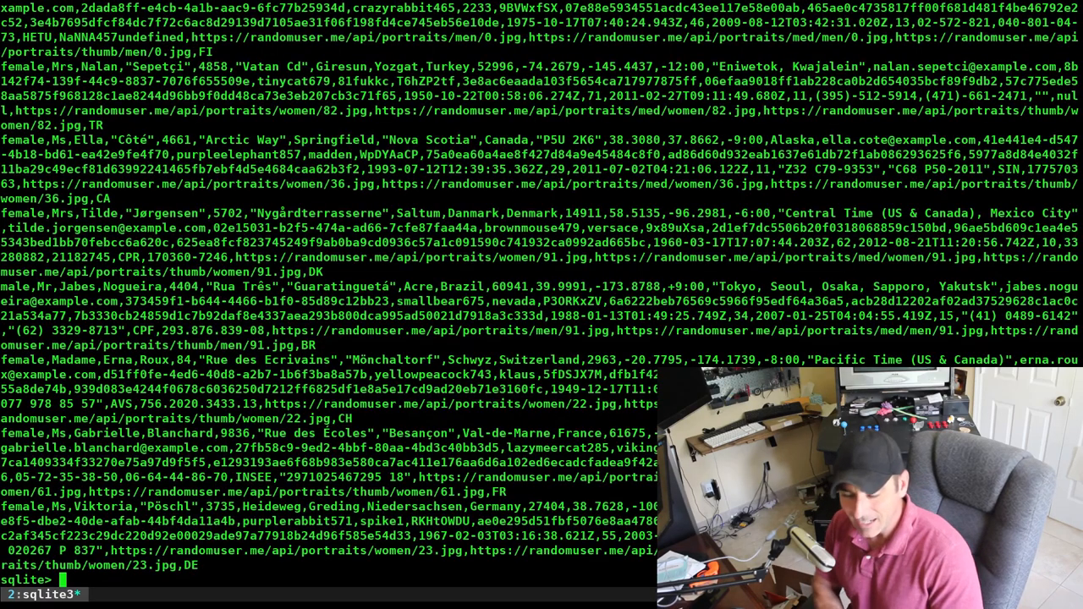
{"action": "type", "text": "exi"}
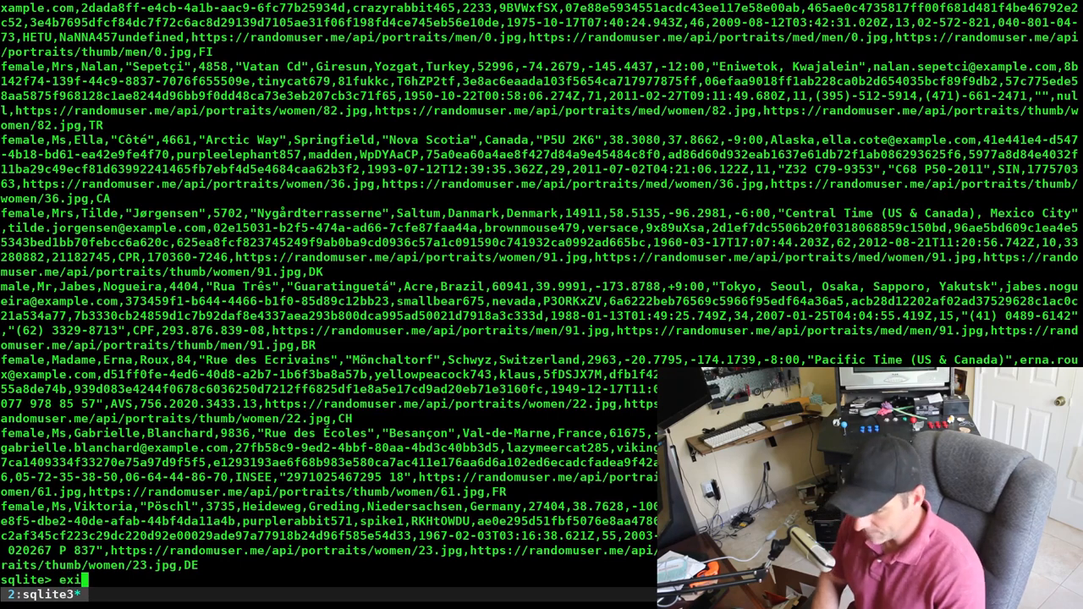
{"action": "key", "text": "Return"}
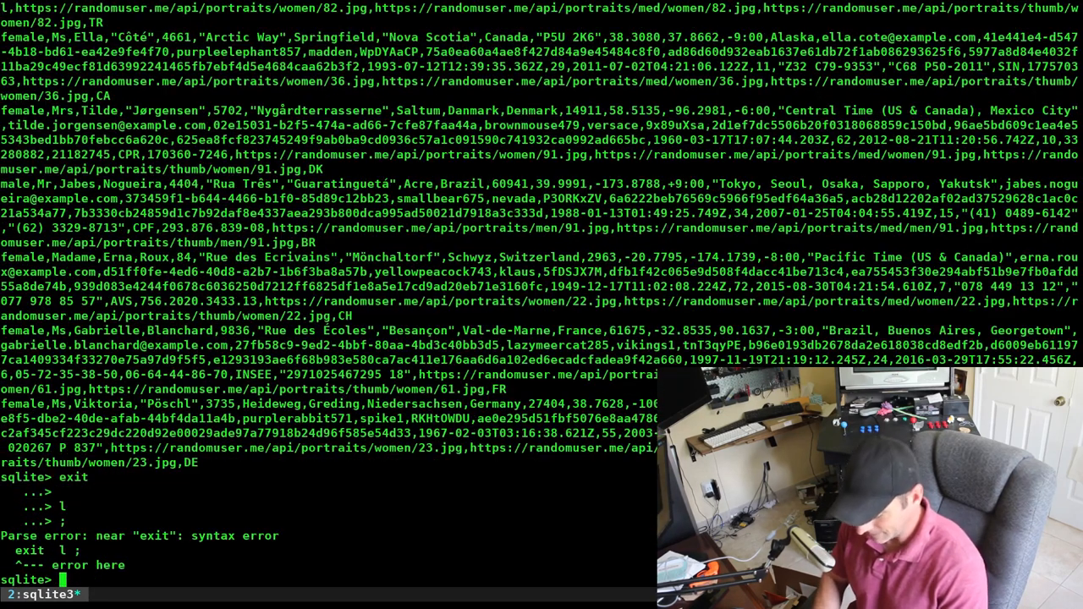
Step: Quit sqlite3, reopen people.sqlite and set .mode csv again
{"action": "type", "text": ".quit"}
{"action": "type", "text": "sqlite3 people.sqlite"}
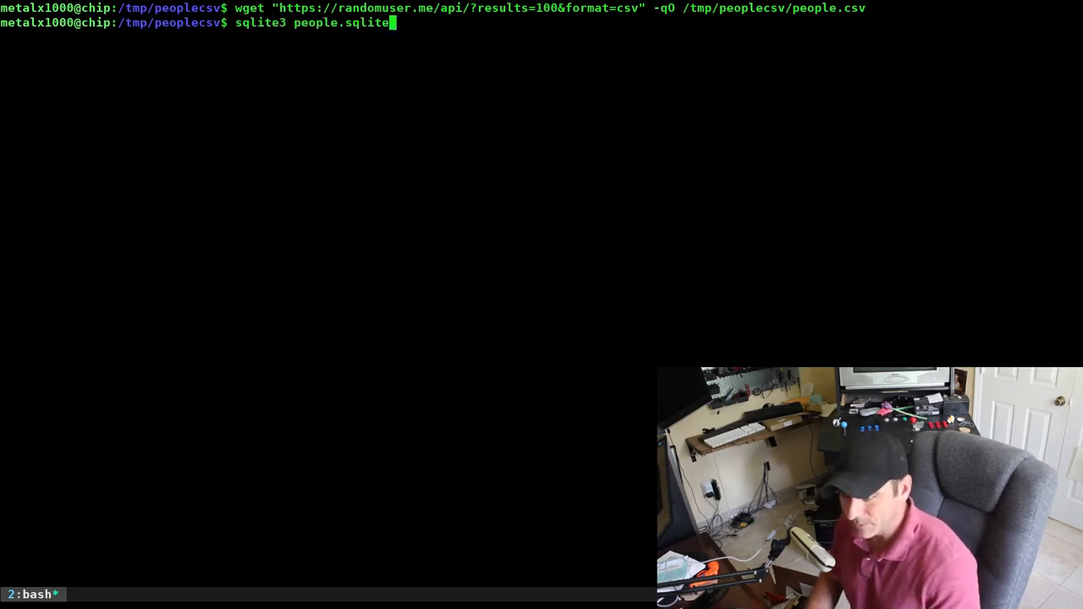
{"action": "key", "text": "Return"}
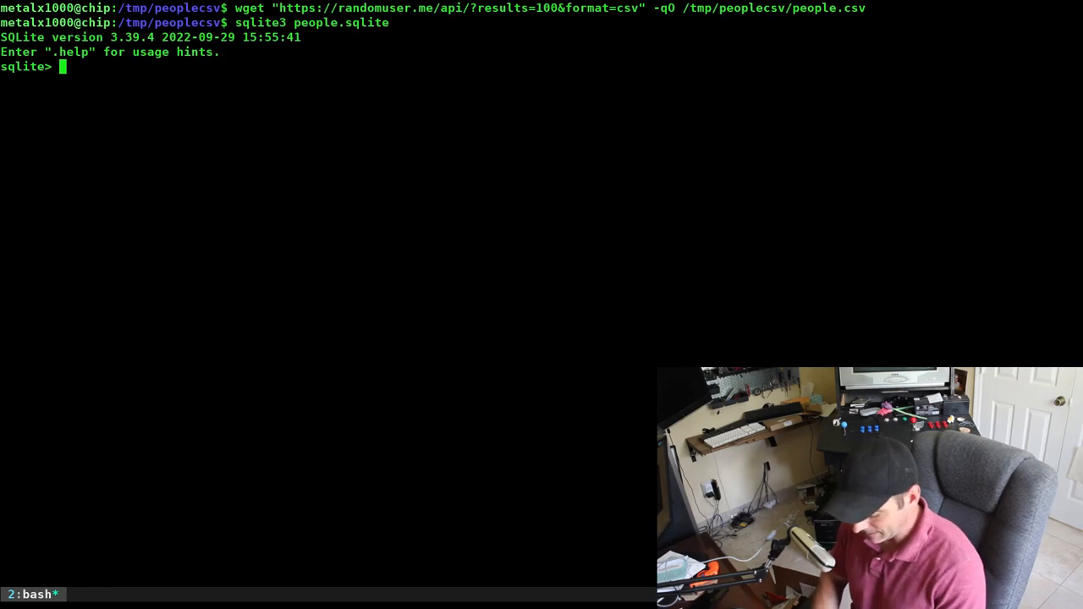
{"action": "type", "text": ".mode csv"}
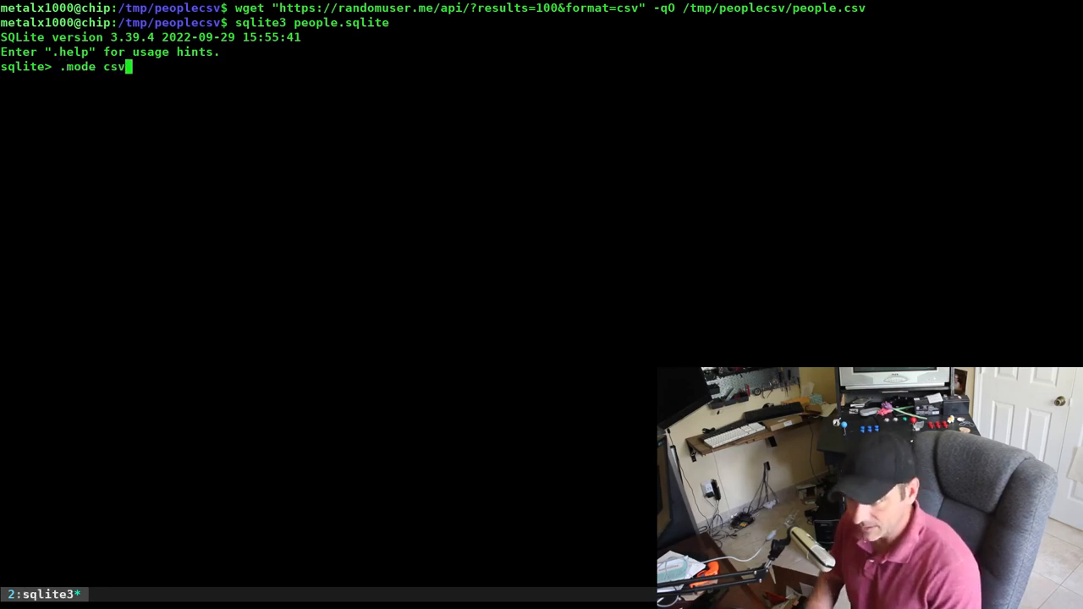
{"action": "key", "text": "Return"}
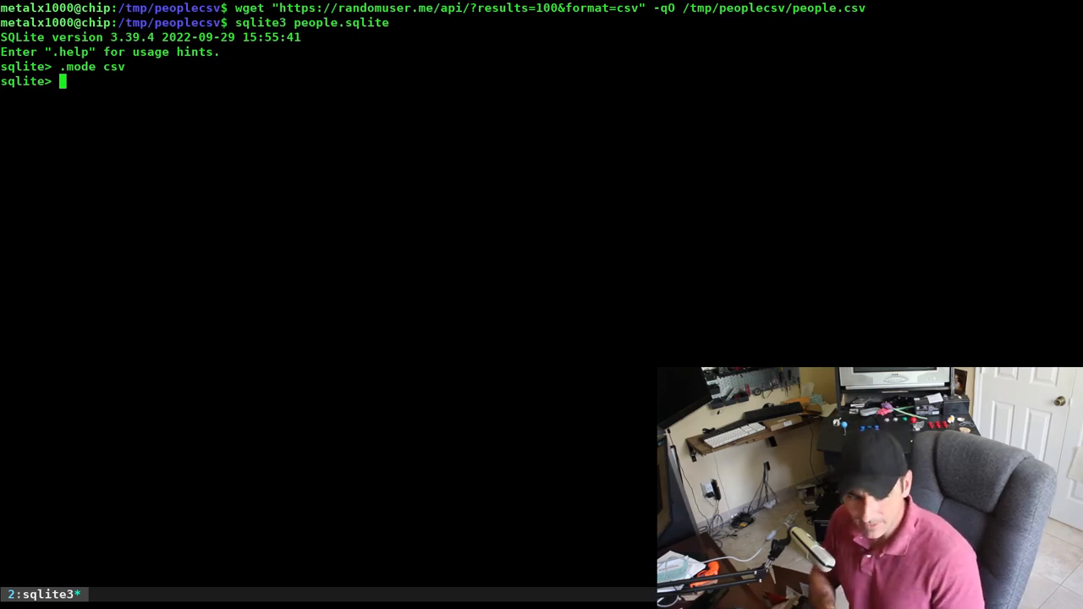
Step: Import people.csv into a new customers table with .import
{"action": "type", "text": ".impo"}
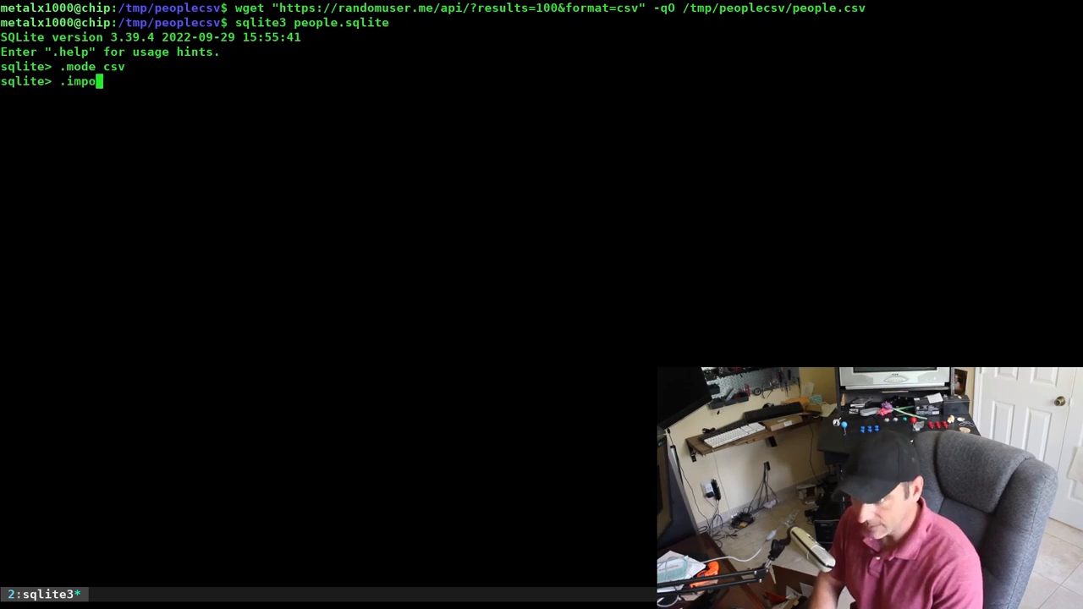
{"action": "type", "text": "rt peop"}
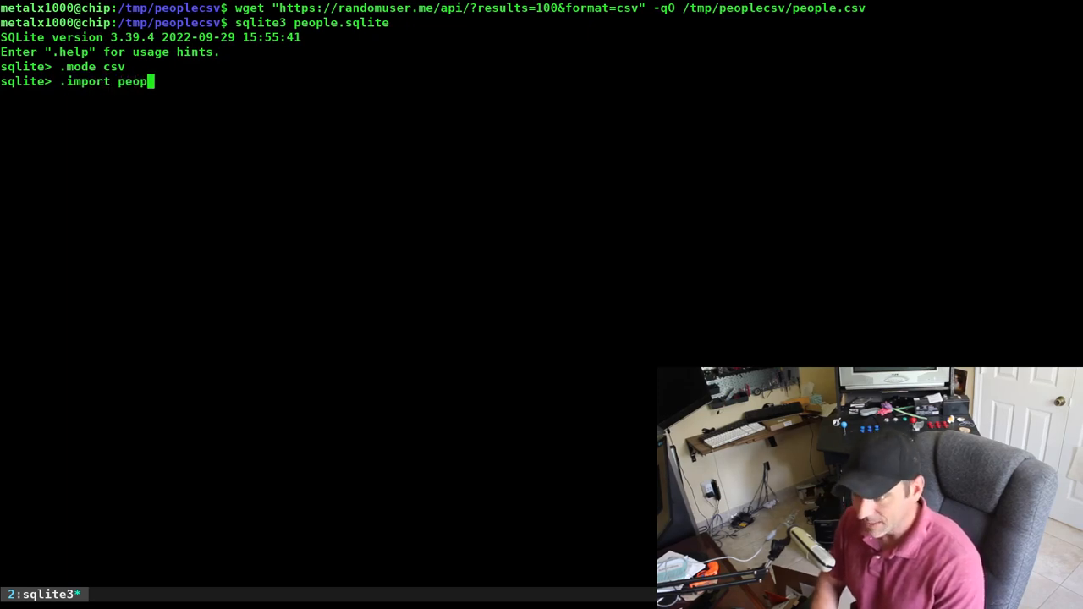
{"action": "type", "text": "le.csv cus"}
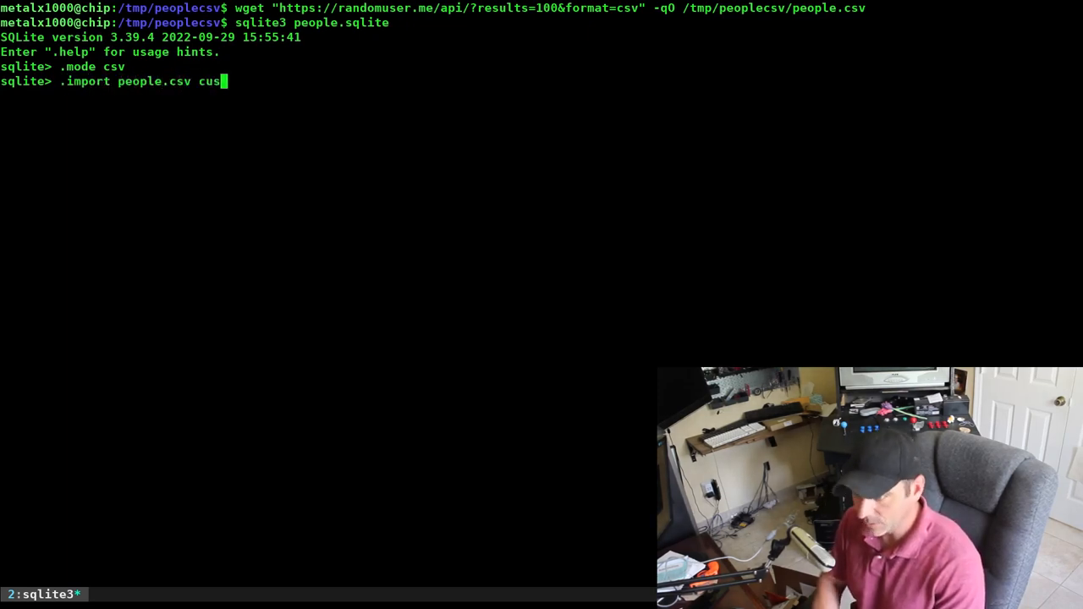
{"action": "type", "text": "tomers"}
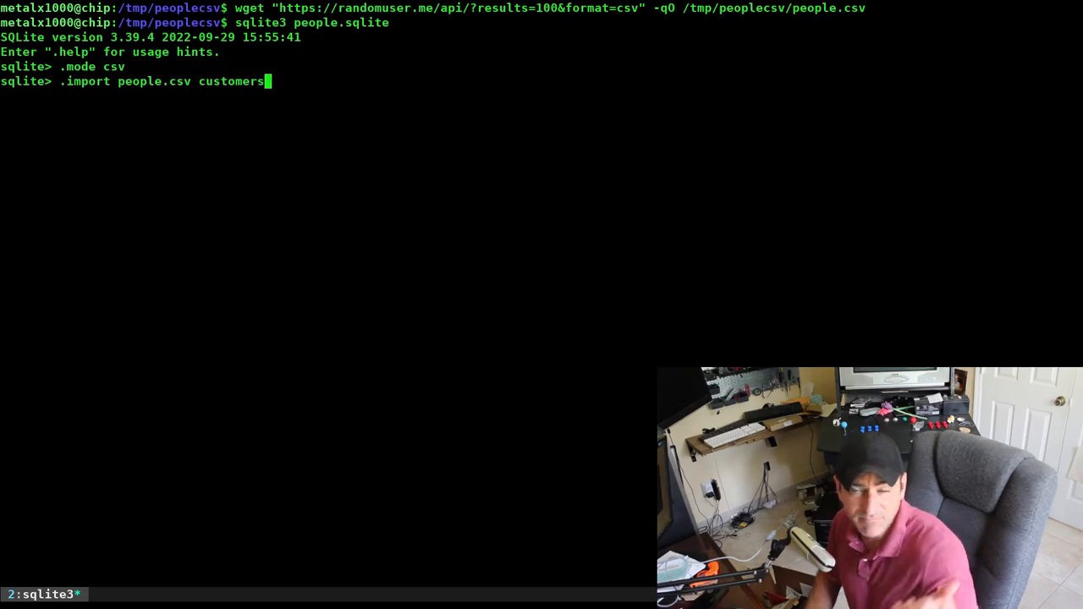
{"action": "key", "text": "Return"}
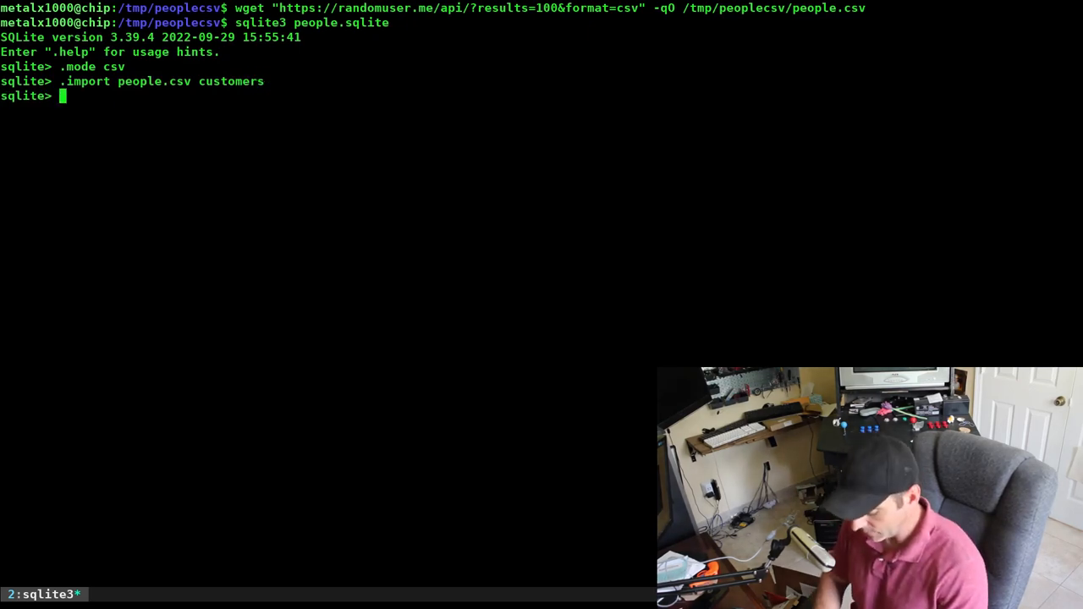
Step: Query all customers rows, fixing 'form' to 'from', then quit sqlite3
{"action": "type", "text": "select *"}
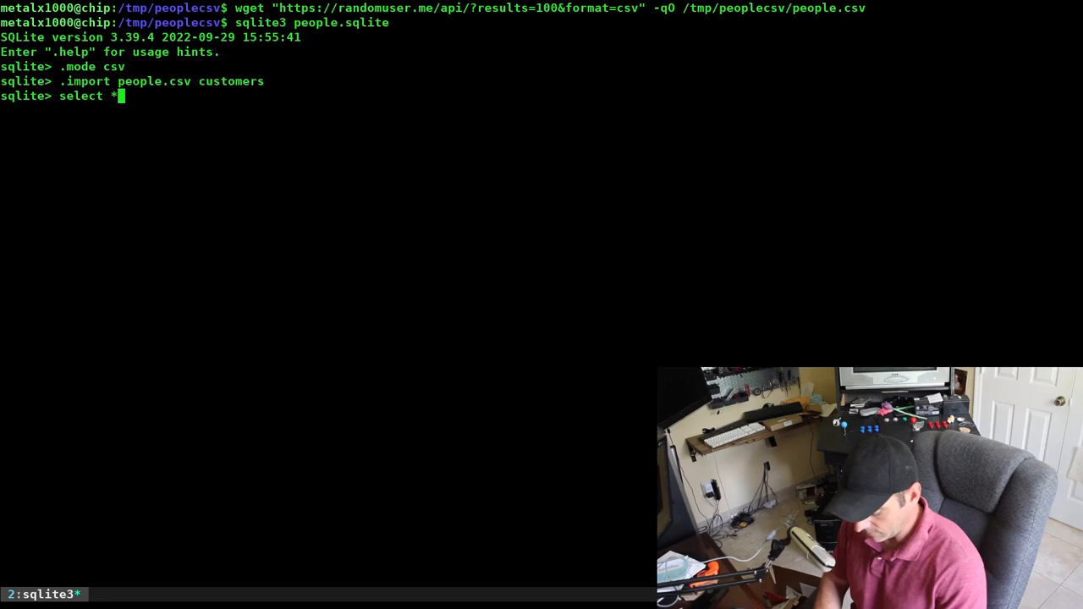
{"action": "type", "text": "form cu"}
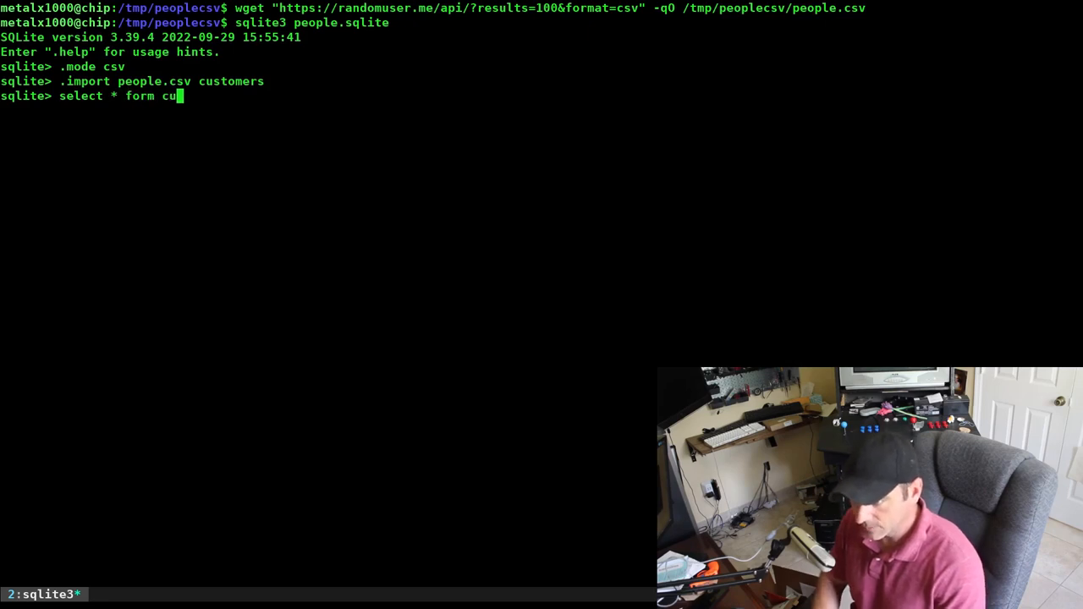
{"action": "type", "text": "t"}
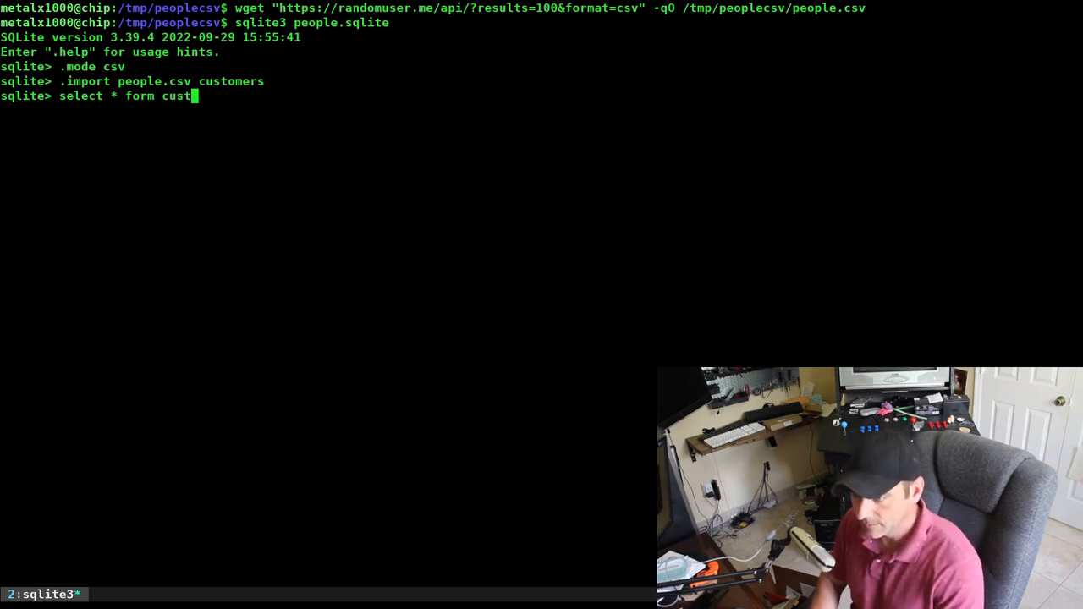
{"action": "type", "text": "omers"}
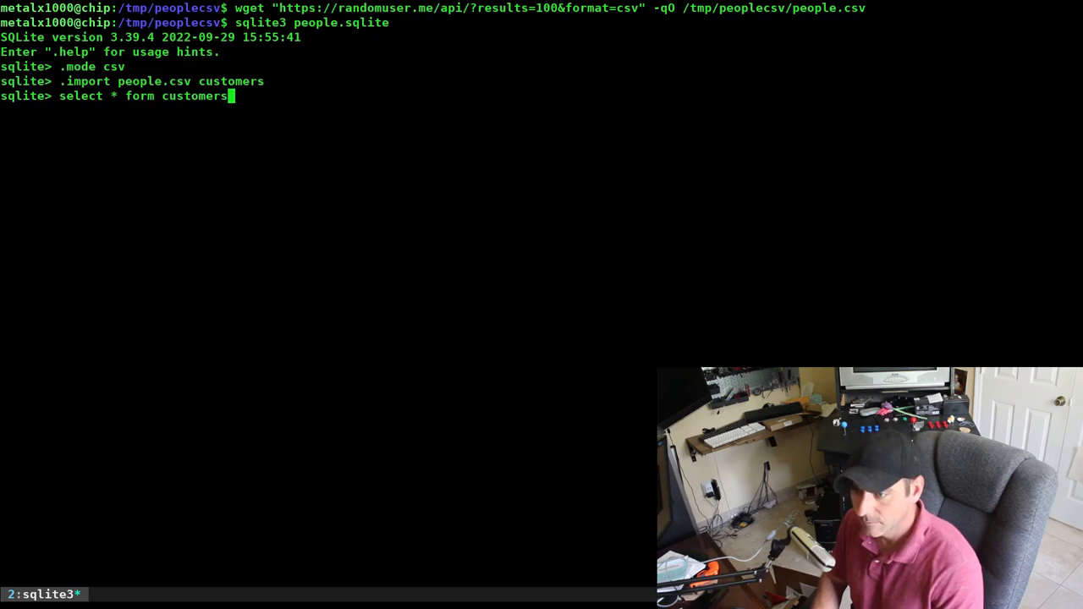
{"action": "key", "text": "Return"}
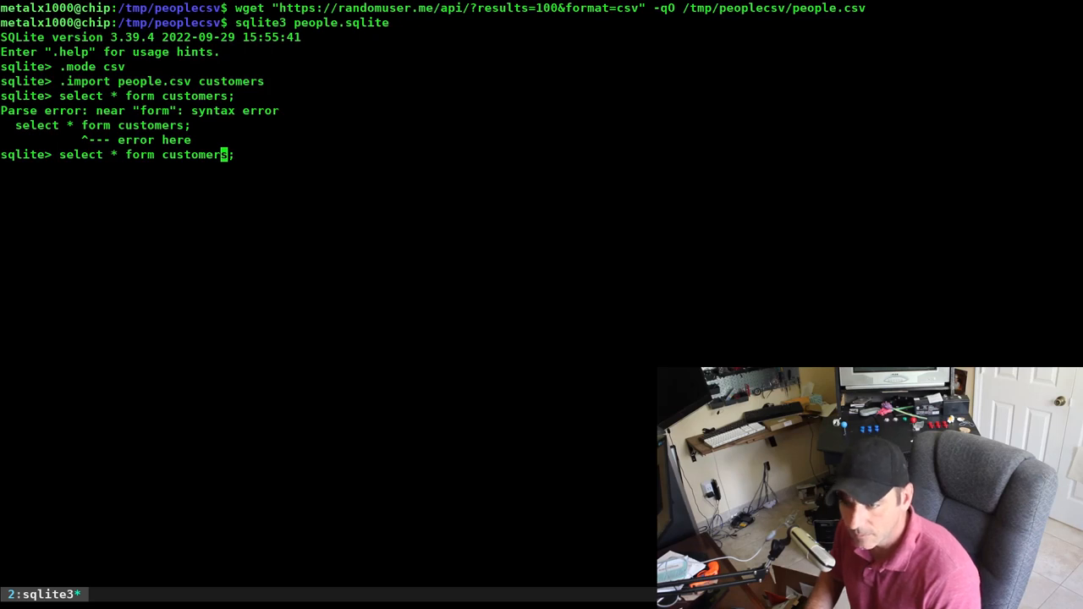
{"action": "key", "text": "Left"}
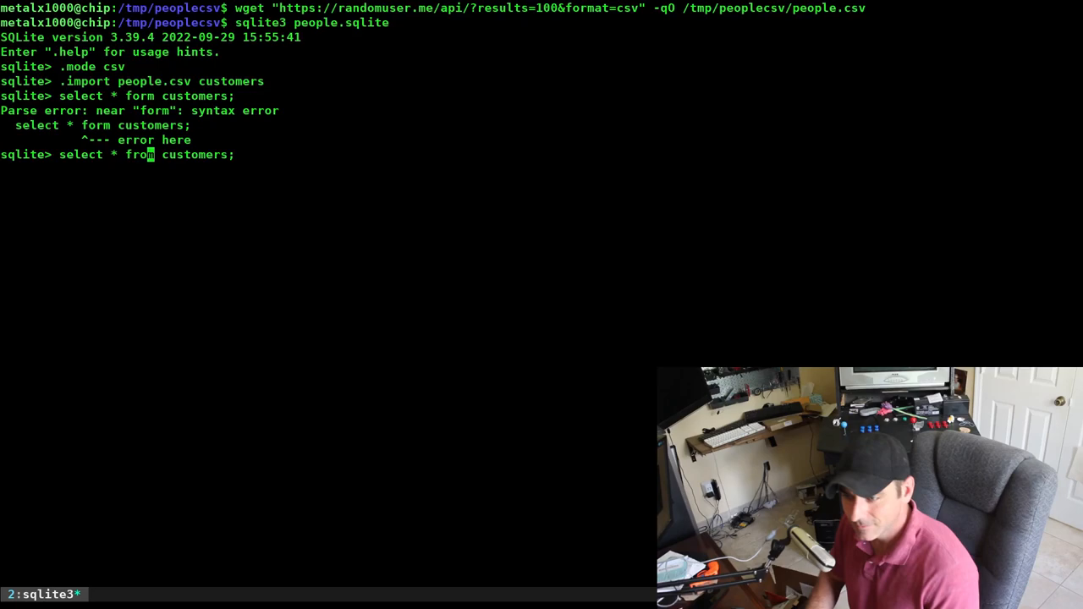
{"action": "key", "text": "Return"}
{"action": "type", "text": ".quit"}
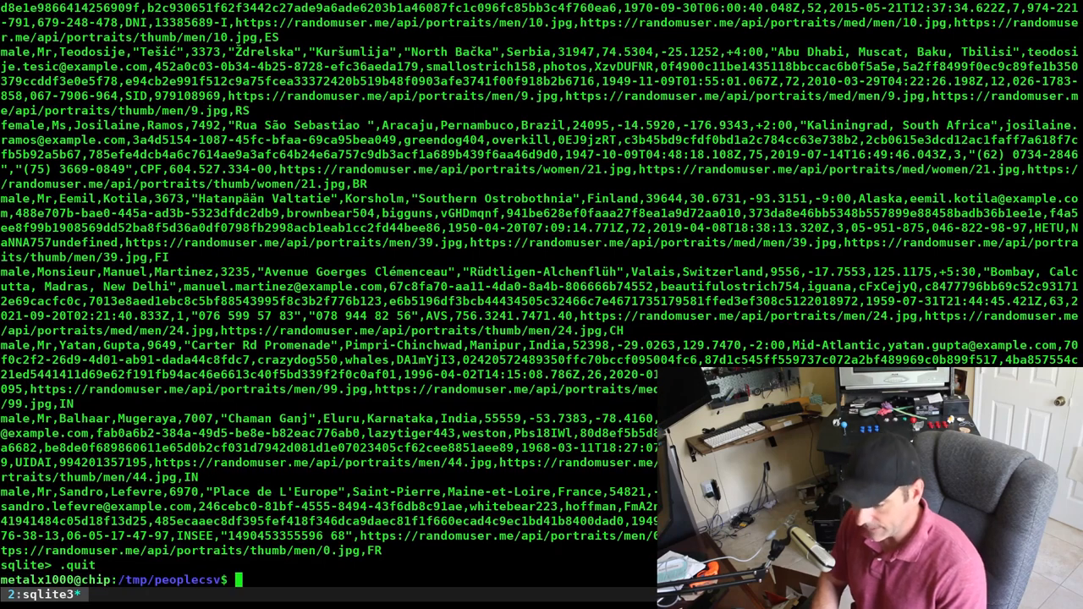
{"action": "key", "text": "Return"}
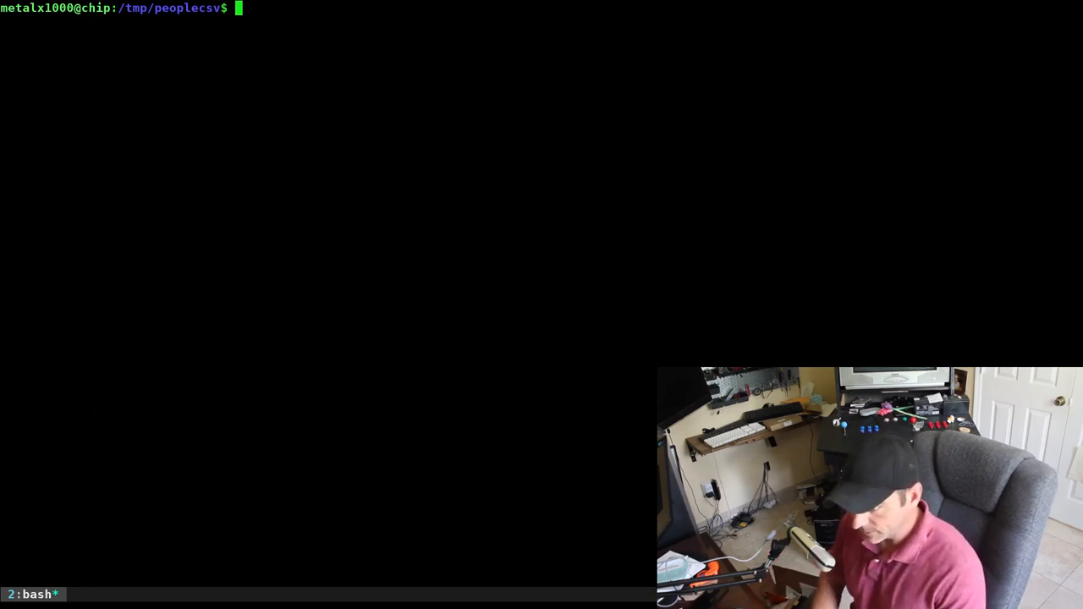
{"action": "type", "text": "sqlite3 people.sqlite"}
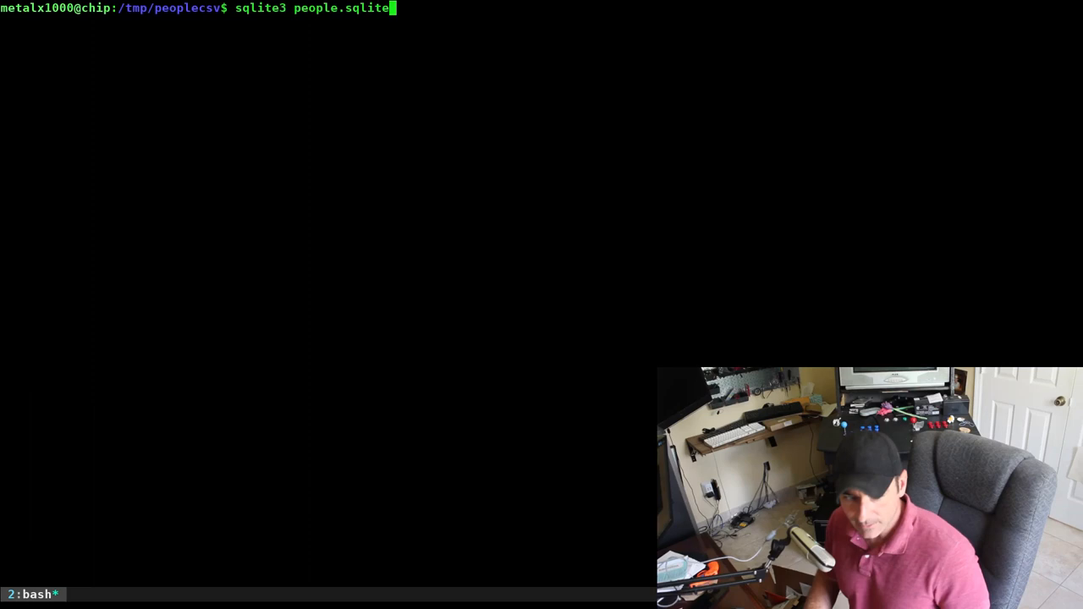
{"action": "key", "text": "Return"}
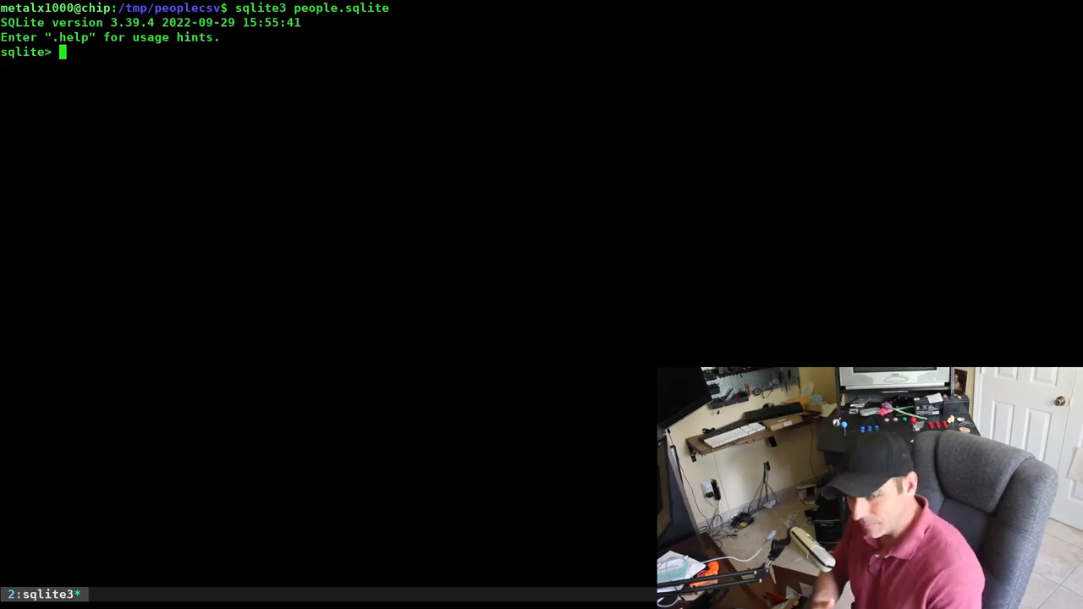
{"action": "type", "text": ".quit"}
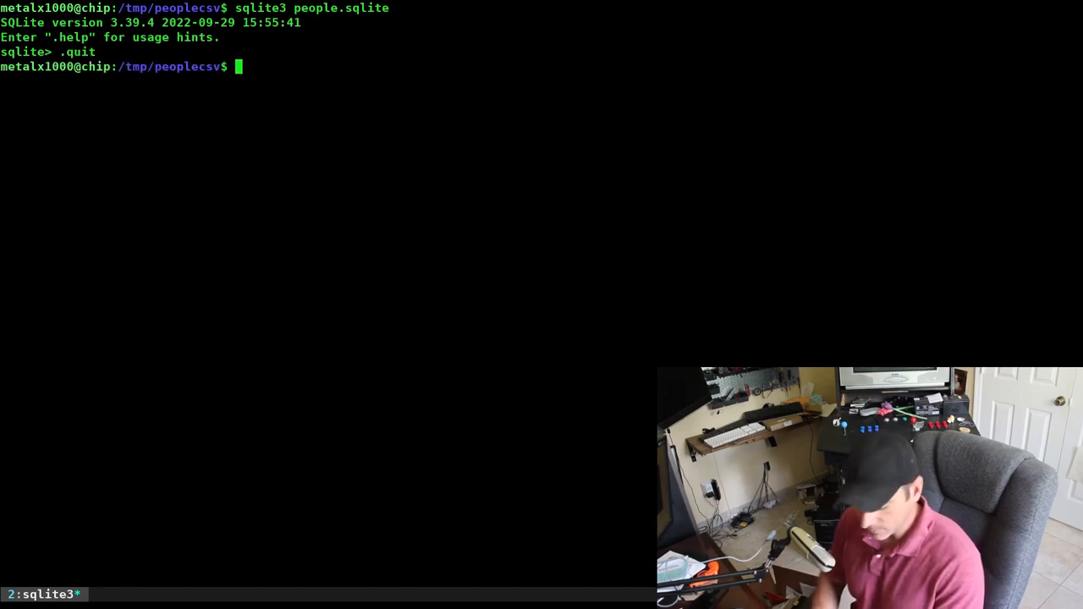
Step: Compose sqlite3 -csv people.sqlite "select * from people;" on the command line
{"action": "type", "text": "sqlite3 people.sqlite"}
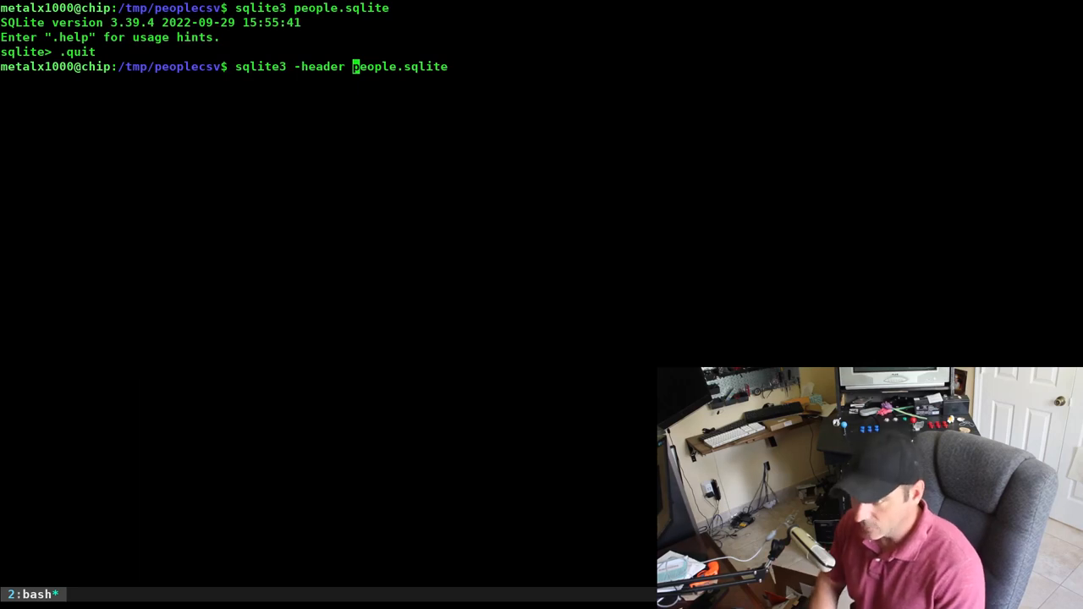
{"action": "type", "text": "-csv"}
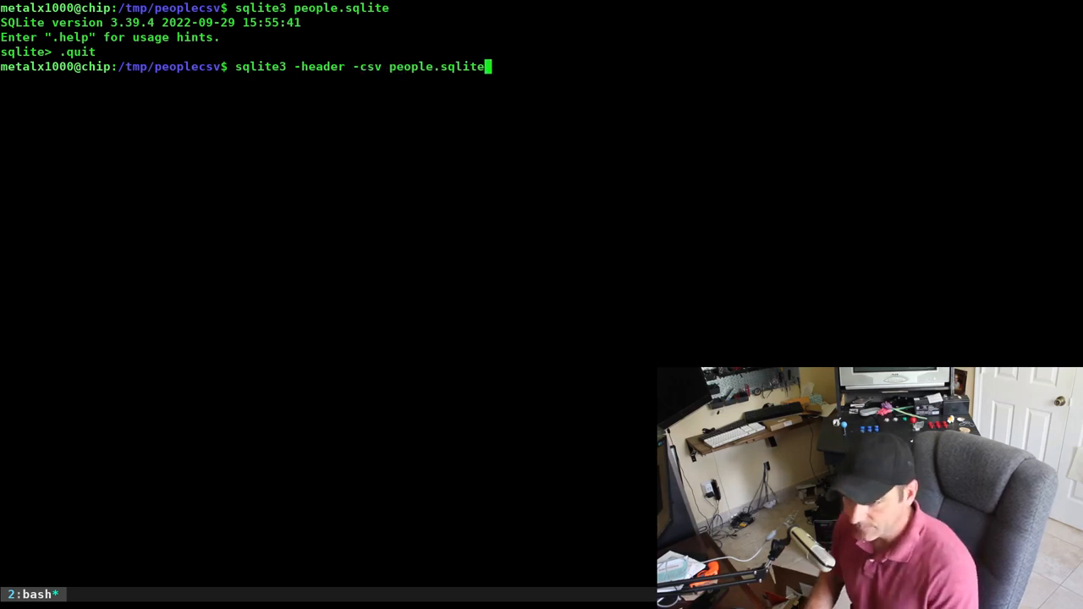
{"action": "type", "text": "\""}
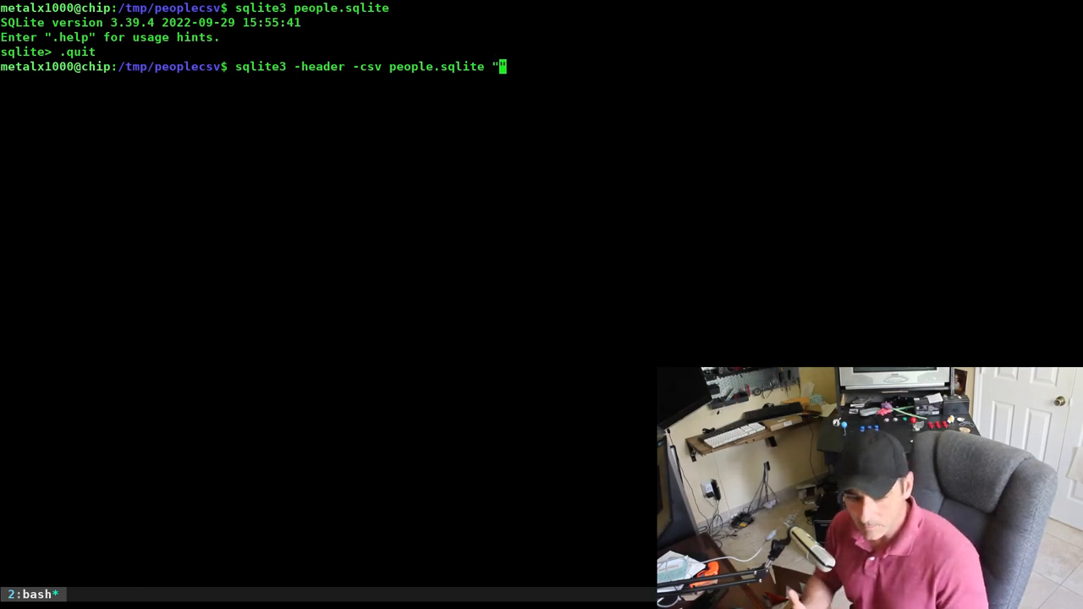
{"action": "type", "text": "sqlq"}
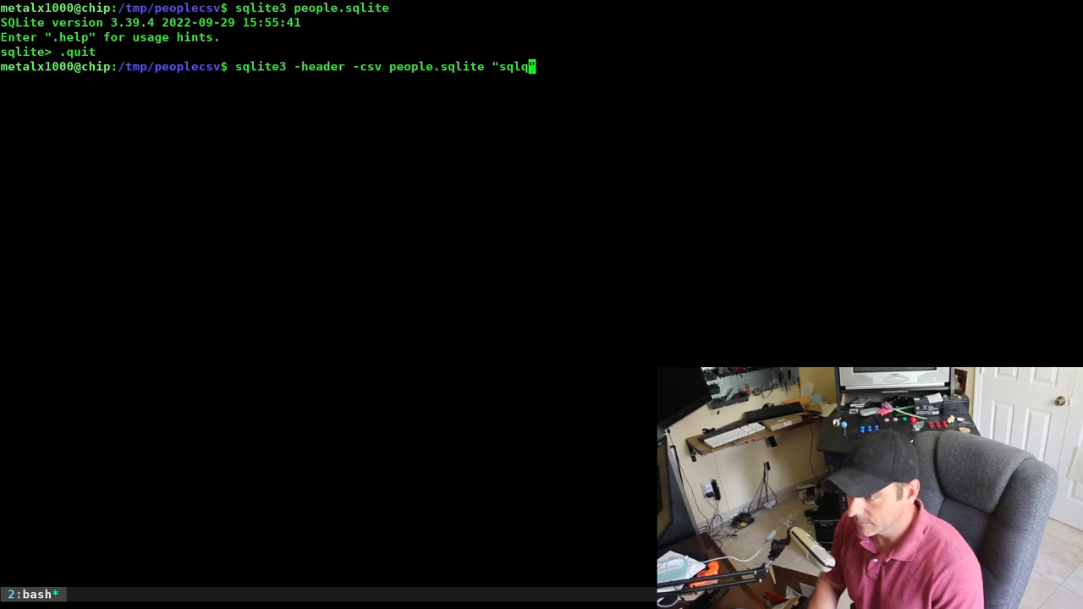
{"action": "type", "text": "sele"}
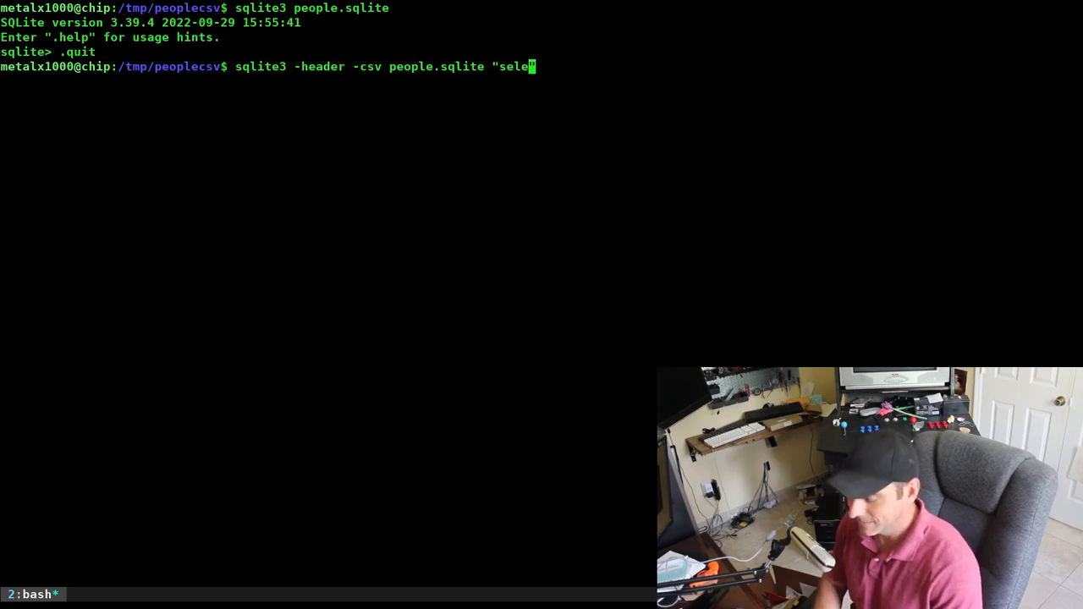
{"action": "type", "text": "ct * from"}
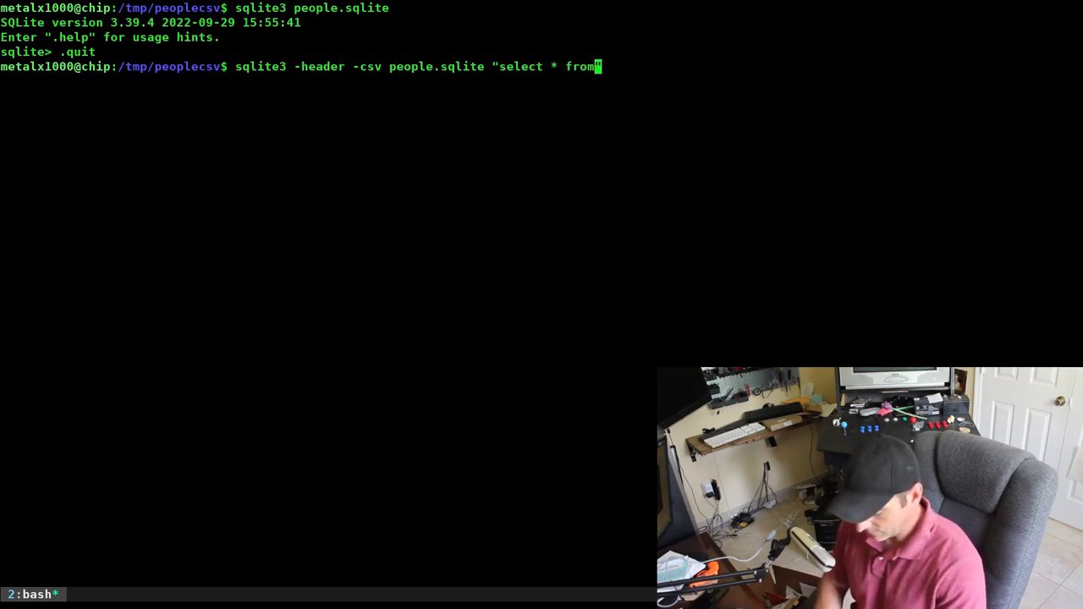
{"action": "type", "text": "people"}
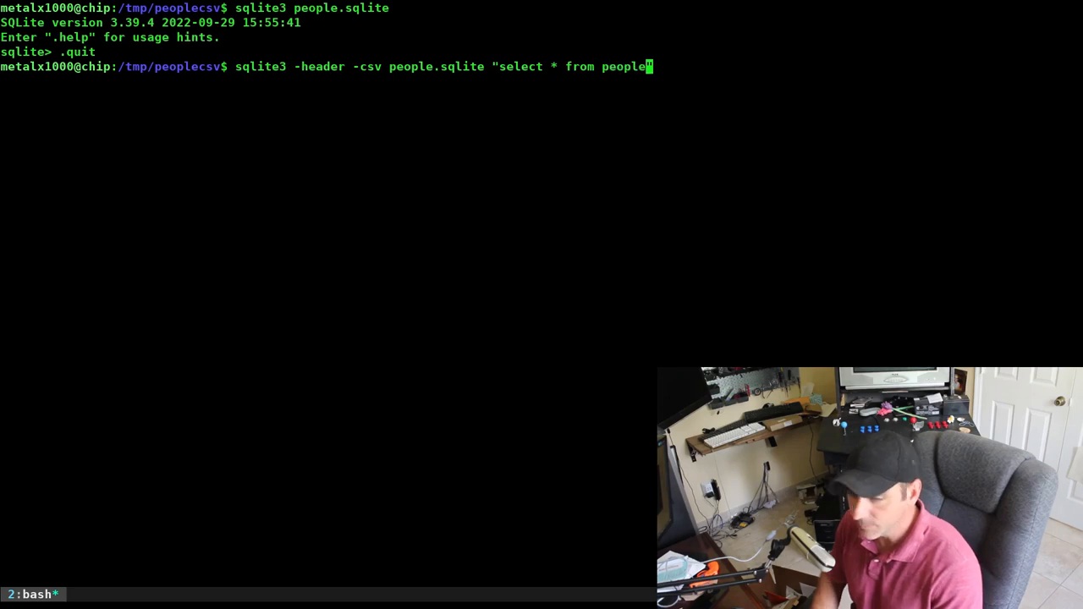
{"action": "type", "text": ";"}
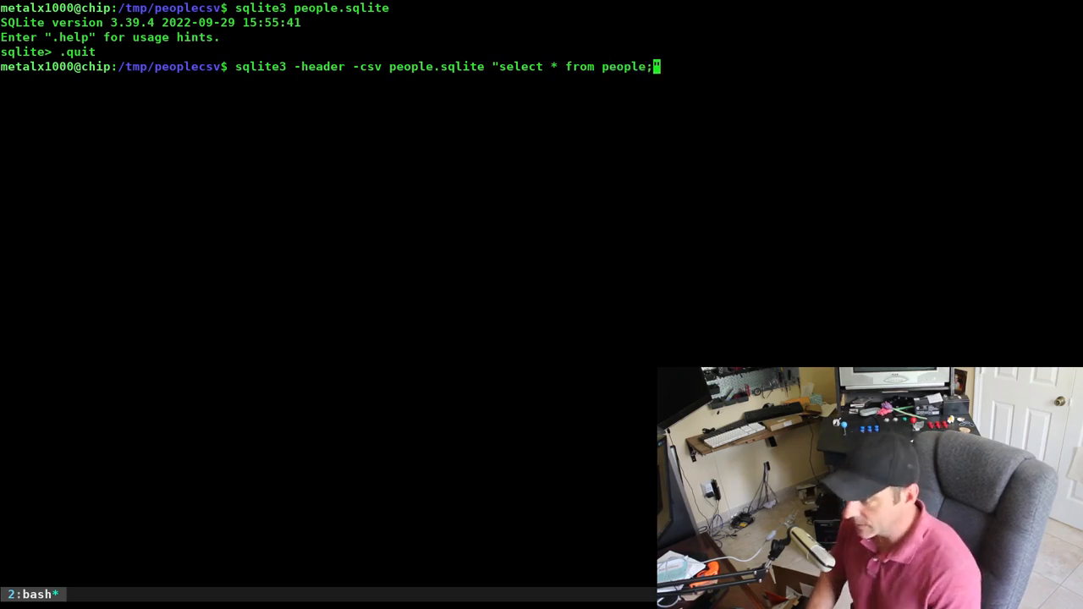
{"action": "type", "text": "\""}
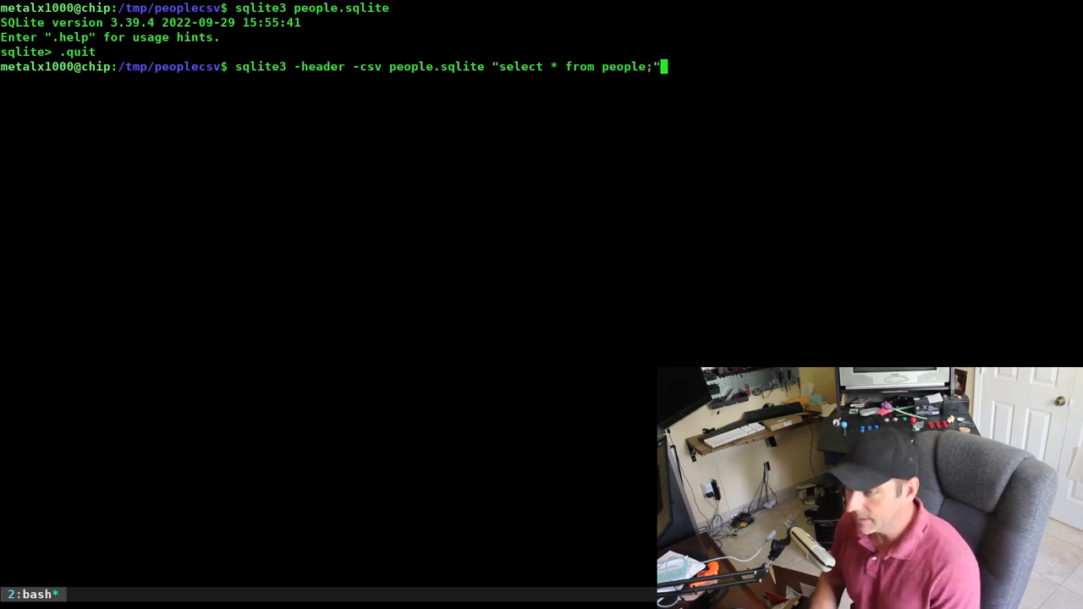
{"action": "key", "text": "Return"}
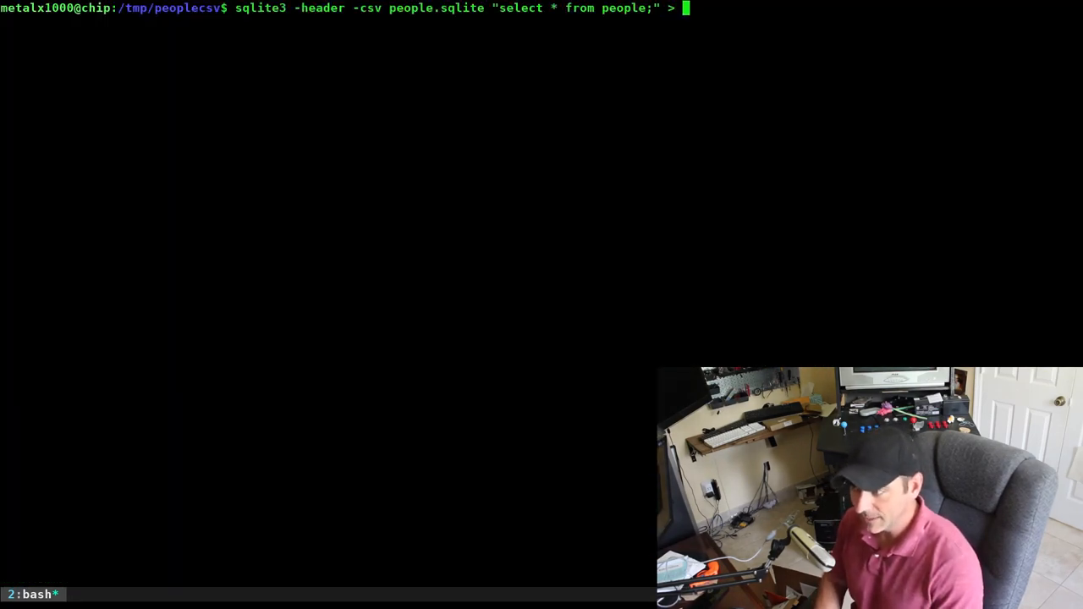
Step: Redirect the export into people_export.csv and launch VisiData on it
{"action": "type", "text": "pe"}
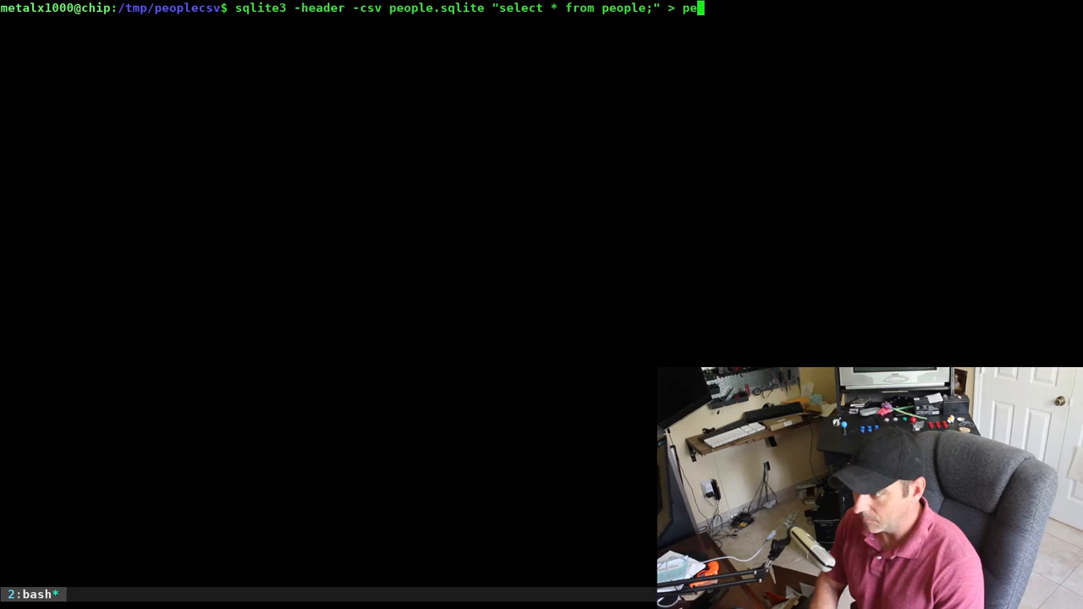
{"action": "type", "text": "ople_export"}
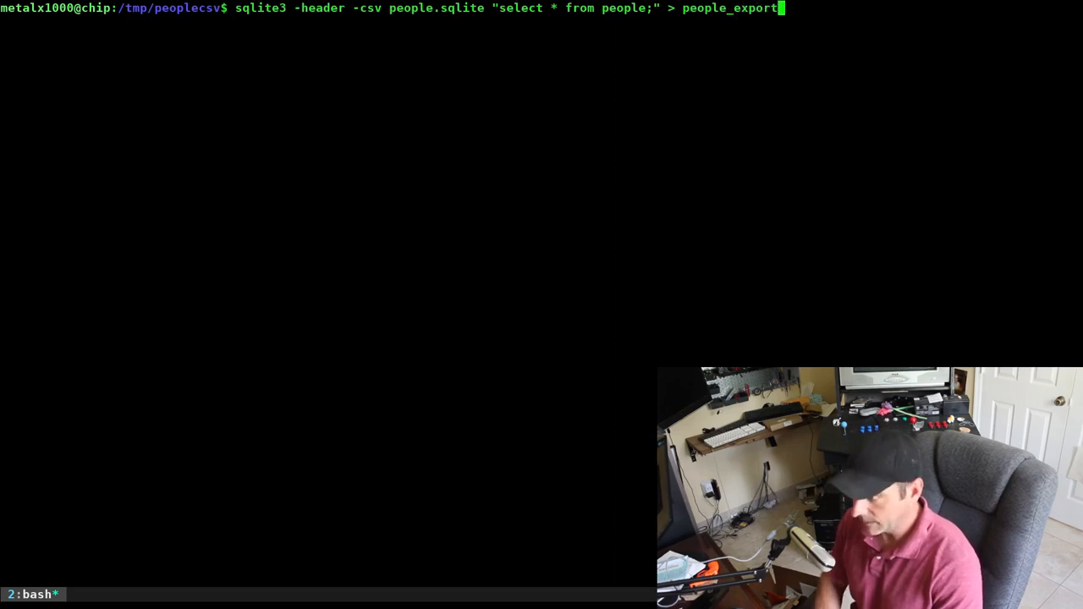
{"action": "type", "text": ".csv"}
{"action": "type", "text": "vd"}
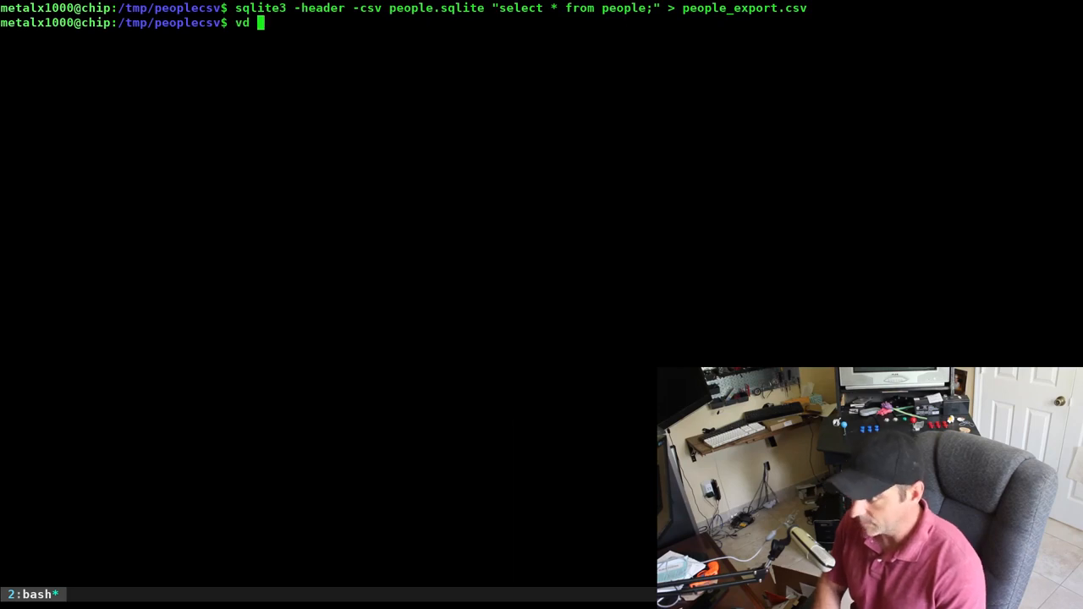
{"action": "type", "text": "people"}
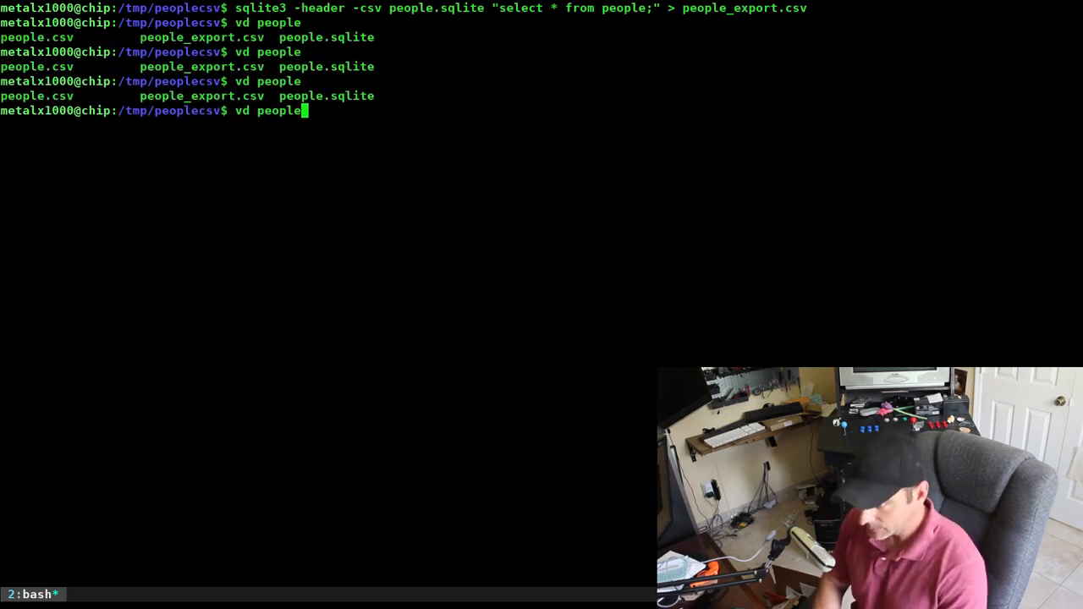
{"action": "type", "text": "_export.csv"}
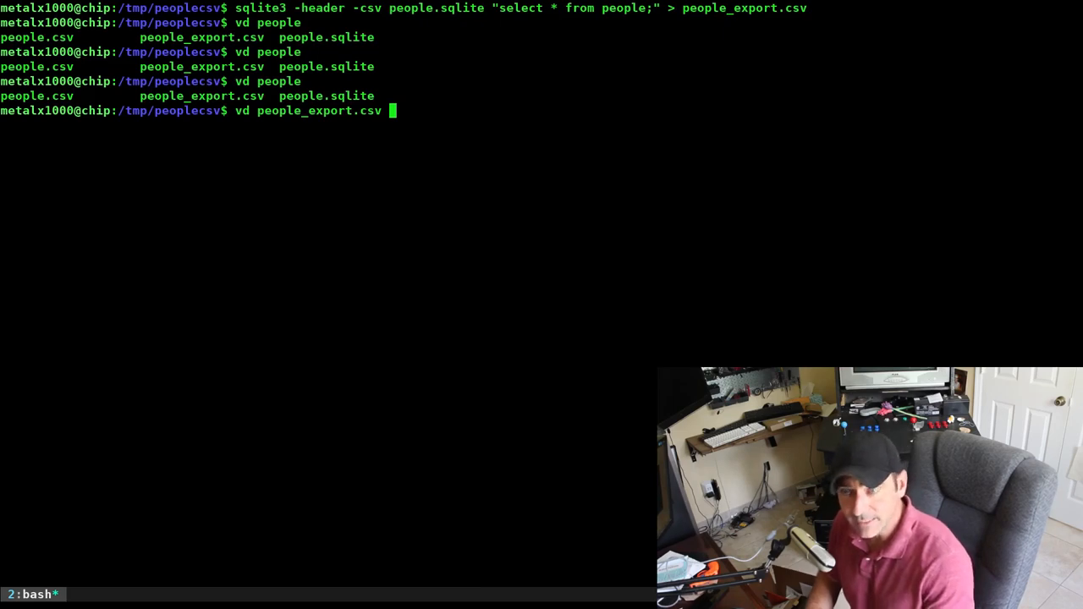
{"action": "key", "text": "Return"}
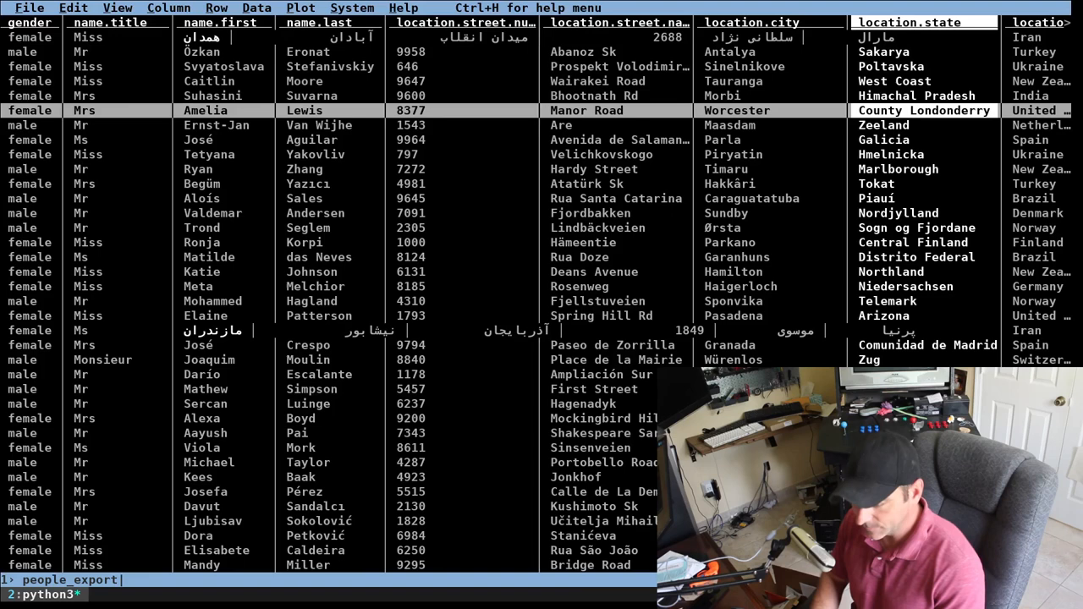
Step: Quit the people_export.csv sheet in VisiData back to bash
{"action": "key", "text": "q"}
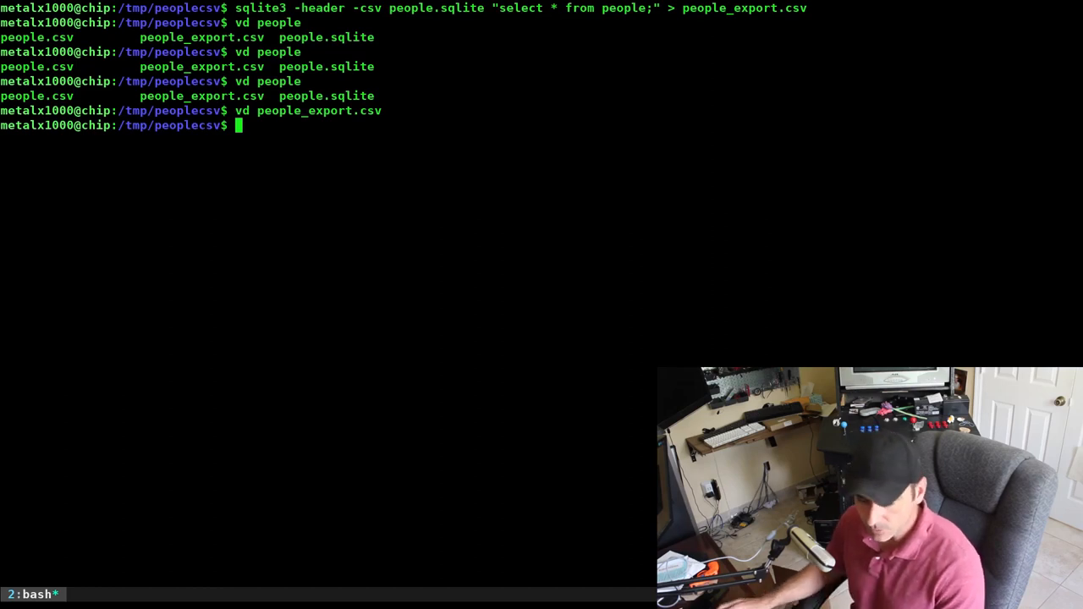
{"action": "mouse_move", "coordinate": [246, 413]}
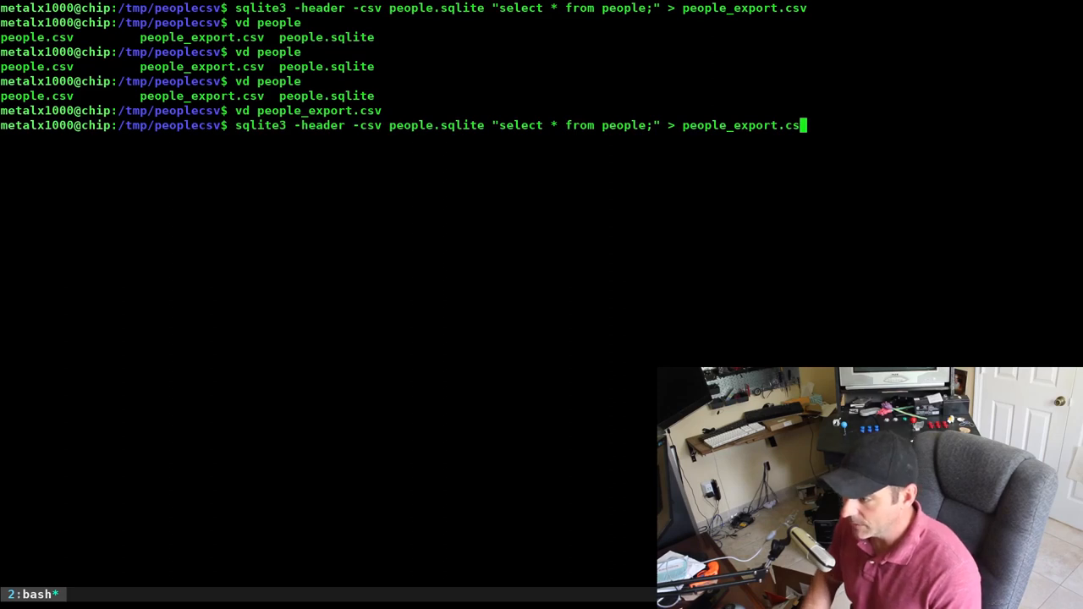
Step: Run sqlite3 people.sqlite ".tables" to list customers, people and people2
{"action": "key", "text": "BackSpace"}
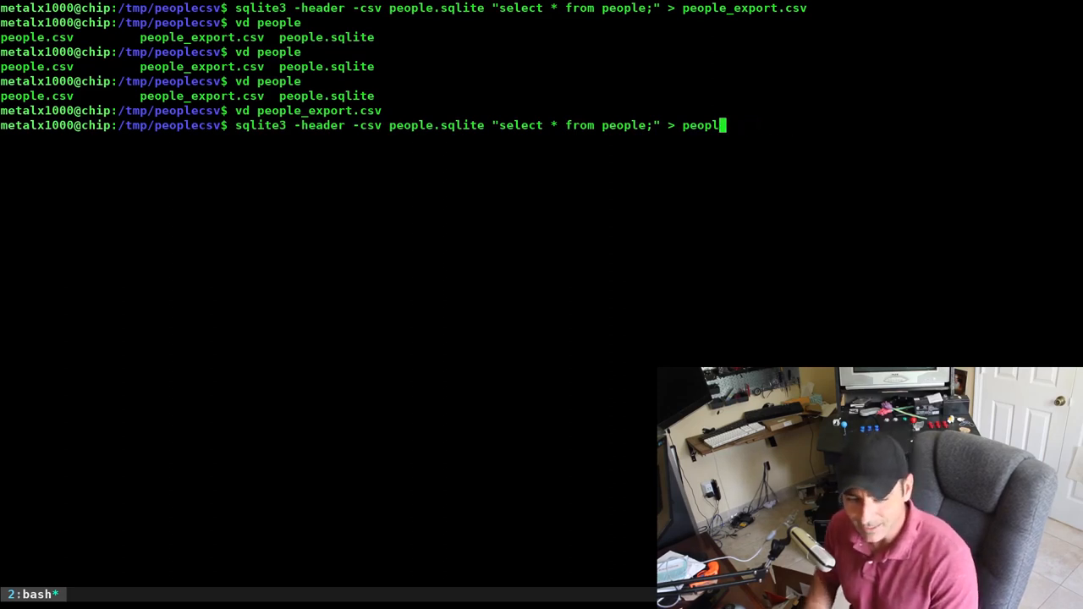
{"action": "key", "text": "BackSpace"}
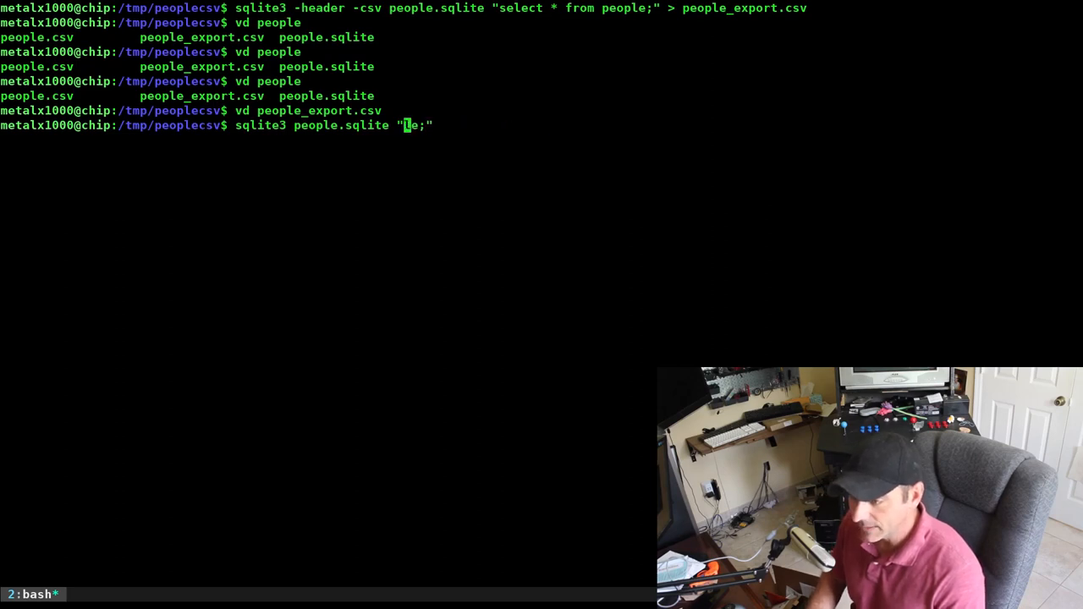
{"action": "type", "text": ".table"}
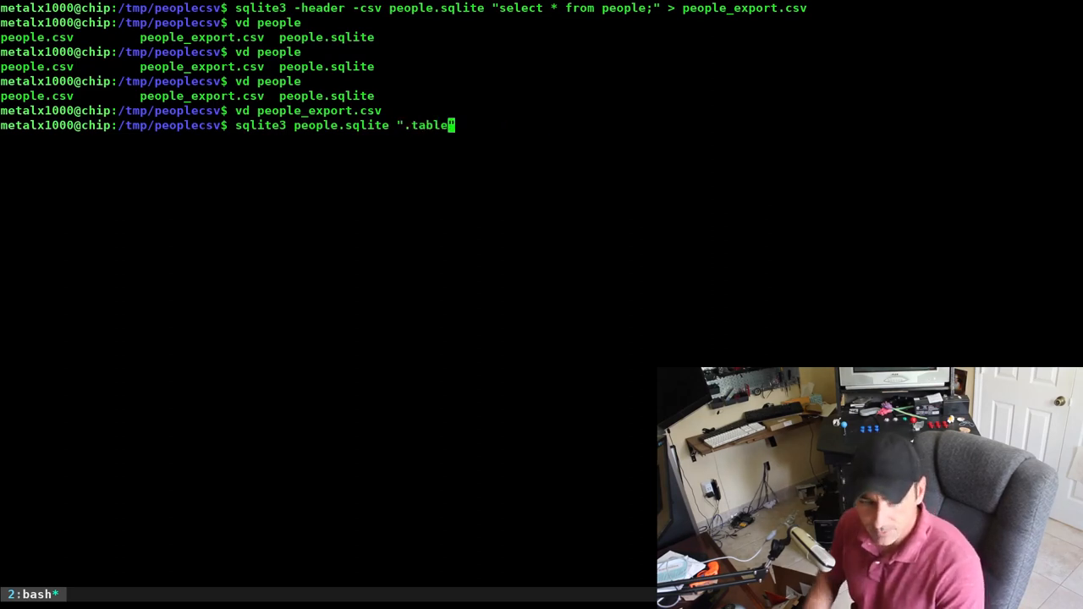
{"action": "type", "text": "s"}
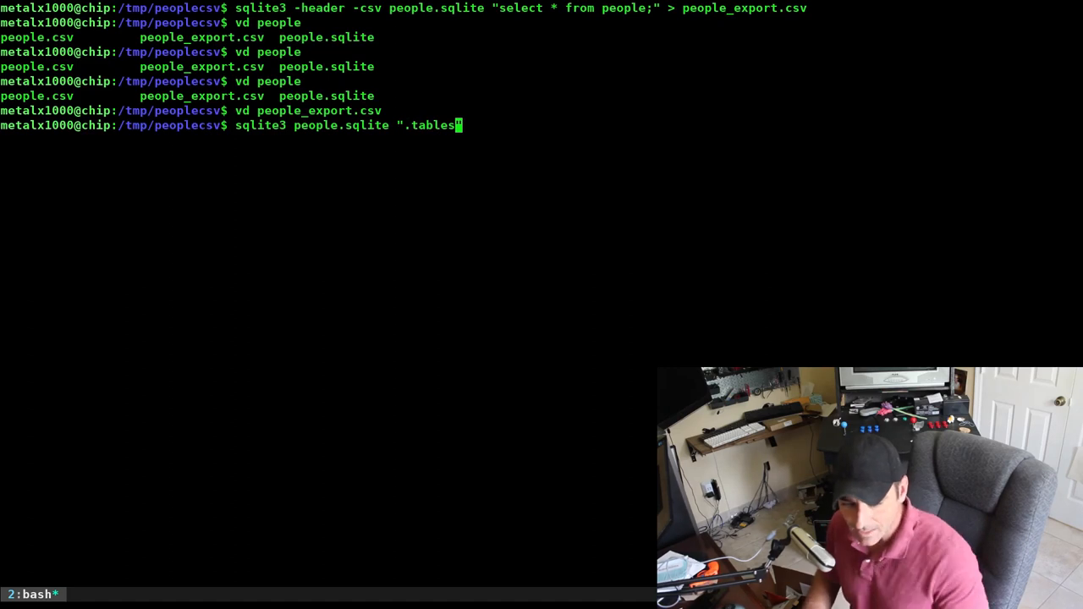
{"action": "key", "text": "Return"}
{"action": "type", "text": "sqlite3 people.sqlite \".tables\" |"}
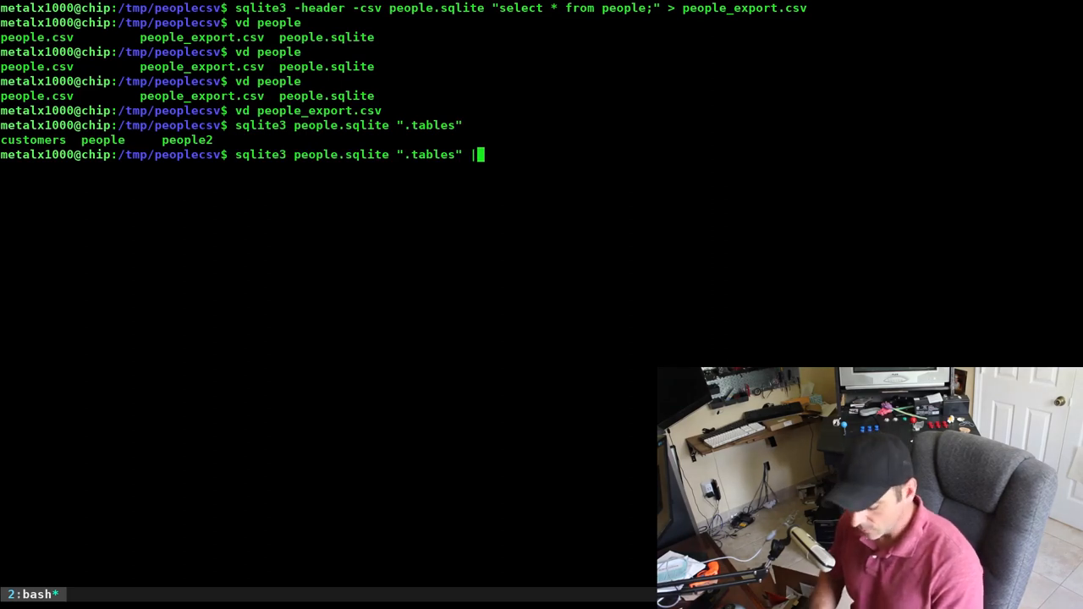
Step: Pipe the .tables output through tr " " "\n" into fzf so each table is a line
{"action": "type", "text": "fzf"}
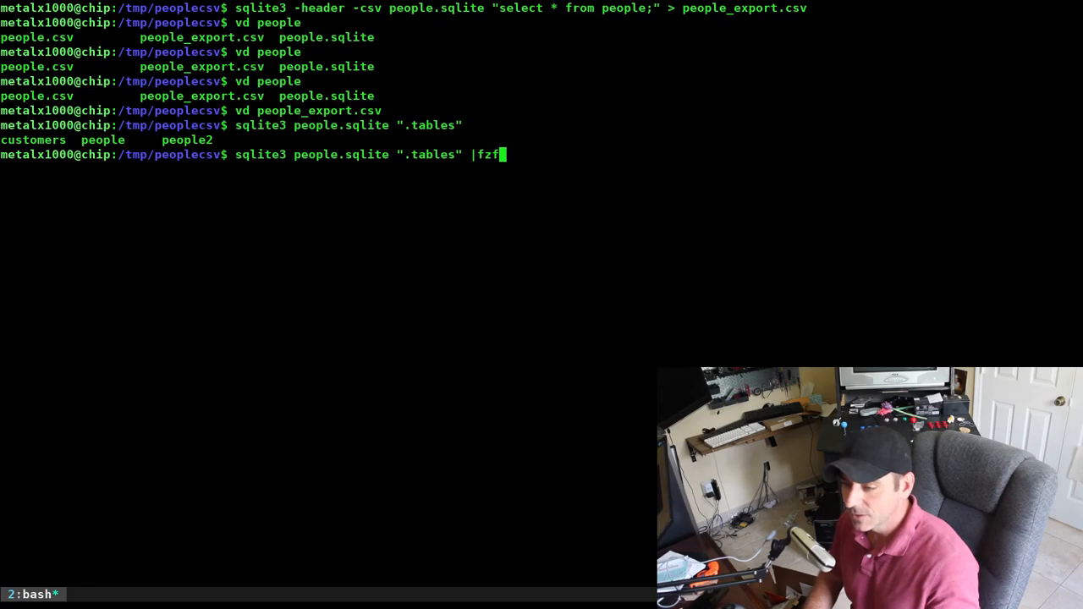
{"action": "key", "text": "Return"}
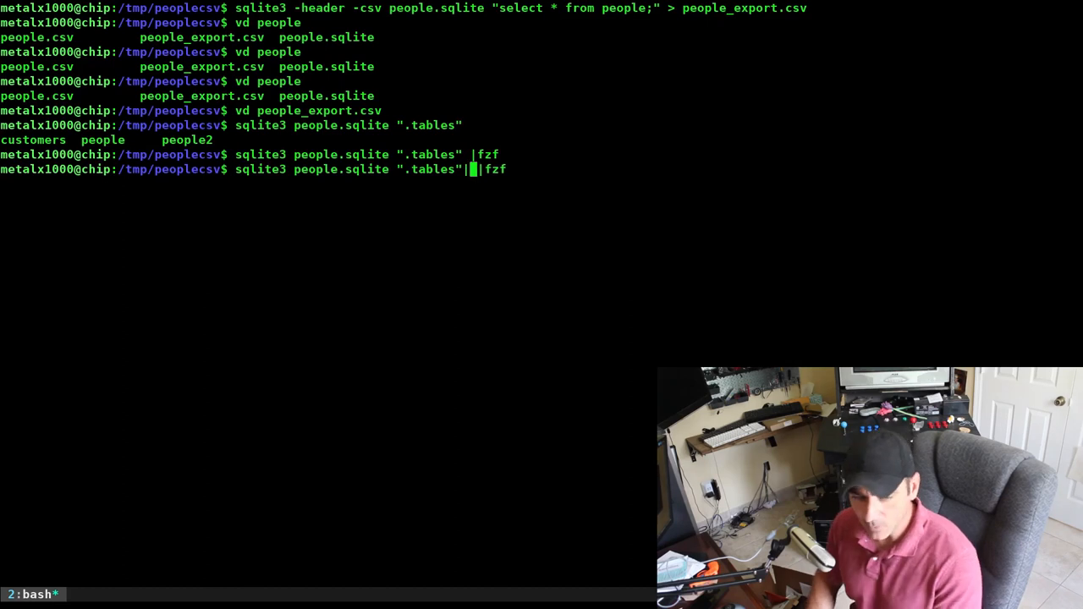
{"action": "type", "text": "tr"}
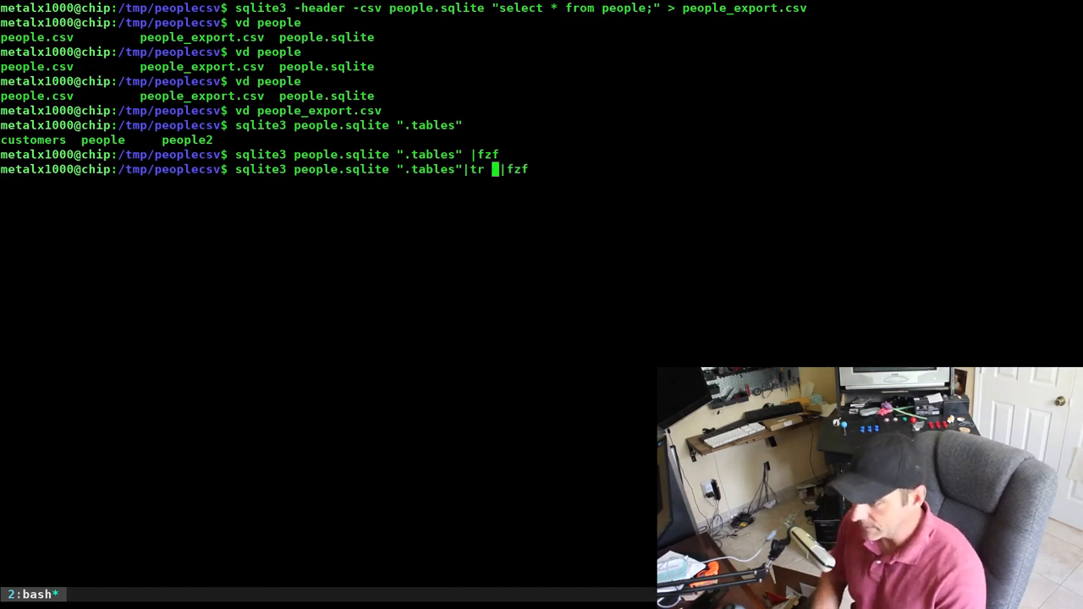
{"action": "type", "text": "\" \""}
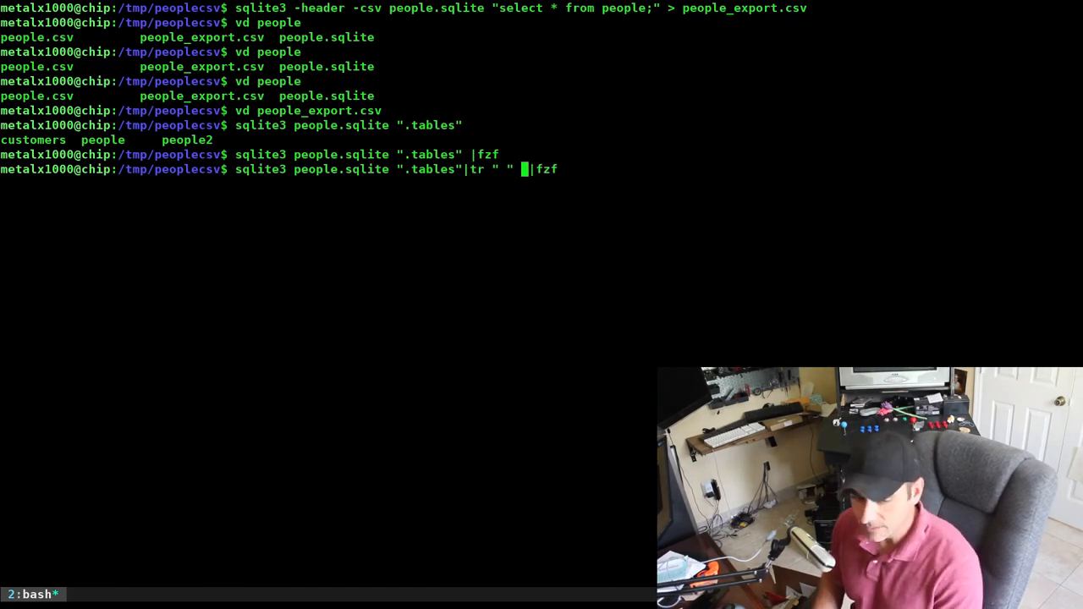
{"action": "type", "text": "\\n\""}
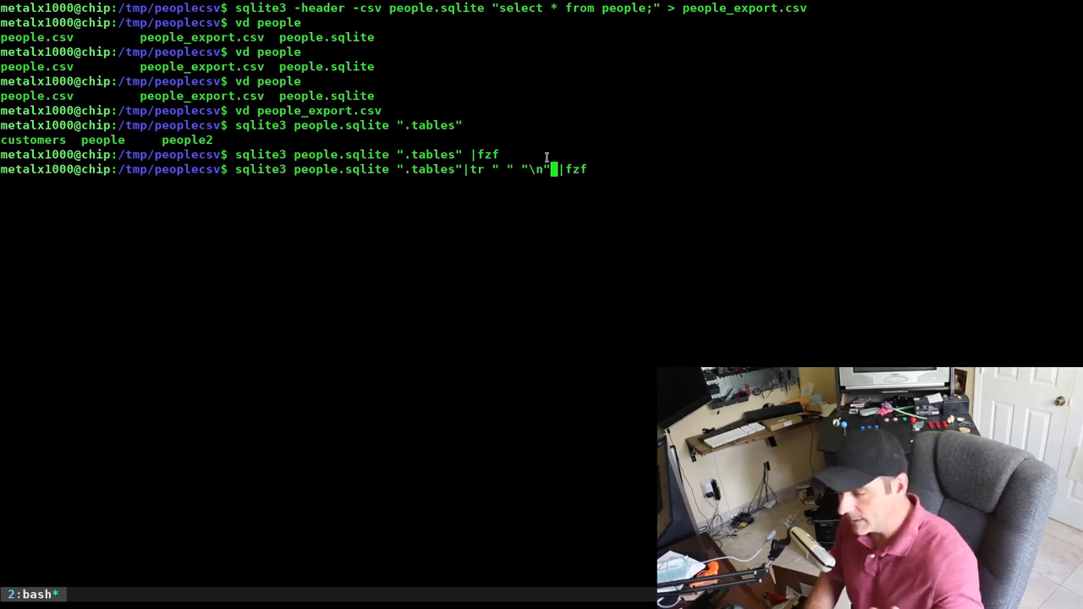
{"action": "key", "text": "Return"}
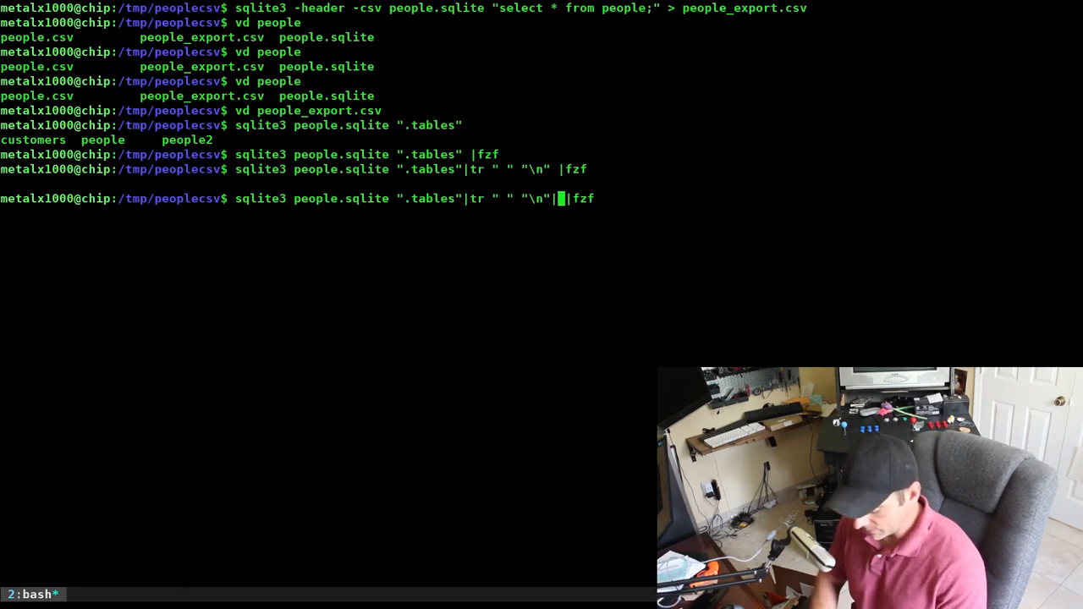
Step: Add sort -u to deduplicate the names and pick the people table in fzf
{"action": "type", "text": "sort -"}
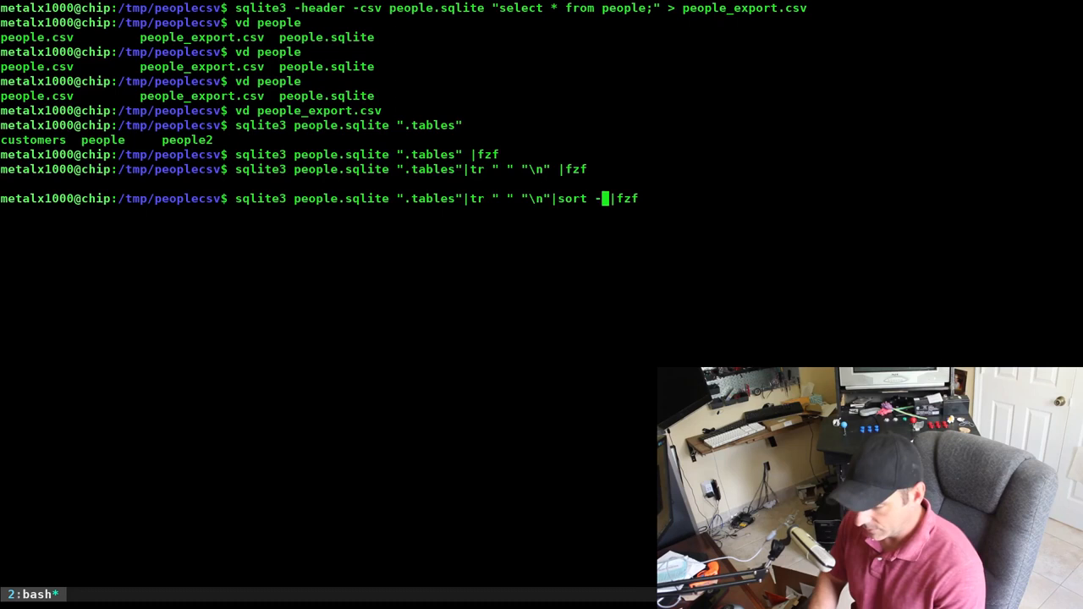
{"action": "type", "text": "u"}
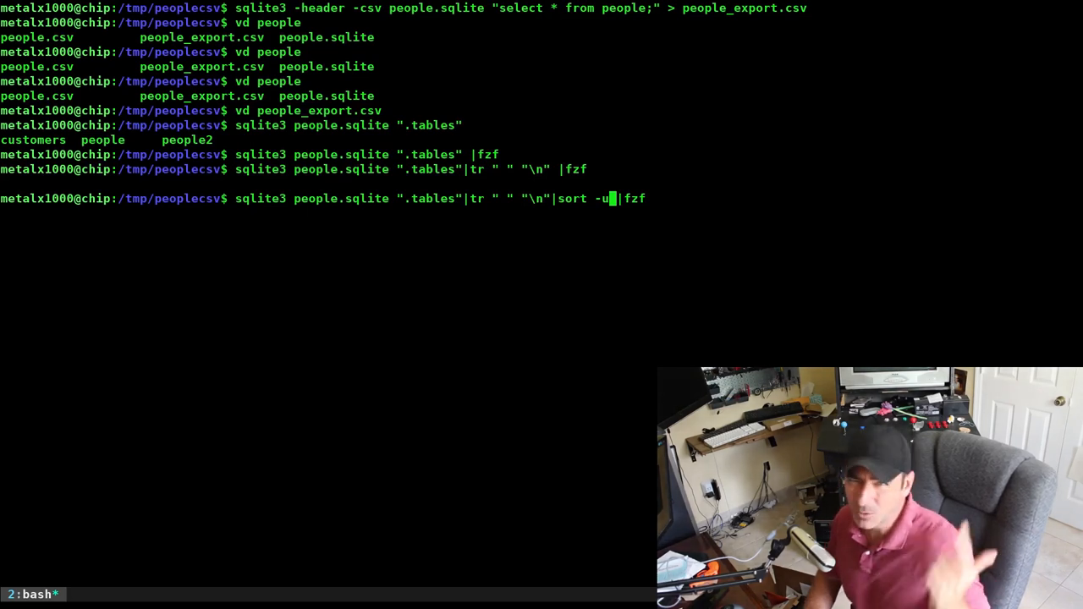
{"action": "key", "text": "Return"}
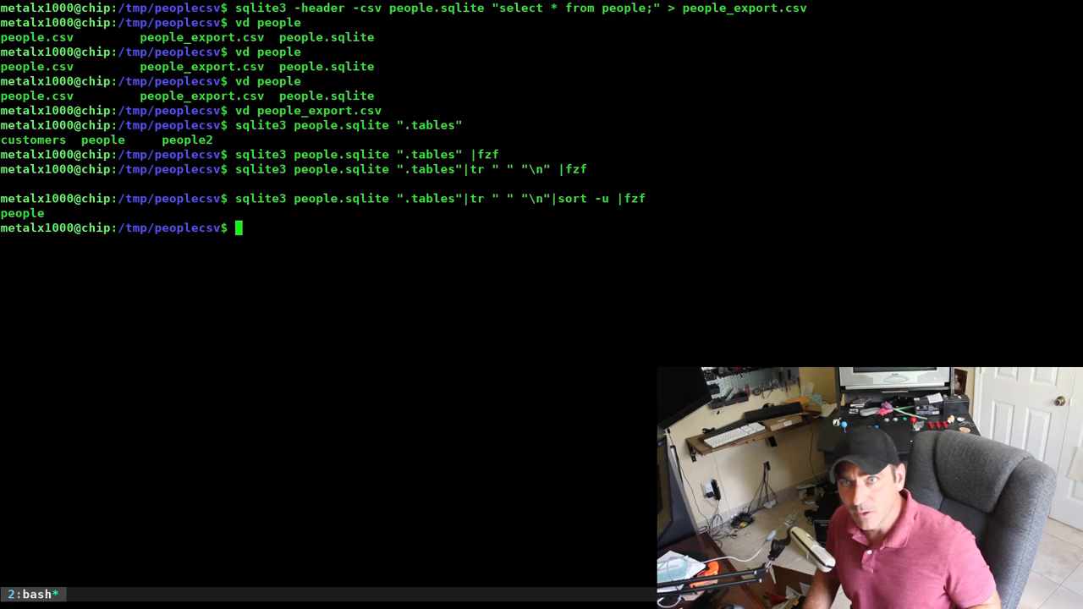
{"action": "key", "text": "Up"}
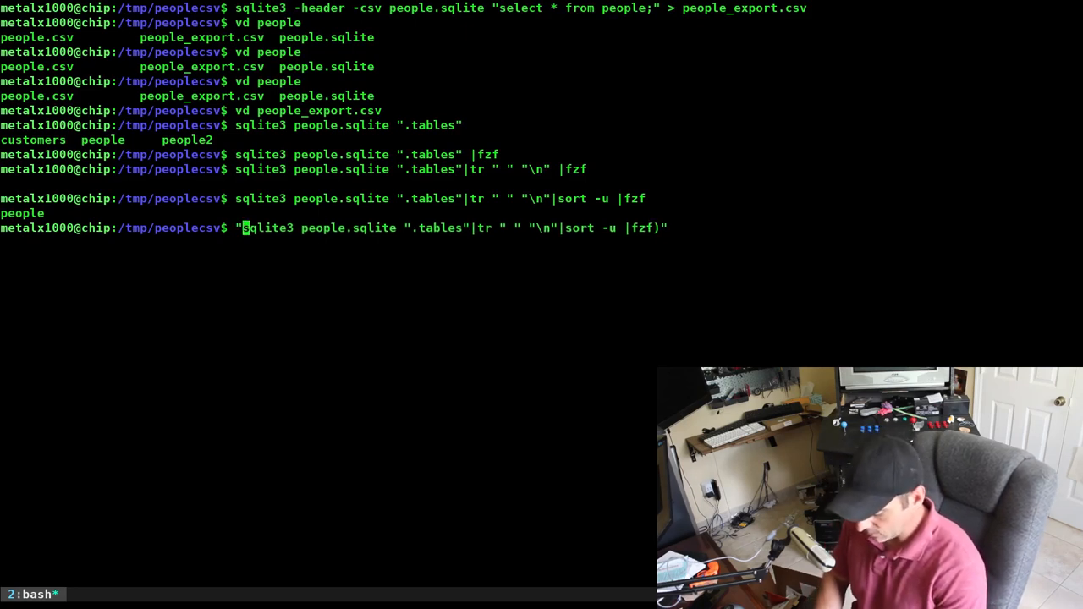
Step: Store the fzf pick as table="$(...)" and echo $table, showing customers
{"action": "type", "text": "$("}
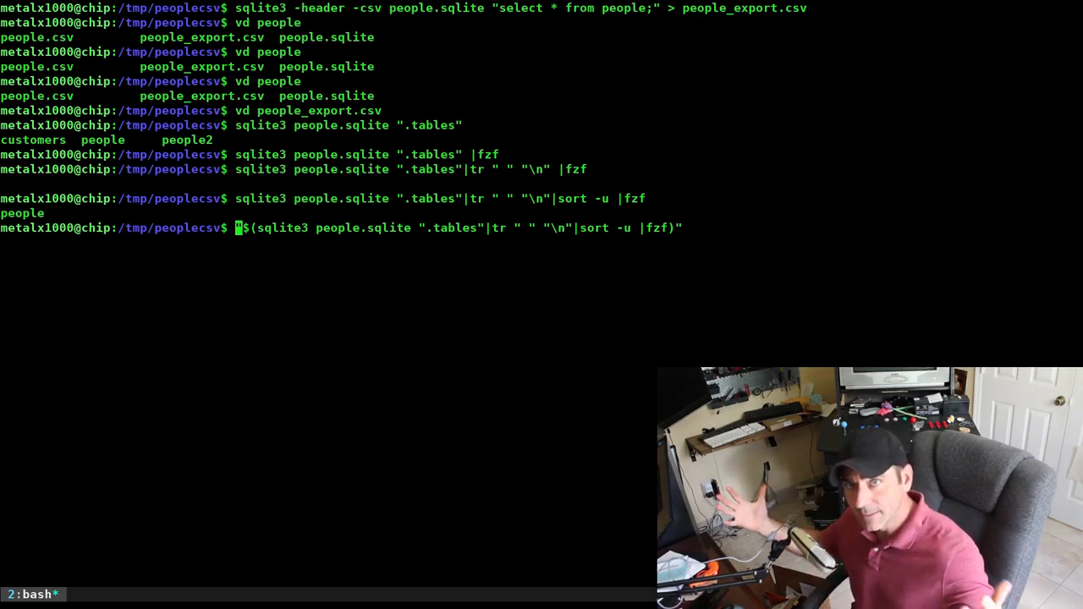
{"action": "type", "text": "ta"}
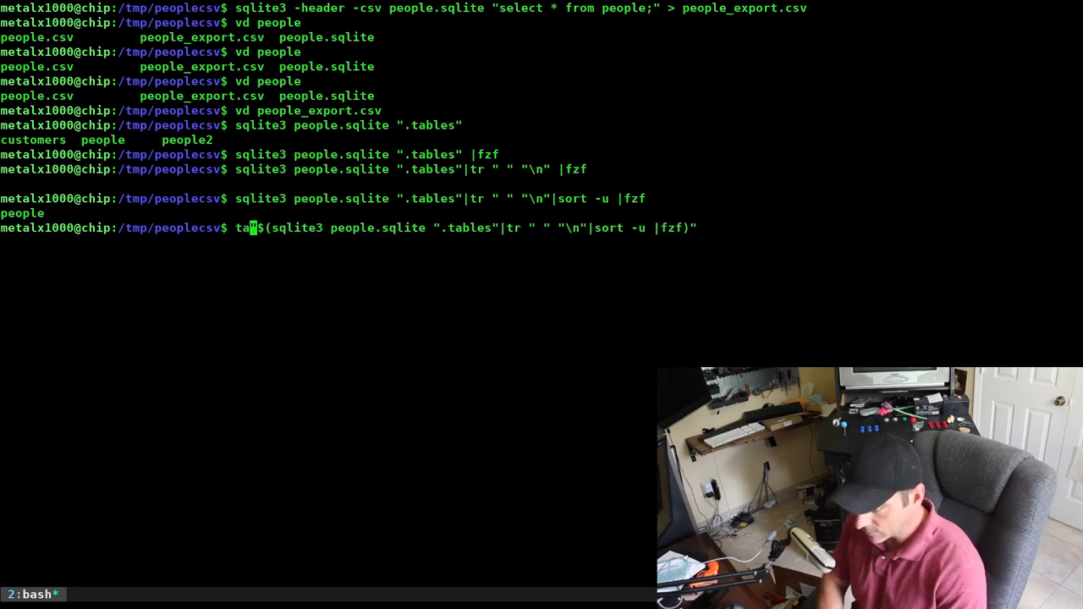
{"action": "type", "text": "ble="}
{"action": "key", "text": "Return"}
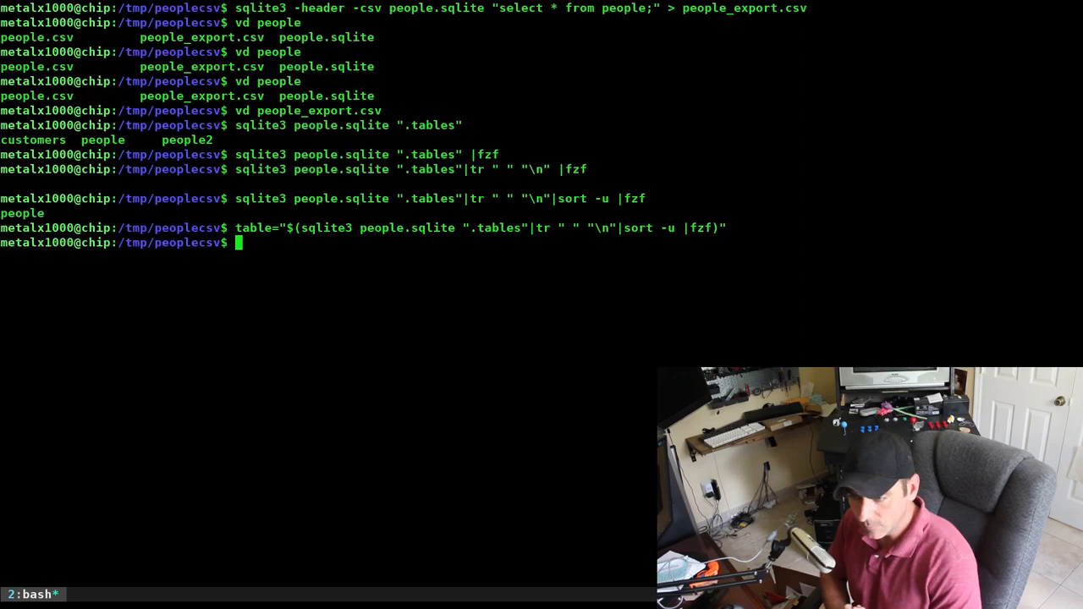
{"action": "type", "text": "echo $table"}
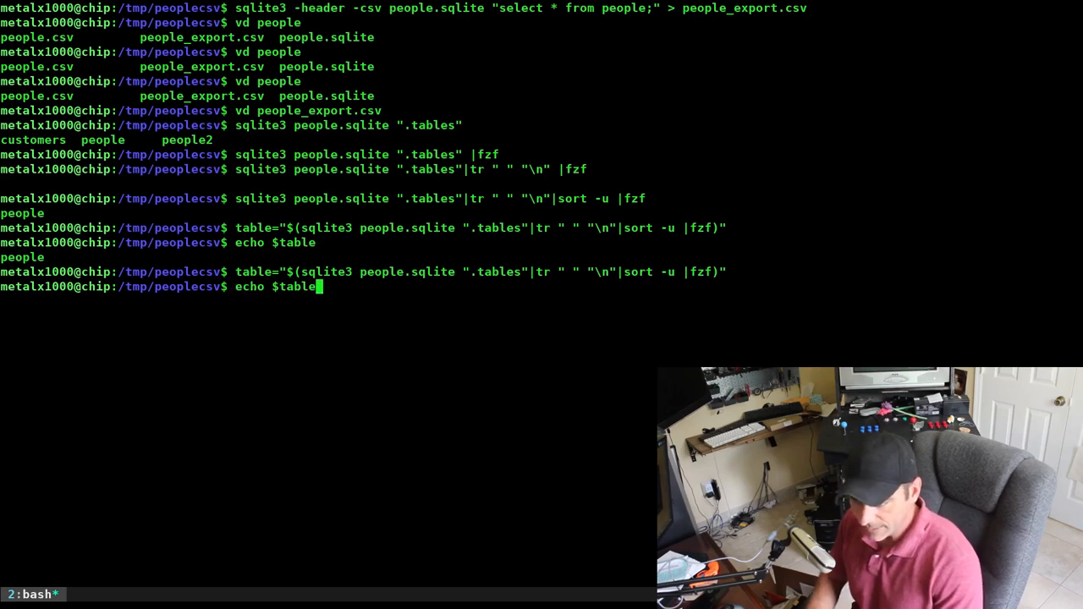
{"action": "key", "text": "Return"}
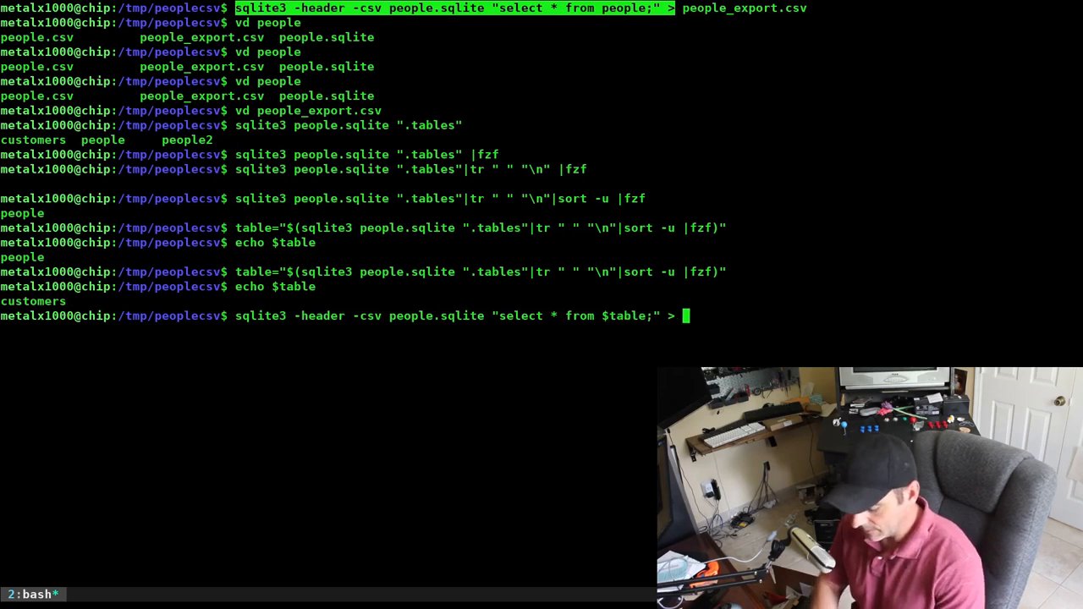
Step: Export "select * from $table" with headers into "$table.csv" for customers
{"action": "type", "text": "output.csv"}
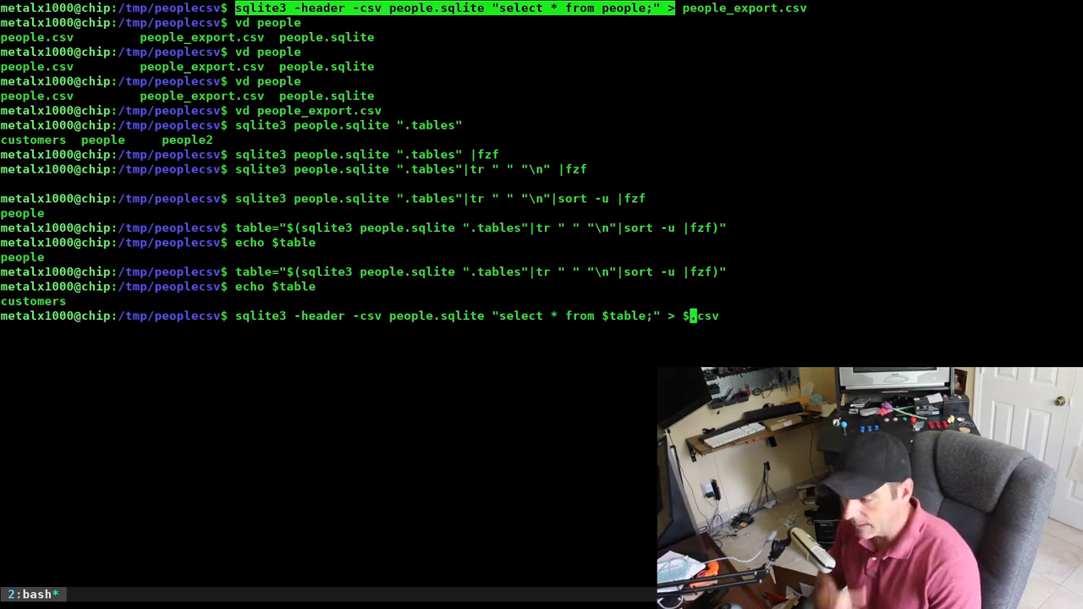
{"action": "type", "text": "table"}
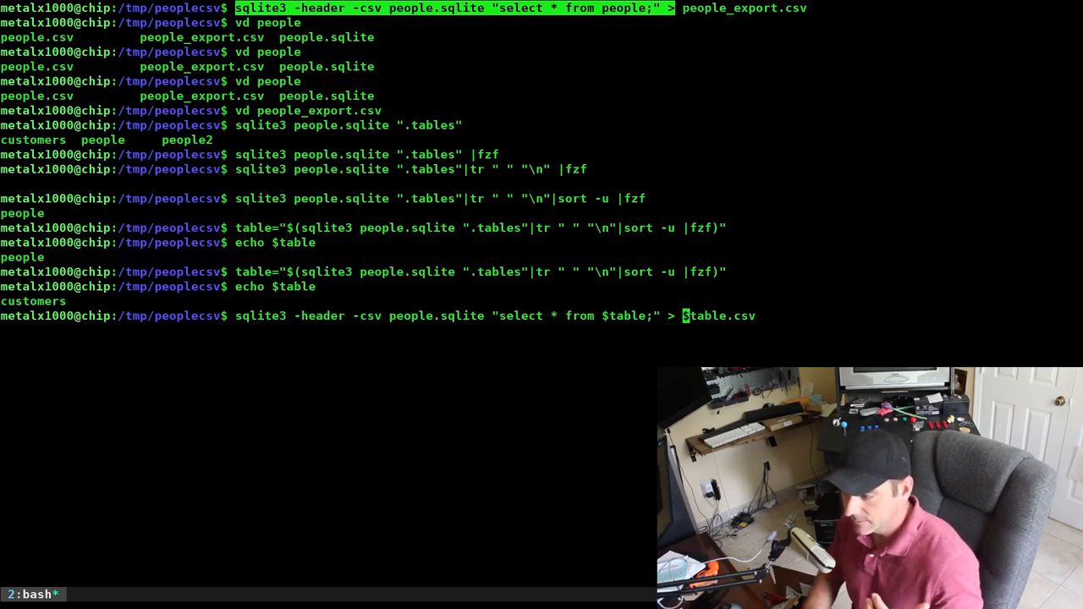
{"action": "type", "text": "\"$table.csv\""}
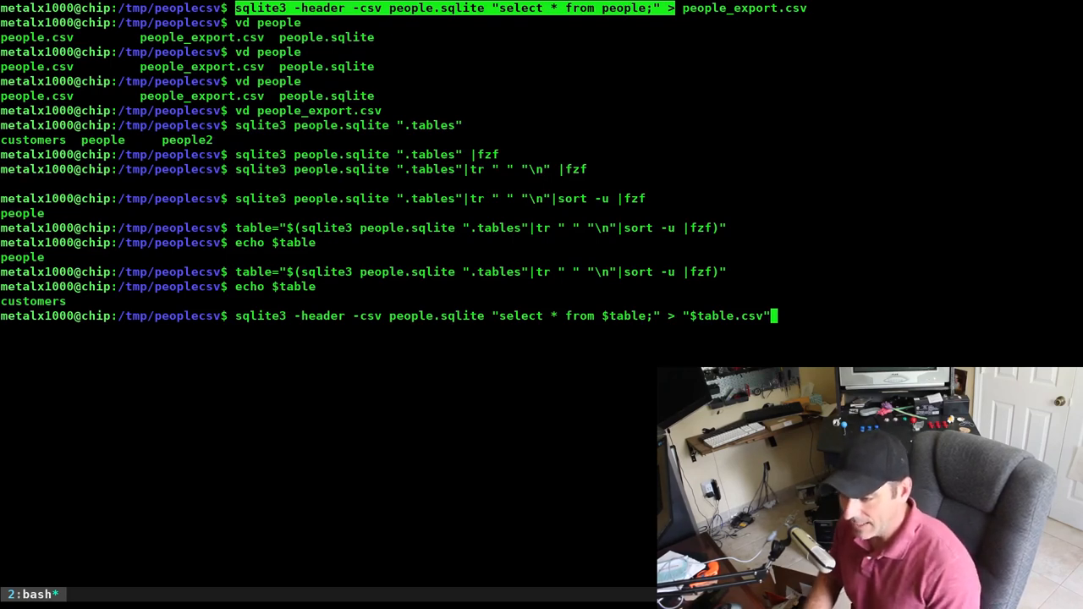
{"action": "key", "text": "Return"}
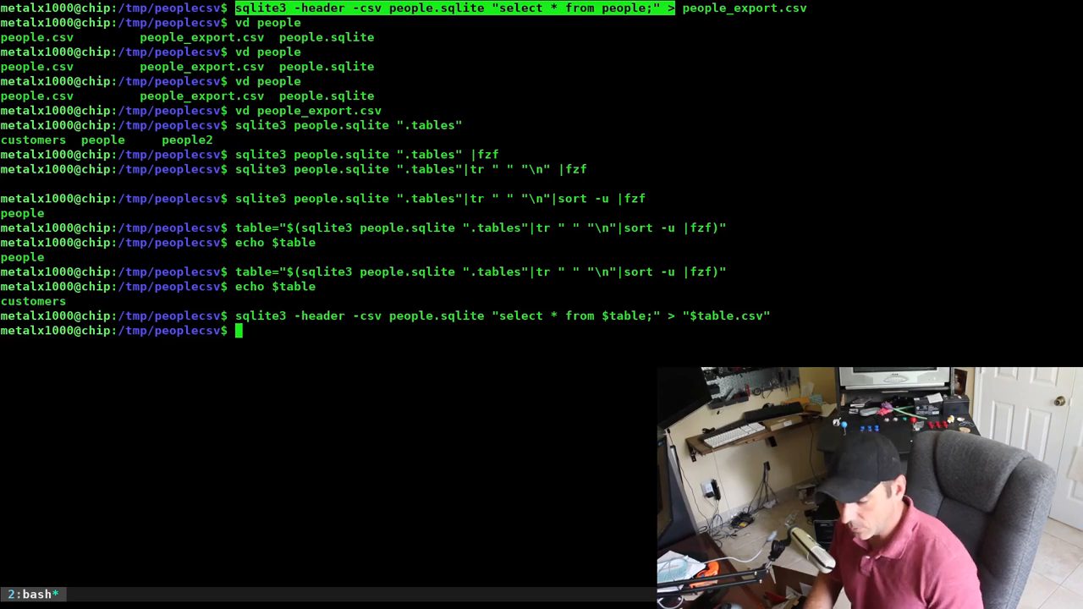
{"action": "type", "text": "cat"}
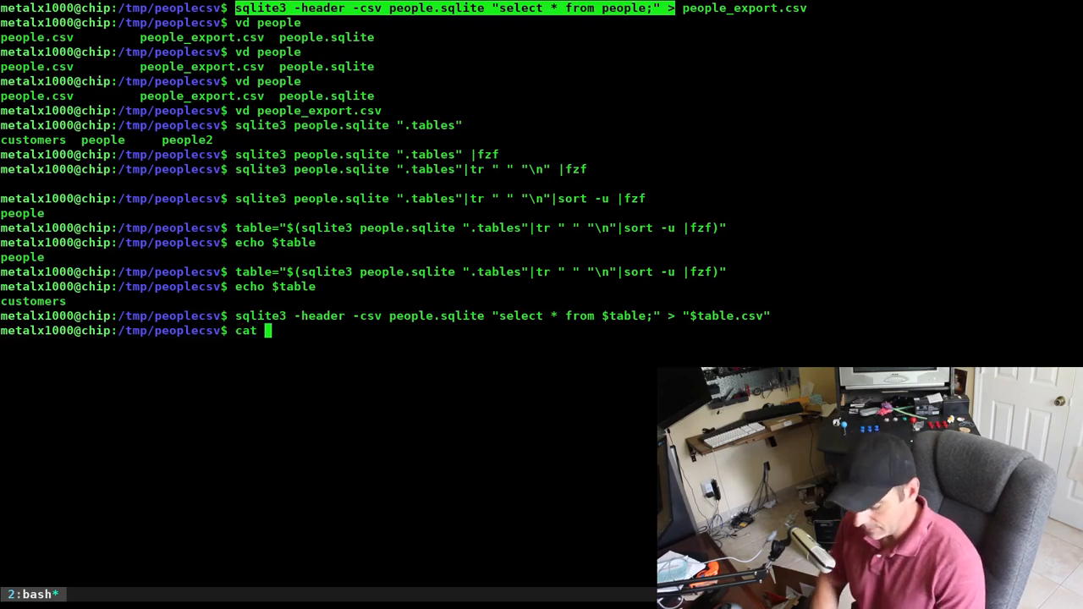
Step: Rerun the picker and export to create people2.csv, then start cat people2.csv
{"action": "key", "text": "Return"}
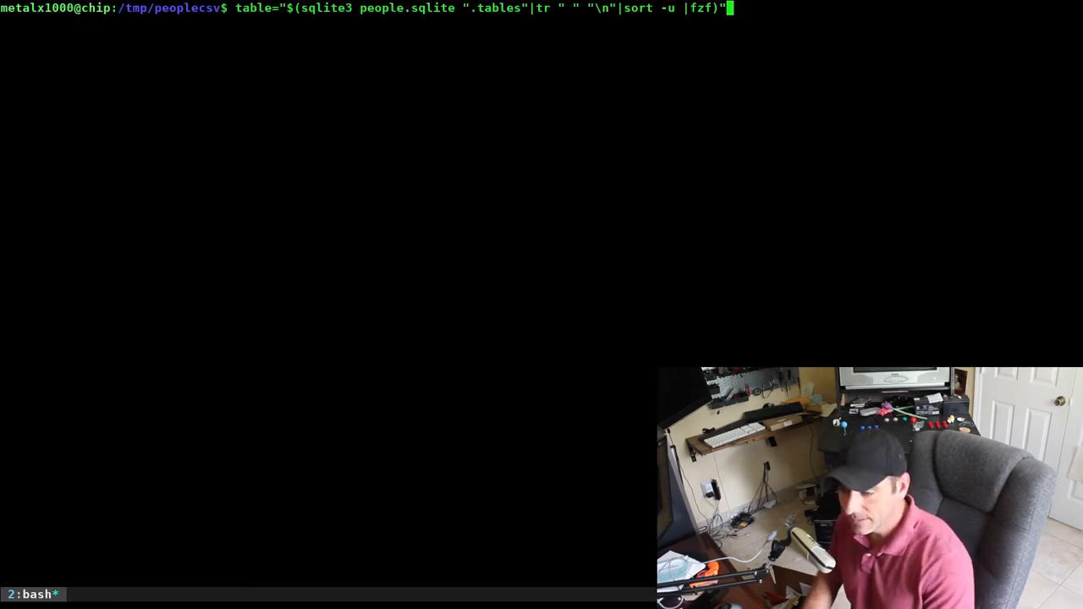
{"action": "key", "text": "Return"}
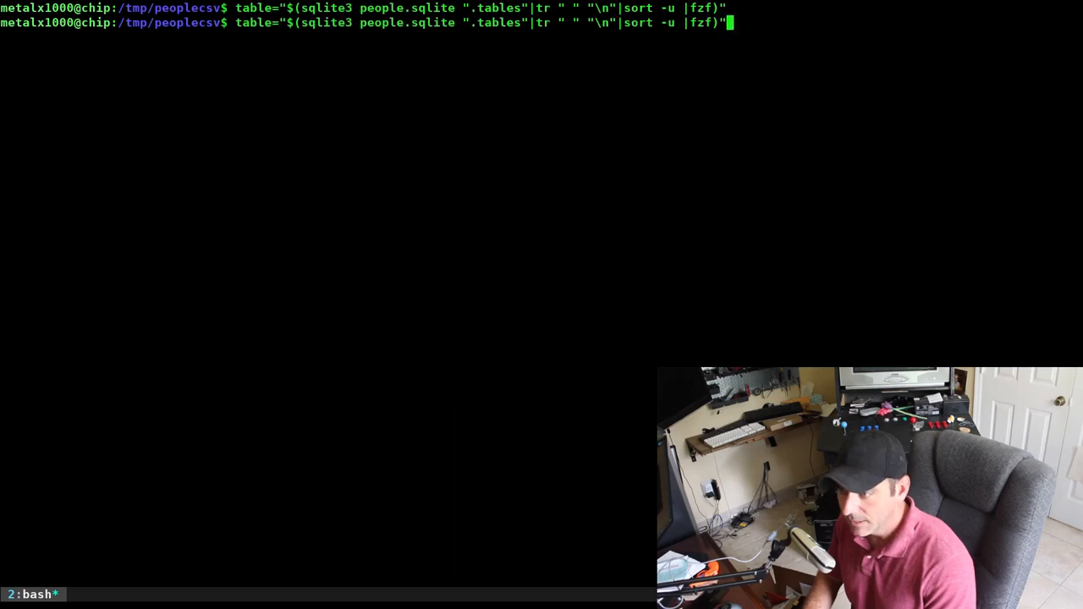
{"action": "key", "text": "Return"}
{"action": "type", "text": "ls"}
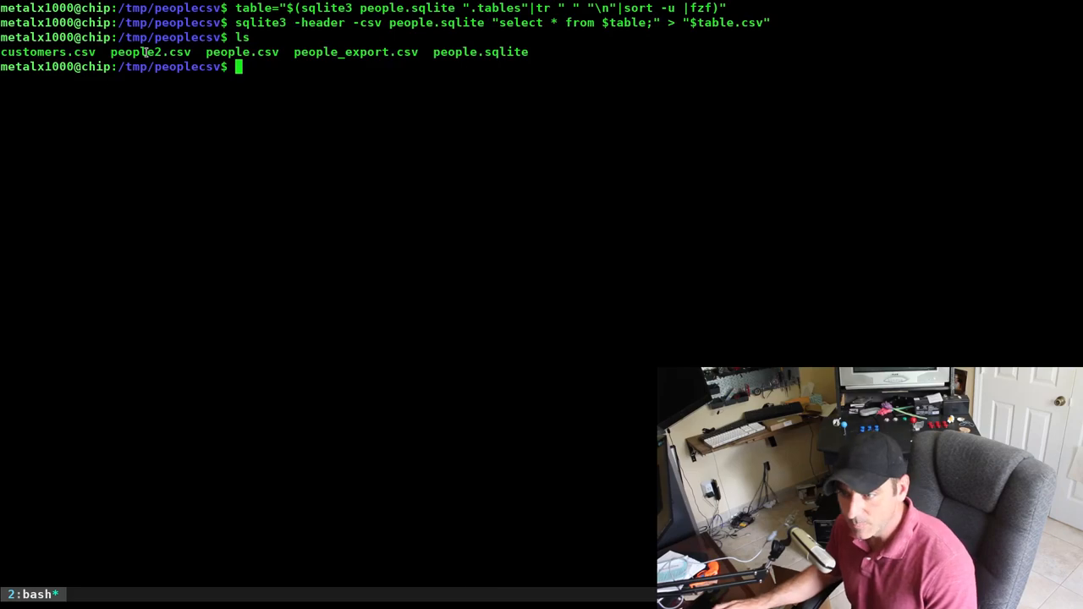
{"action": "double_click", "coordinate": [149, 51]}
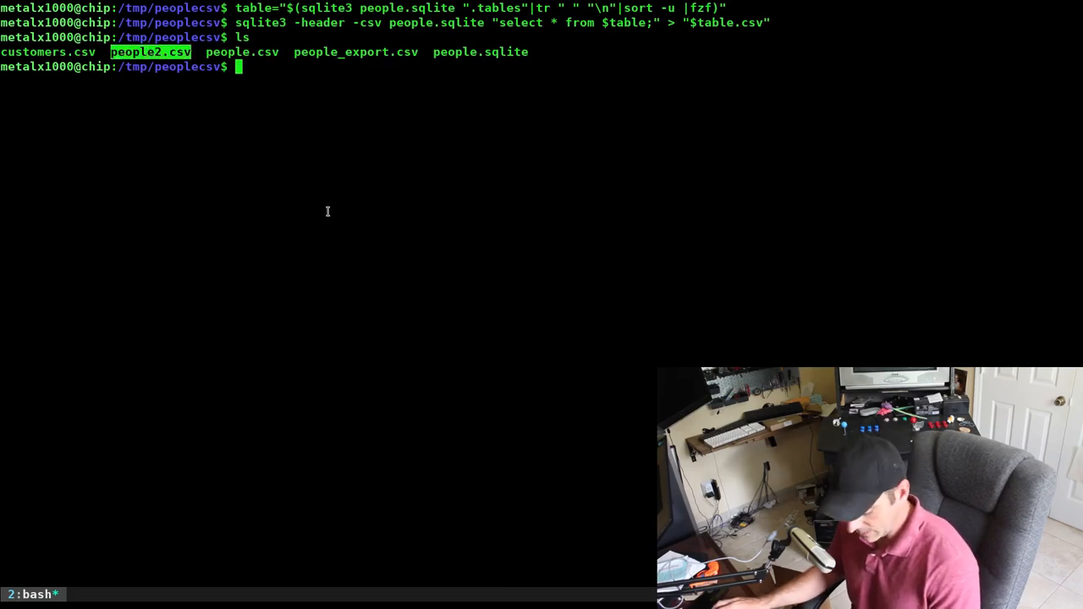
{"action": "type", "text": "cat people2.csv"}
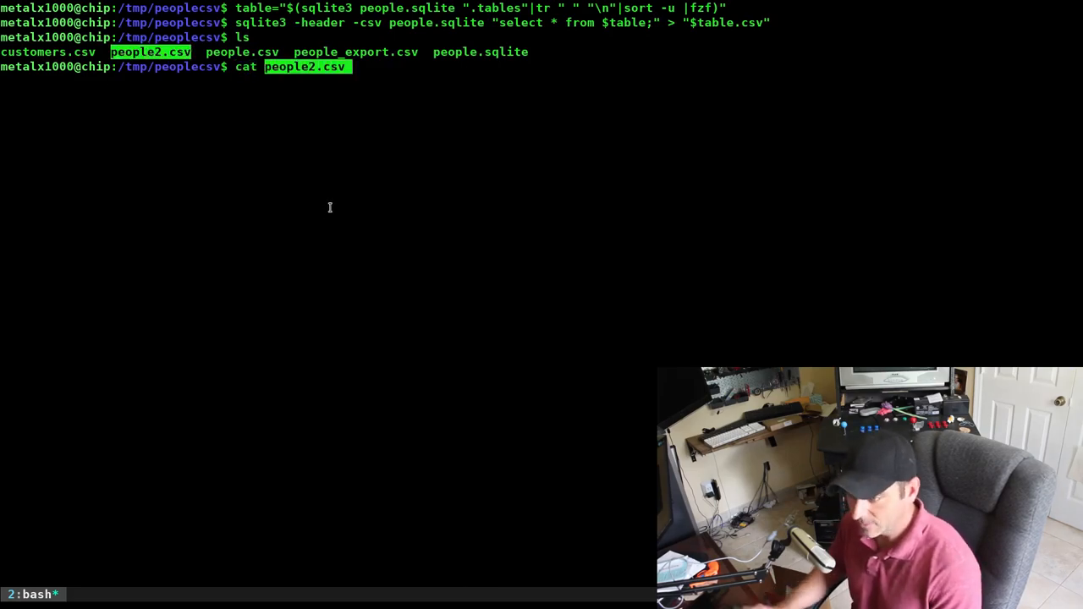